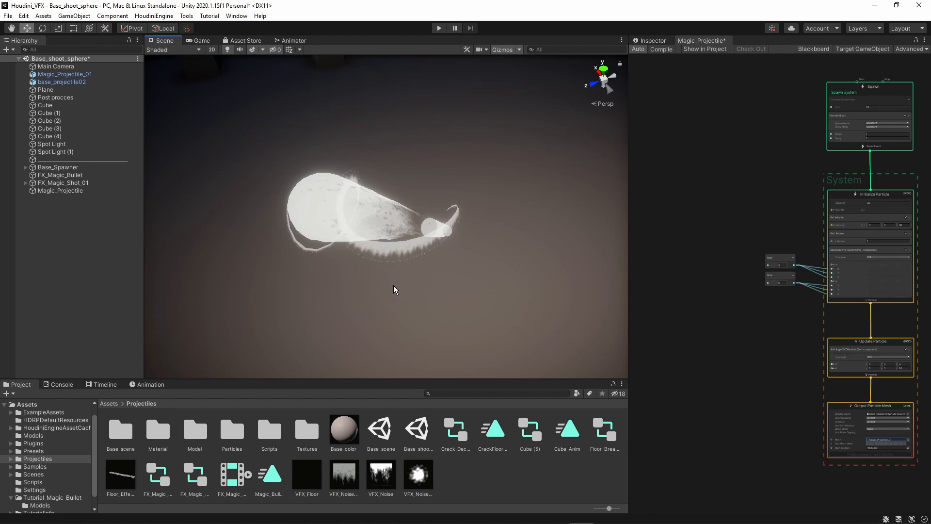
mouse_move(397, 285)
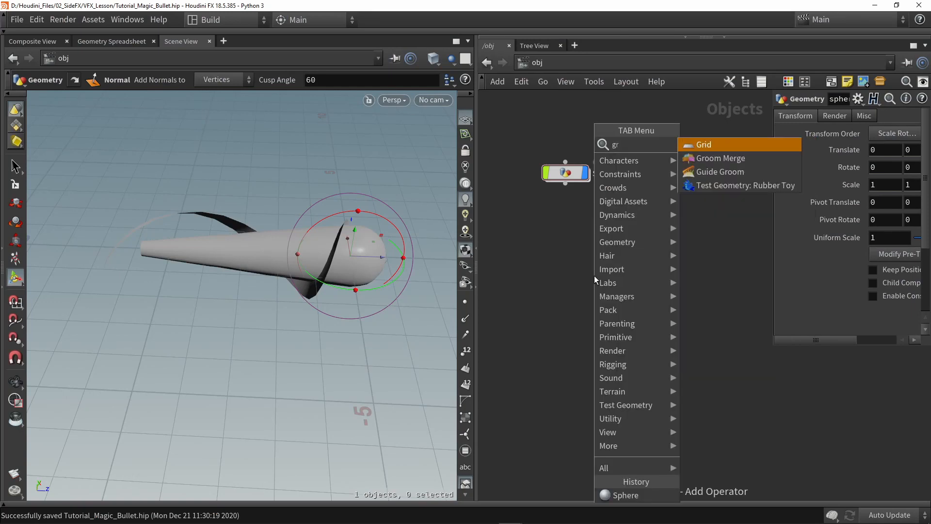
Step: Add a Grid object and set its first Size value to 1.3, making a narrow strip
click(703, 145)
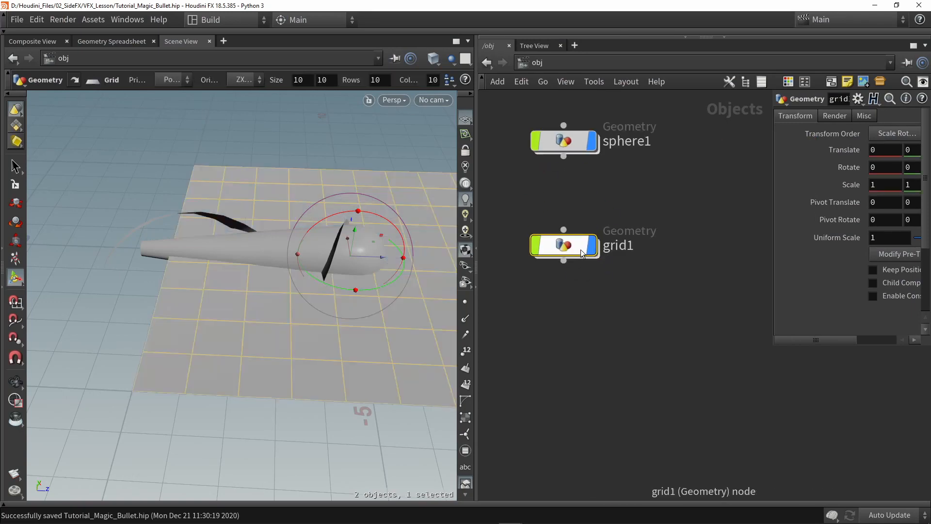
double_click(562, 245)
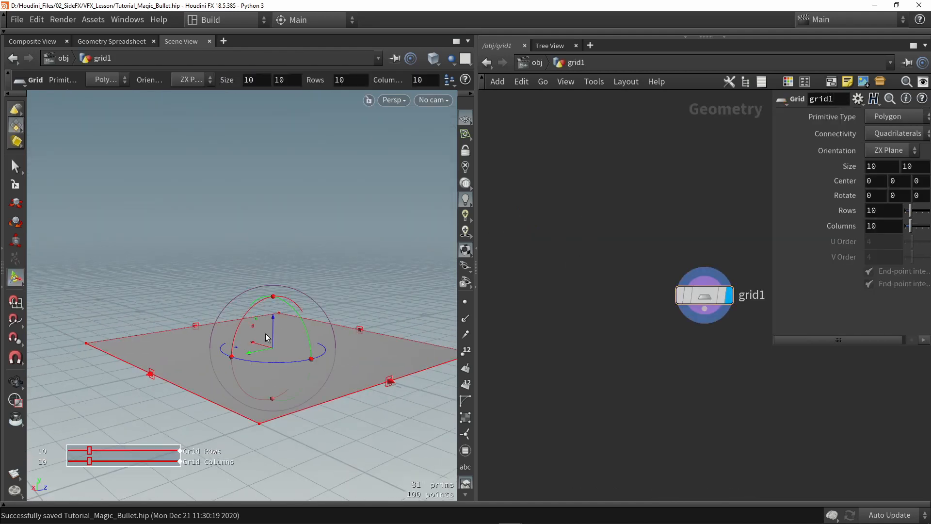
mouse_move(286, 424)
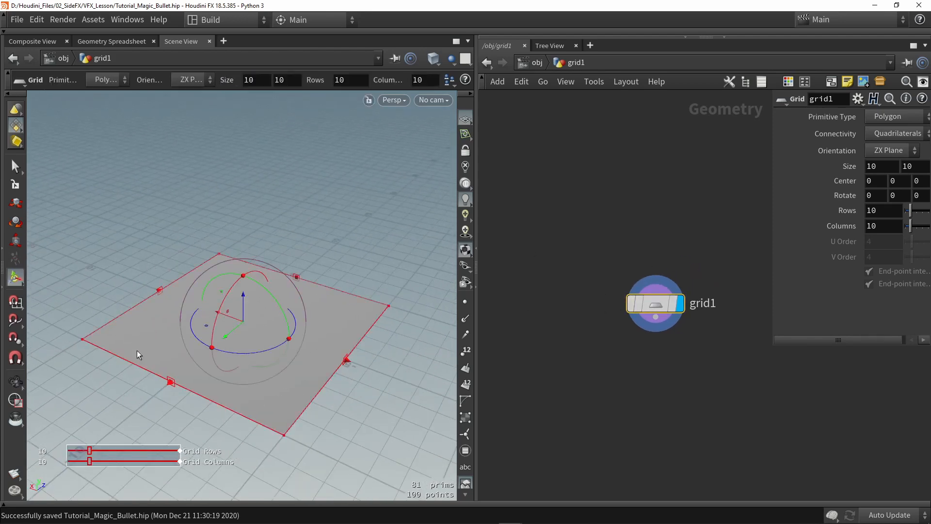
mouse_move(427, 318)
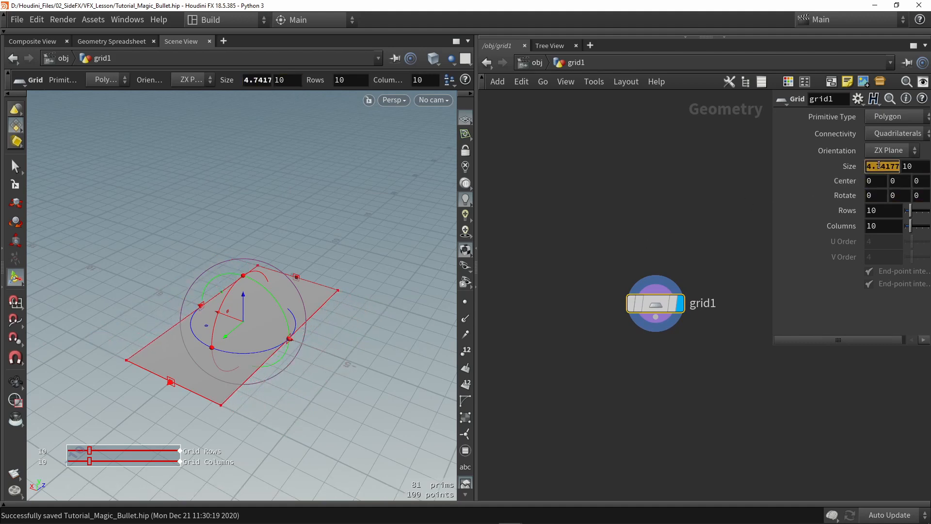
text(1.3)
text(pop)
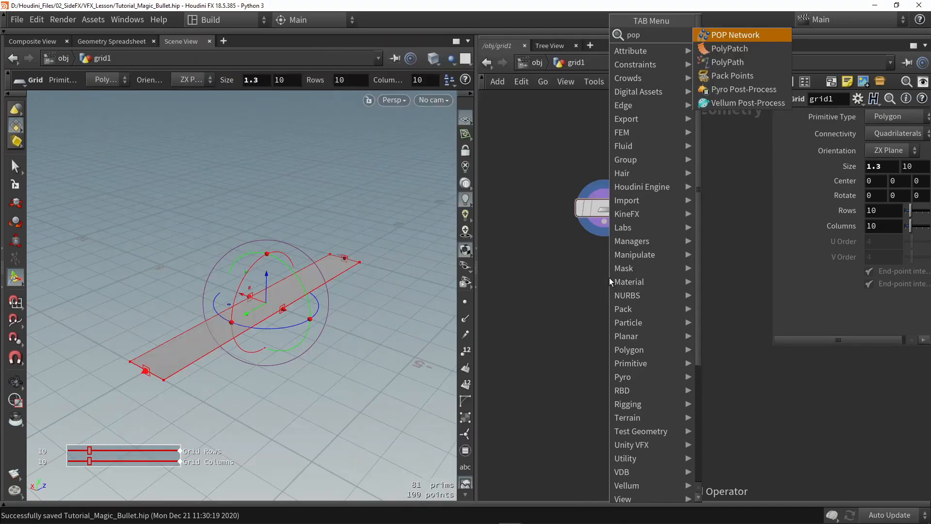
Step: Add a POP Network fed by the grid and play the particle simulation briefly
click(735, 35)
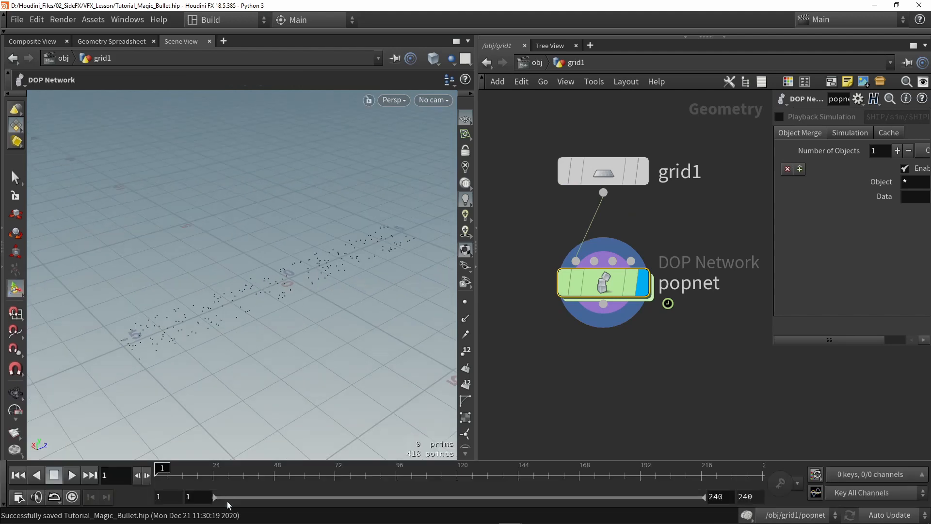
click(71, 474)
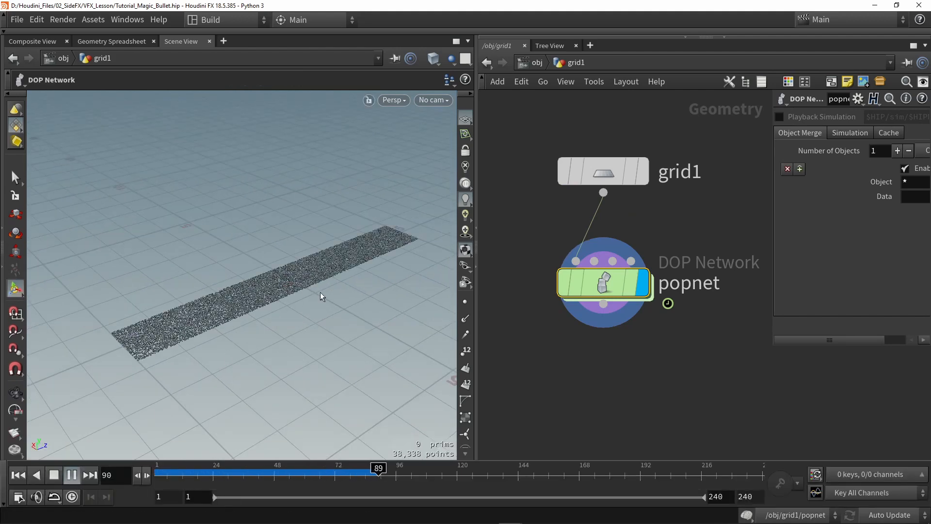
click(71, 474)
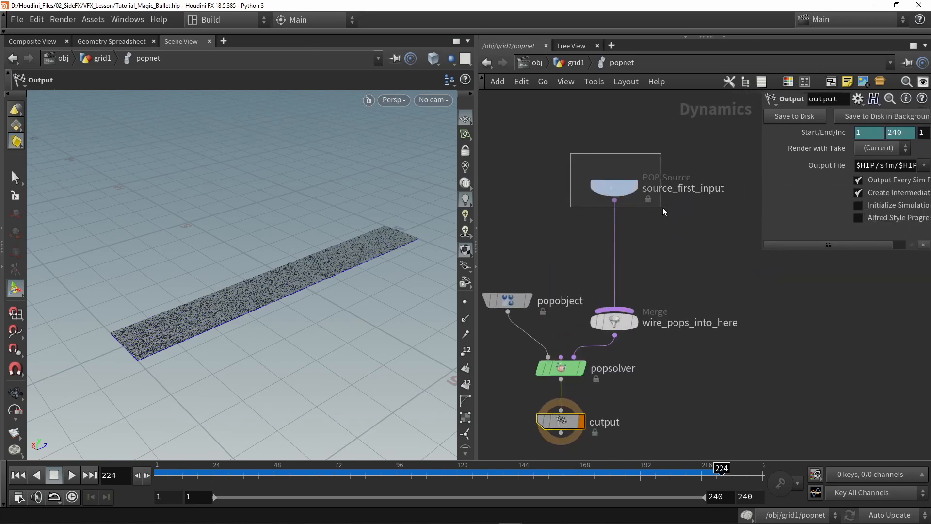
Step: On source_first_input's Birth settings, try Const. Birth Rate 20, then restore it to 5000 and replay
click(614, 187)
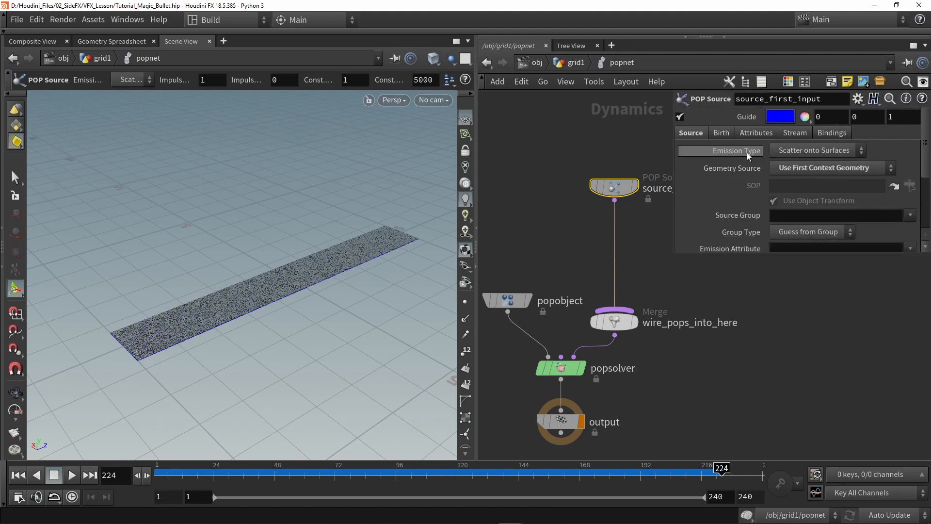
mouse_move(830, 153)
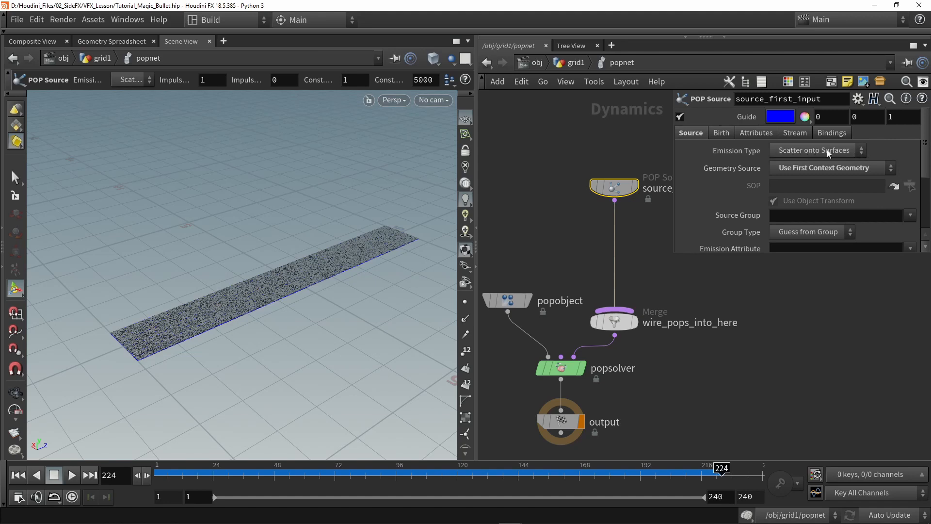
mouse_move(818, 153)
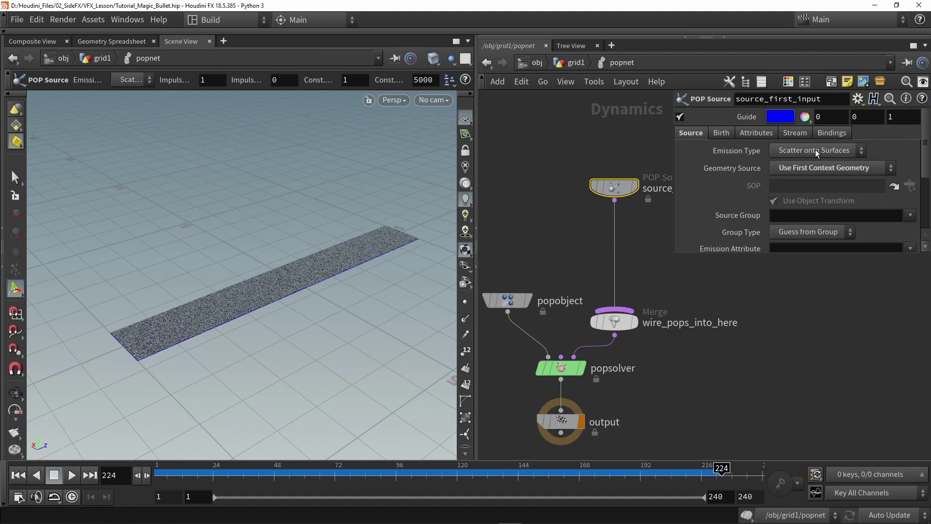
mouse_move(723, 211)
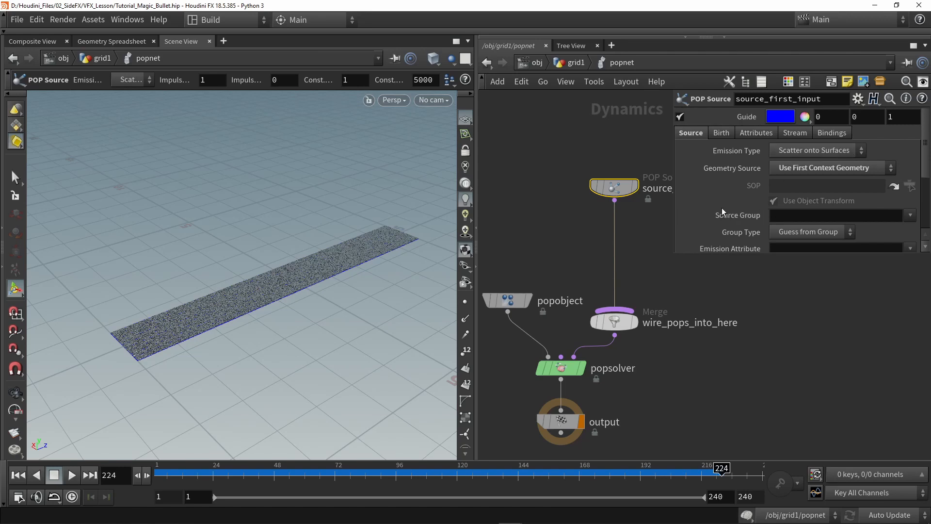
click(720, 133)
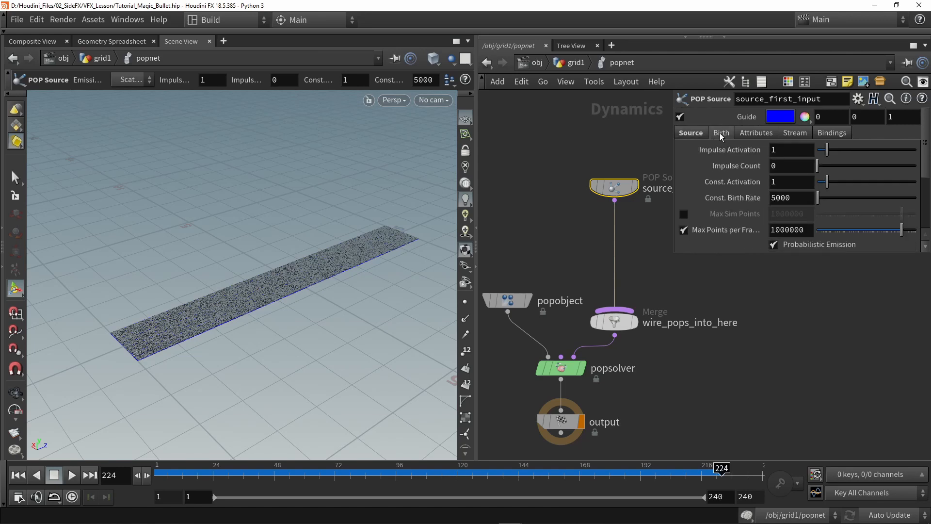
triple_click(790, 196)
text(20)
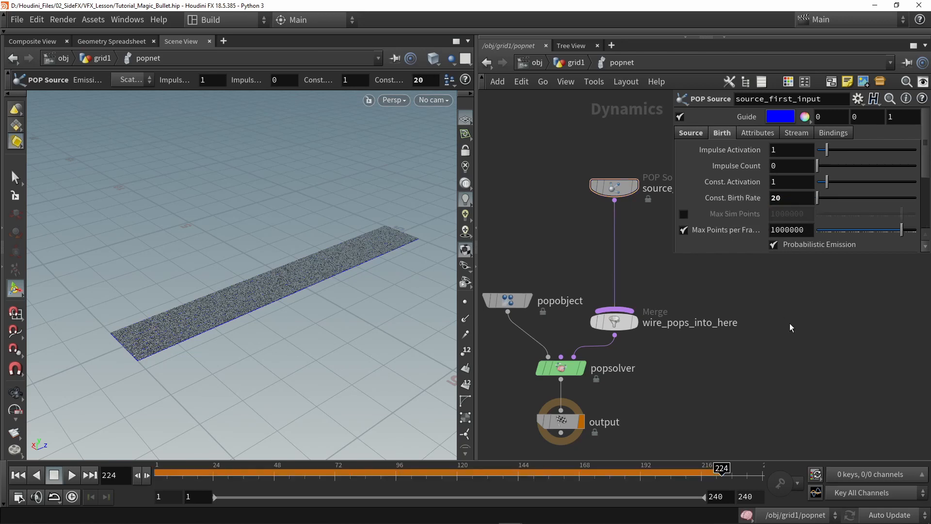
click(71, 474)
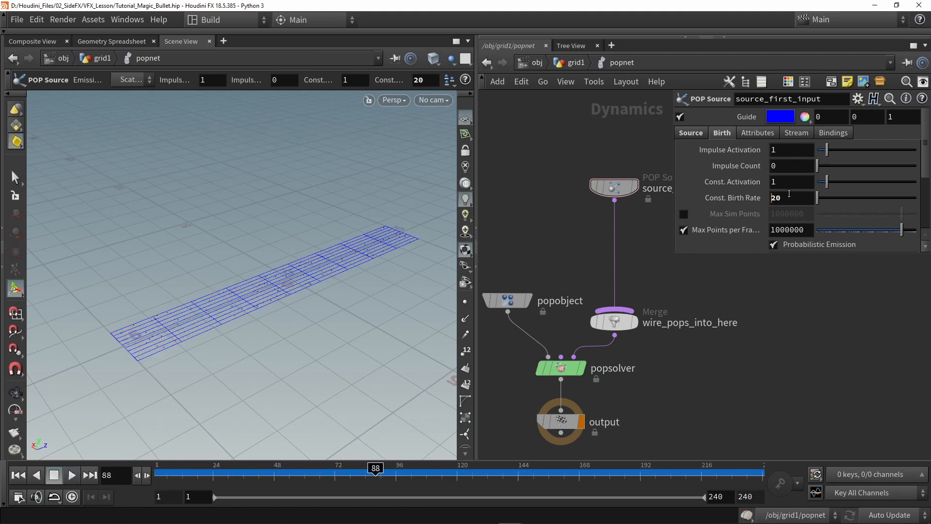
text(5000)
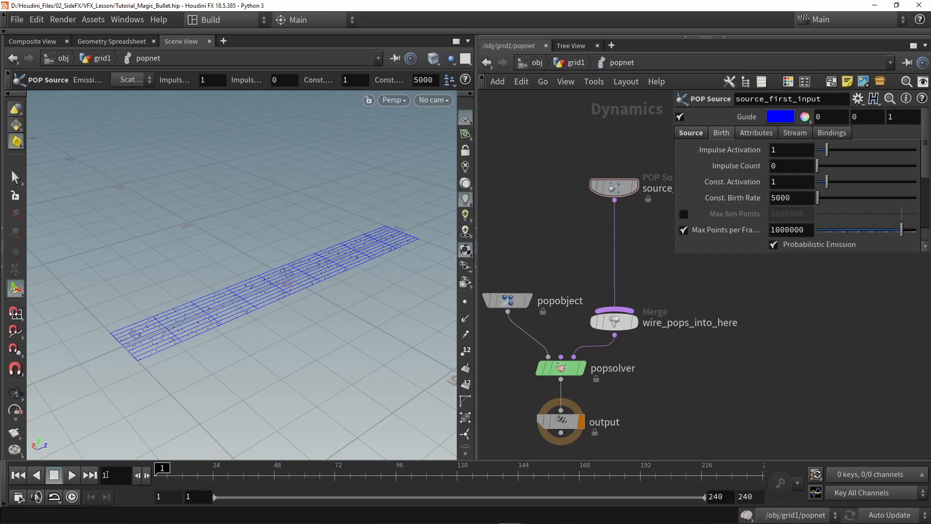
click(71, 475)
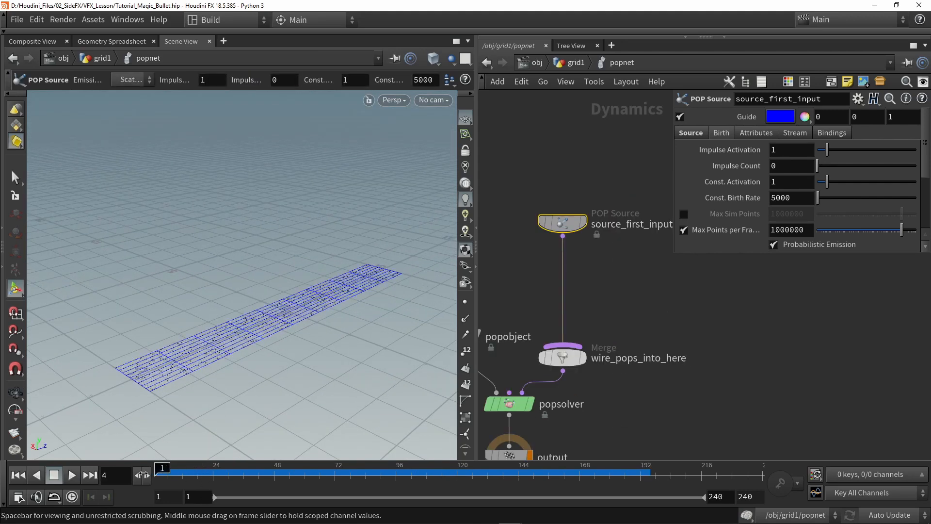
Step: Insert a POP VOP after the particle source and dive into popvop1's network
click(90, 474)
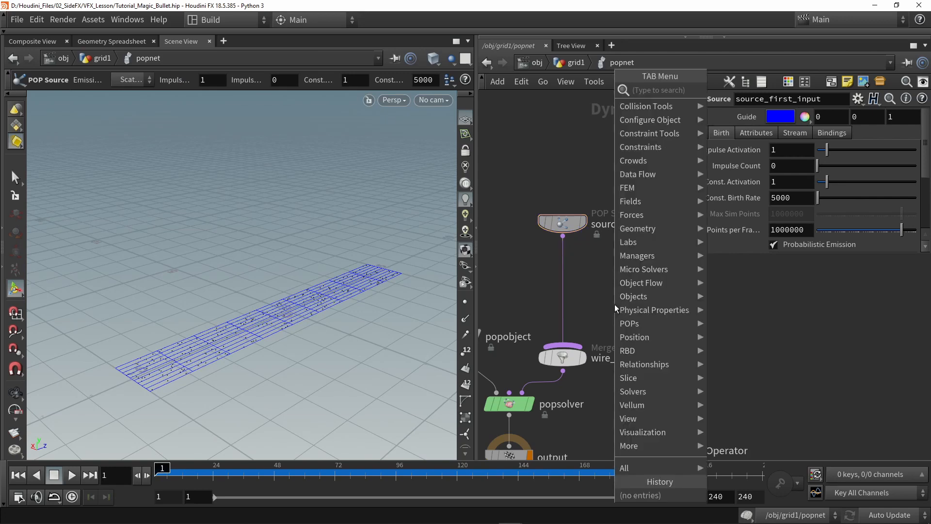
text(vop)
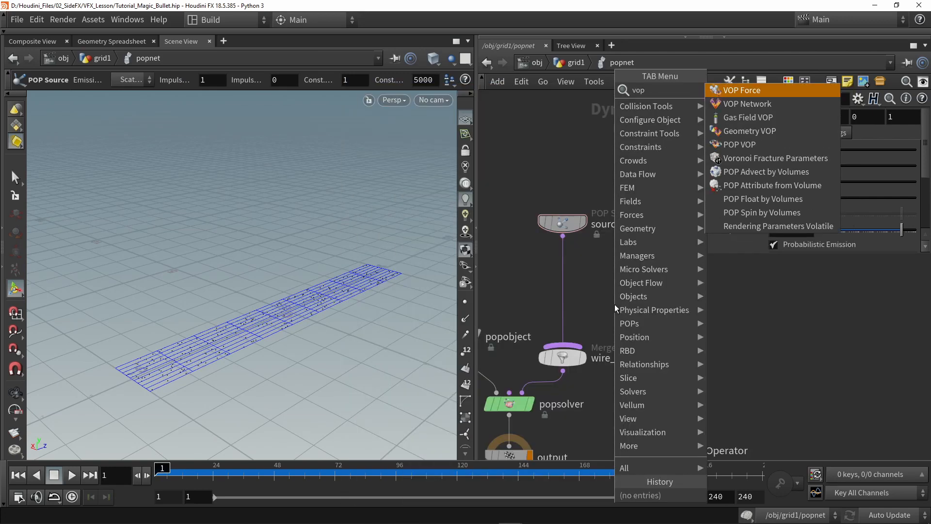
mouse_move(740, 144)
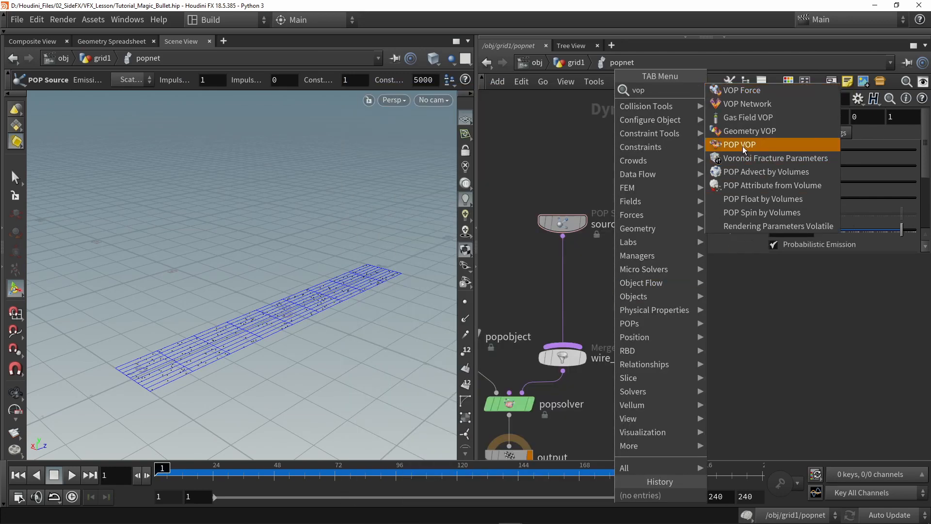
click(739, 144)
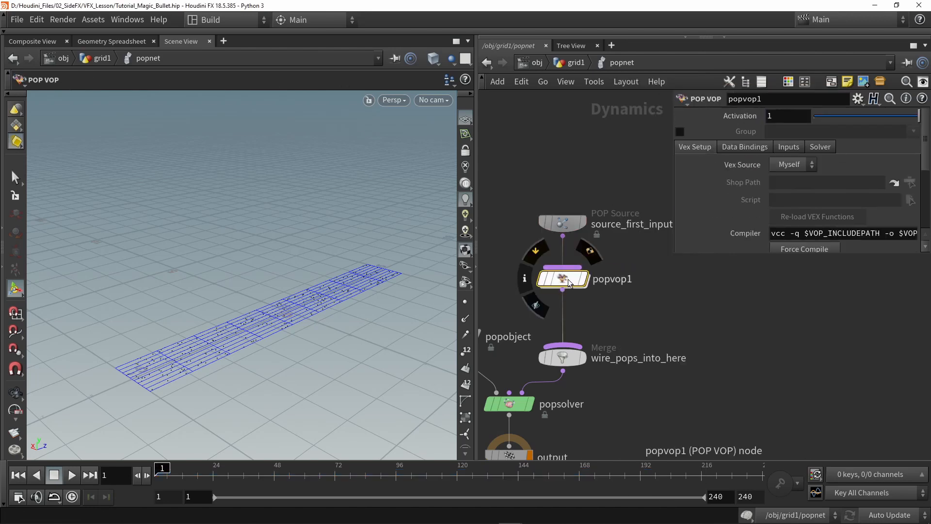
double_click(561, 278)
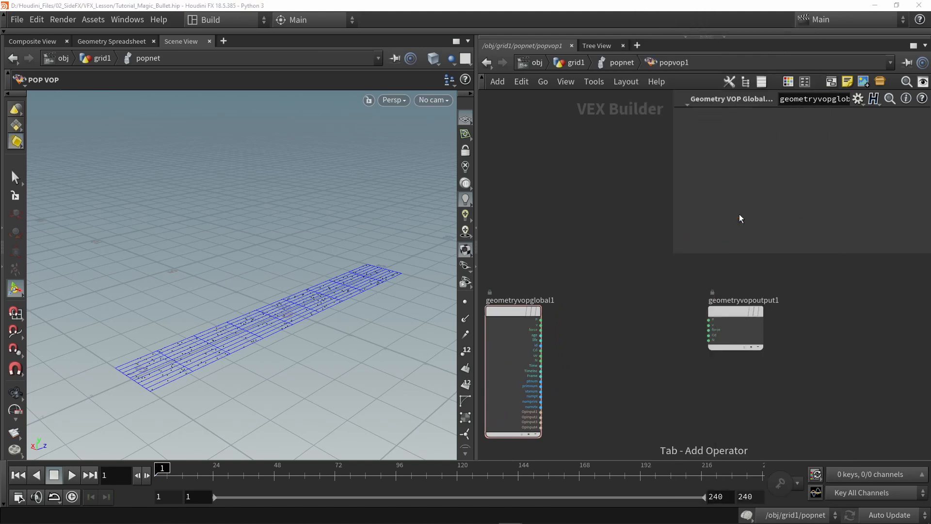
Step: Add a Float to Vector node, wire unifiednoise_static1 into fval1, fval2 and fval3, and preview
click(618, 242)
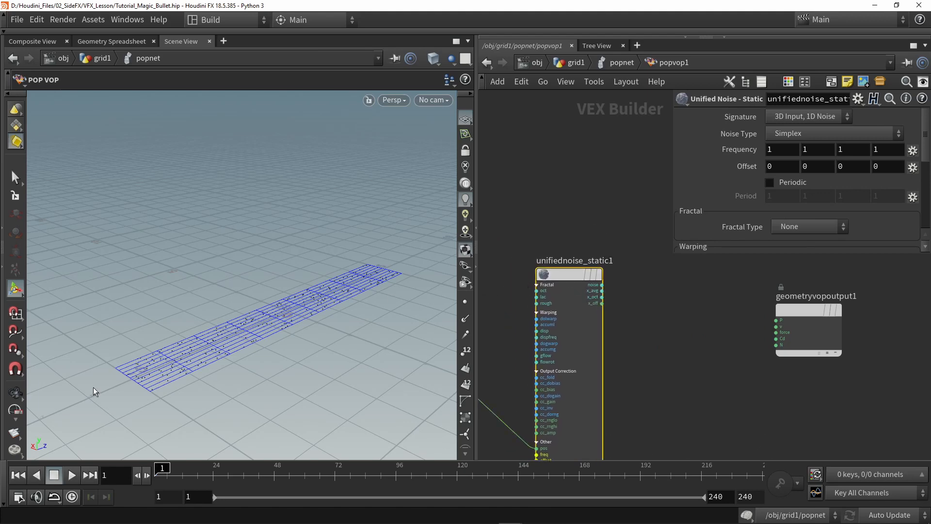
mouse_move(523, 355)
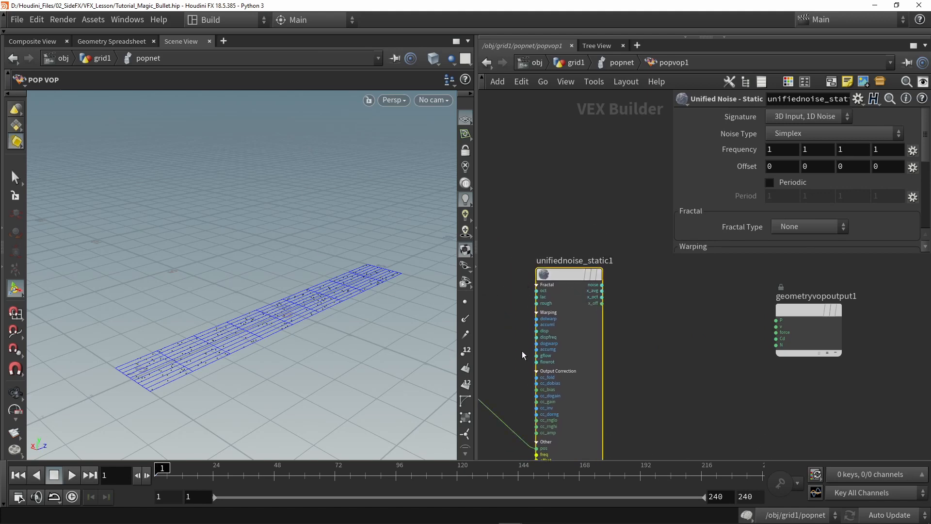
key(Tab)
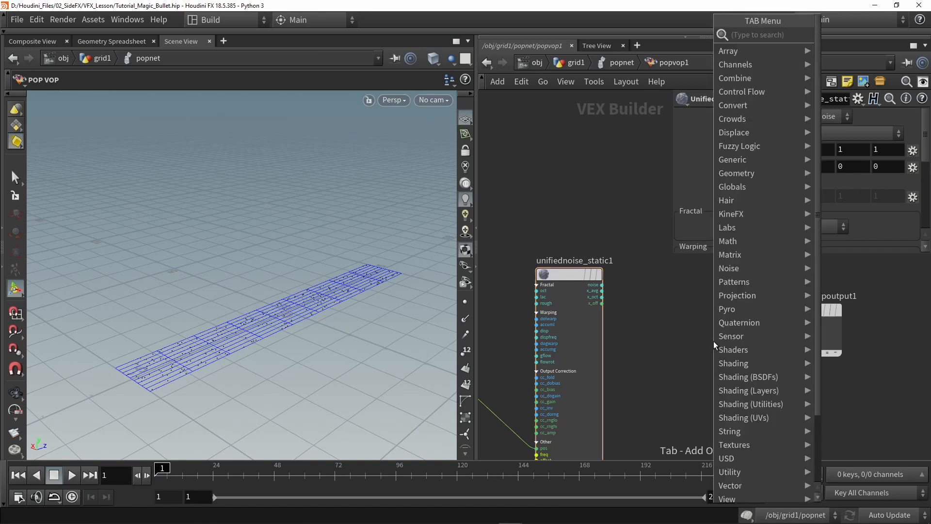
text(float t)
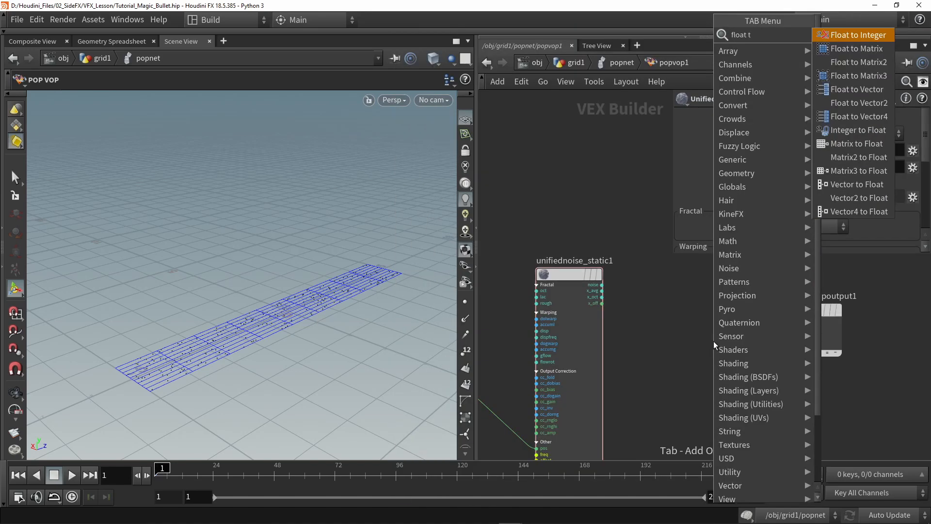
text(ove)
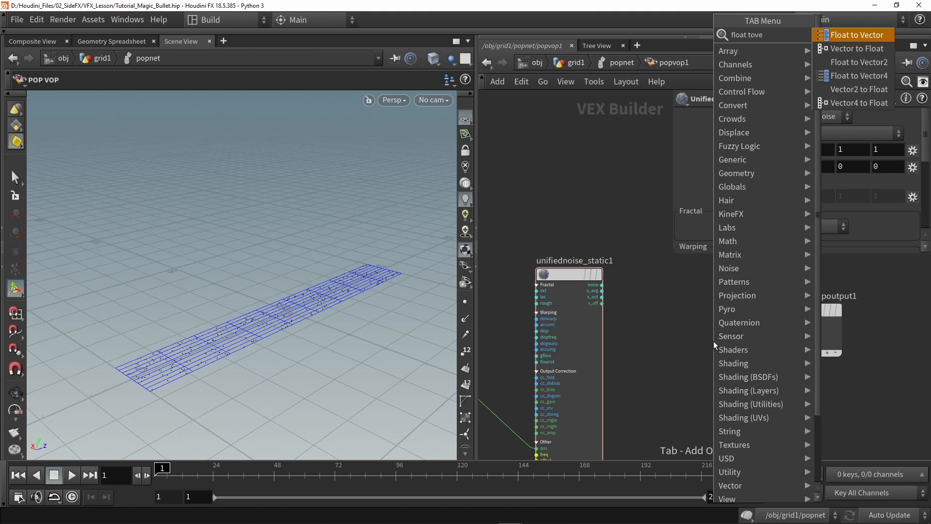
click(855, 35)
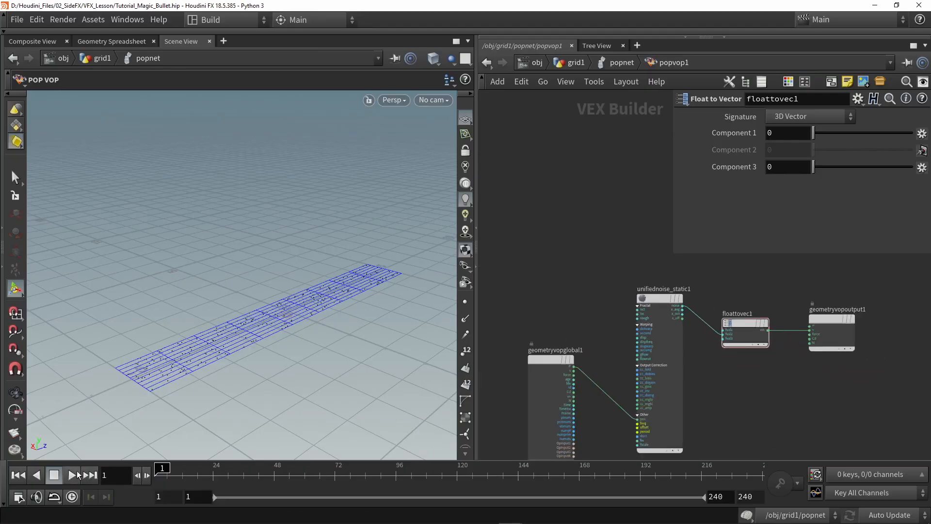
click(70, 474)
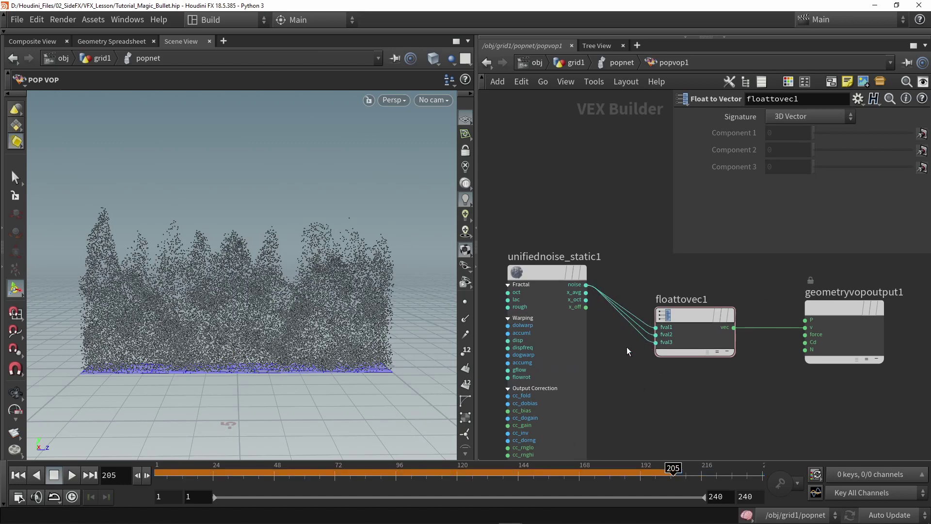
click(71, 474)
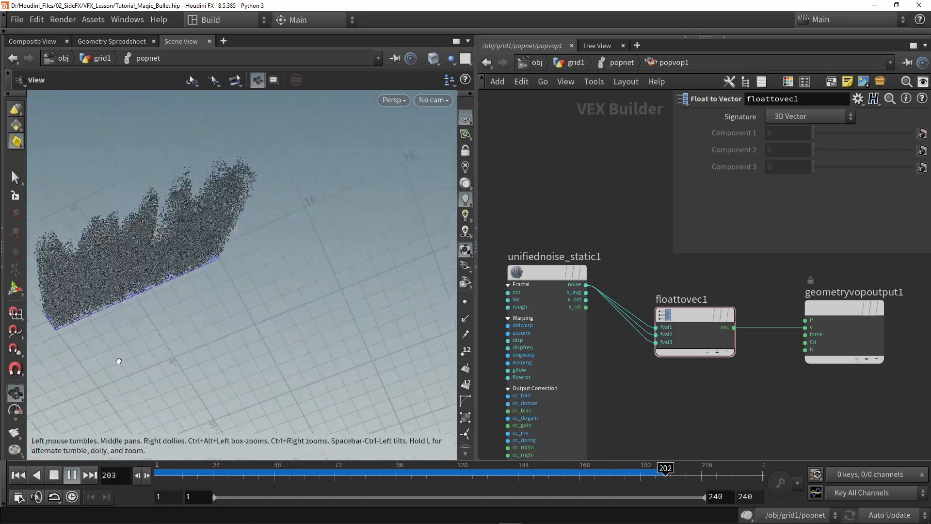
Step: Set unifiednoise_static1's Noise Type to Worley/Cellular Chebyshev F1 and replay
click(545, 271)
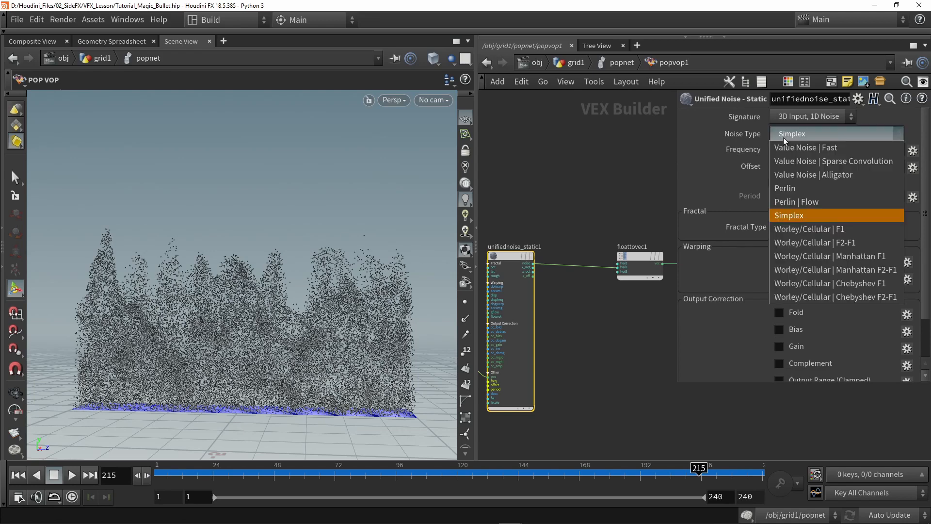
mouse_move(804, 216)
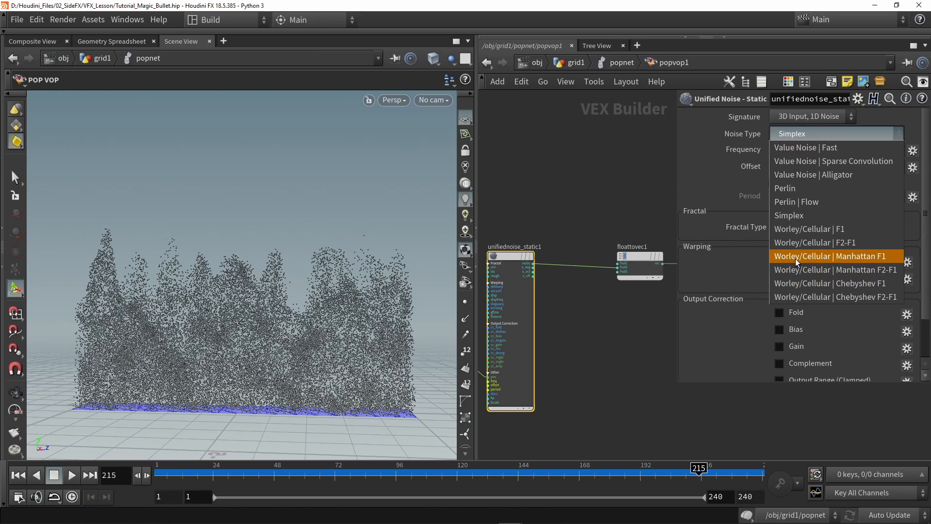
mouse_move(809, 229)
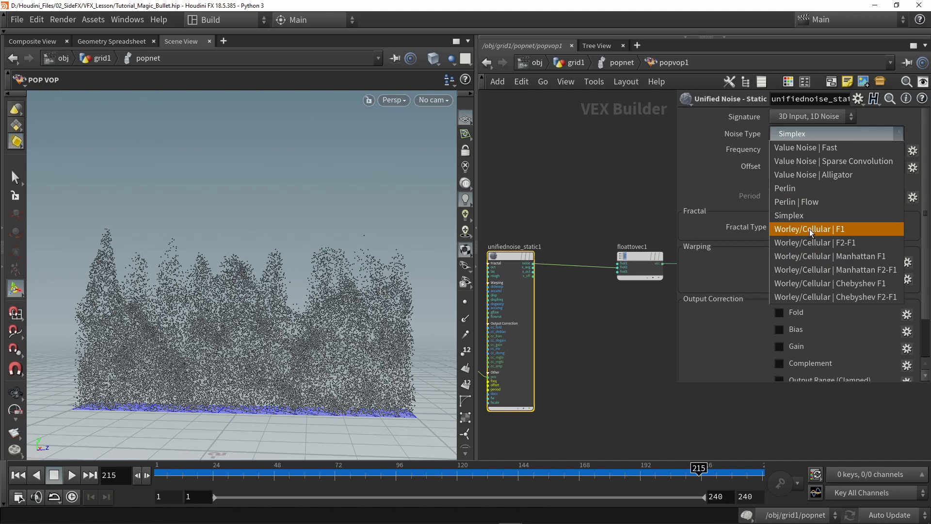
mouse_move(811, 284)
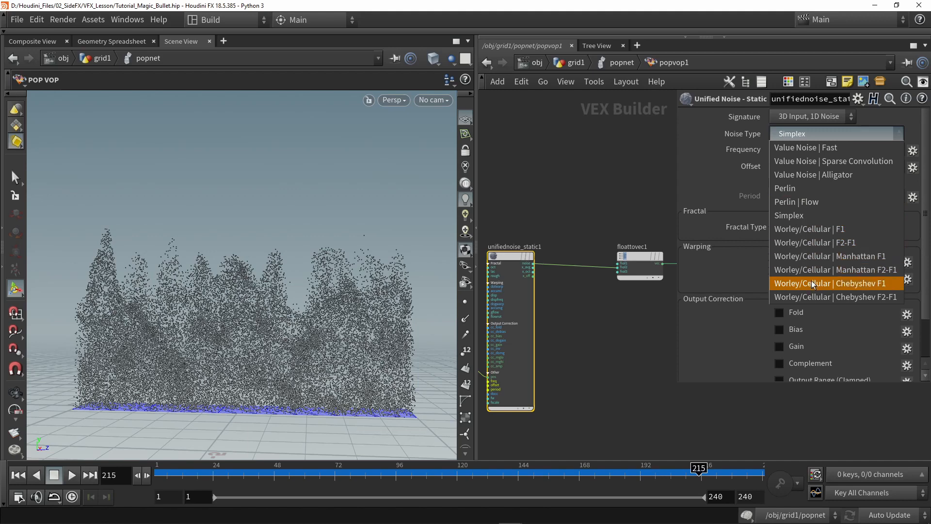
mouse_move(803, 290)
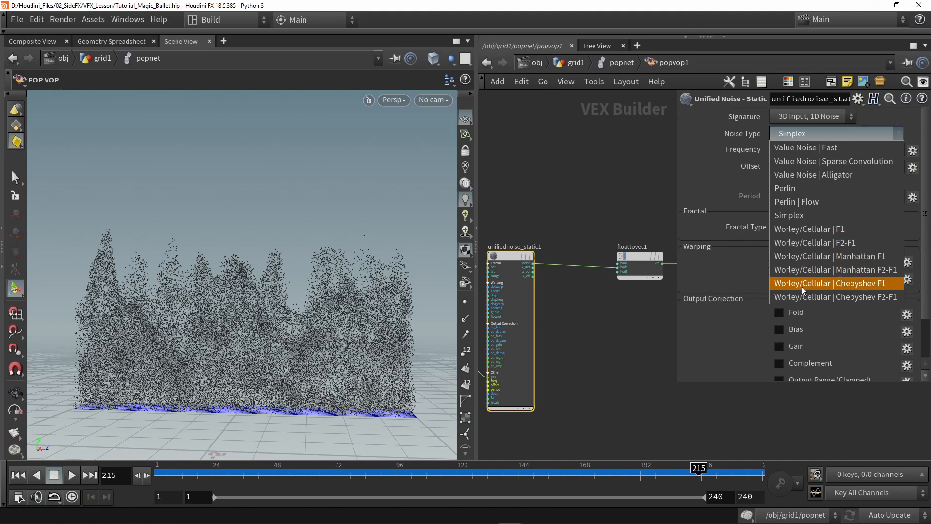
click(830, 282)
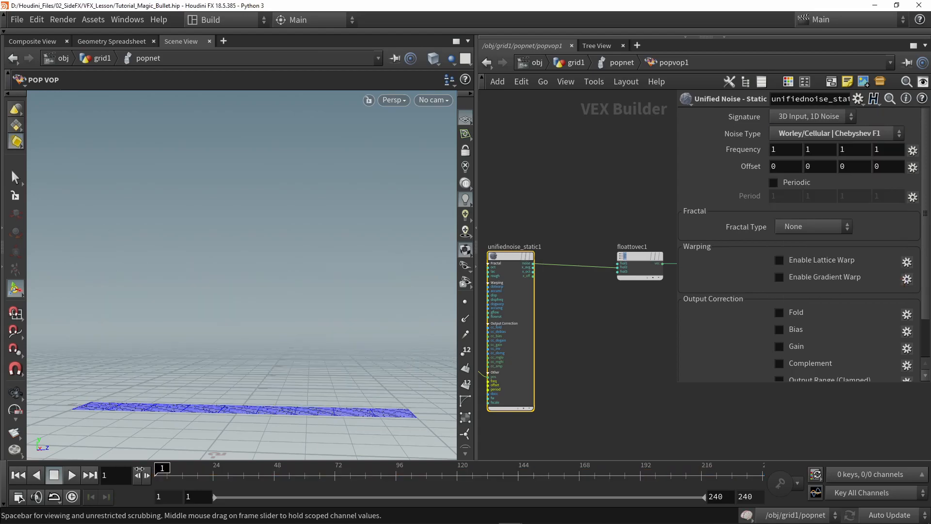
click(71, 474)
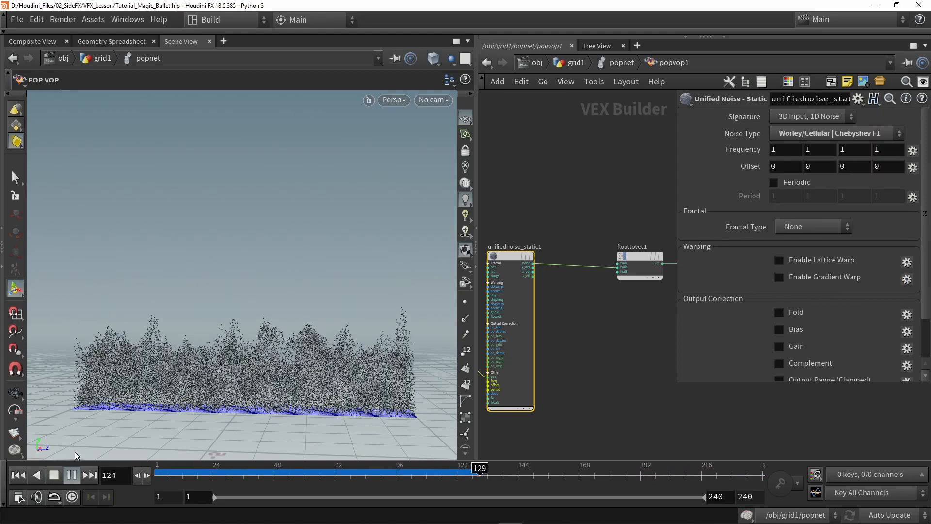
click(70, 474)
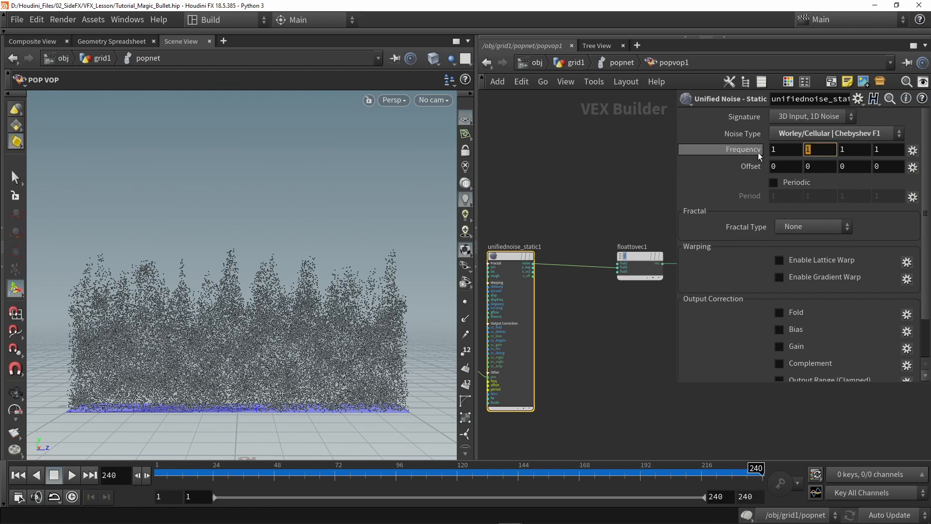
Step: Set the noise's second and third Frequency values to 0.5 and replay the simulation
text(0.5)
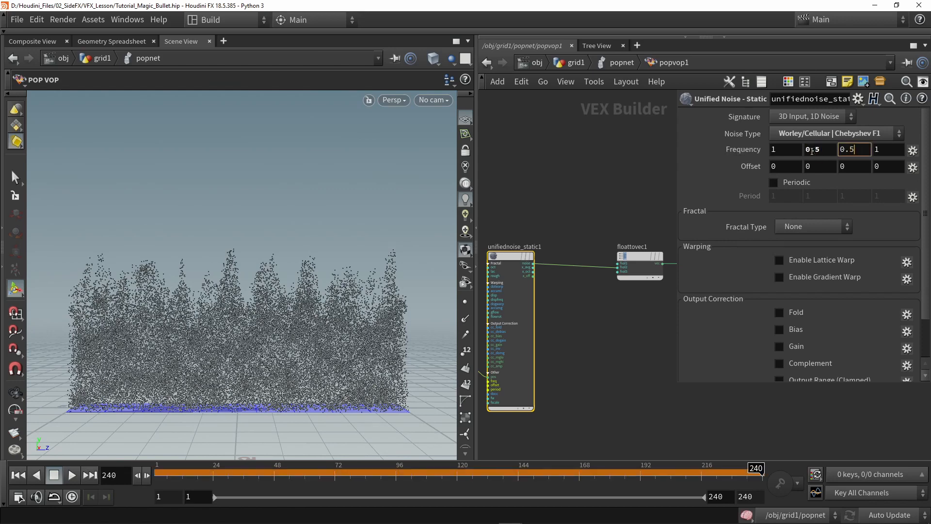
click(70, 474)
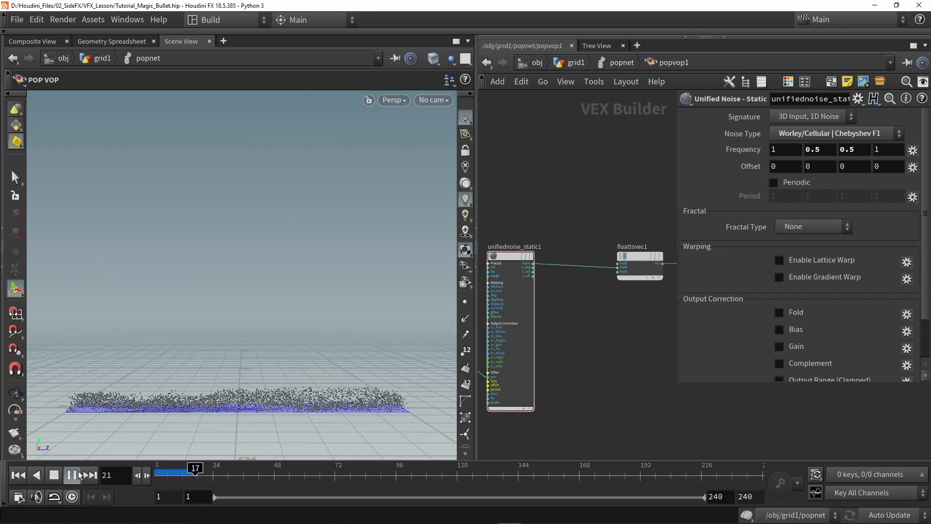
click(70, 474)
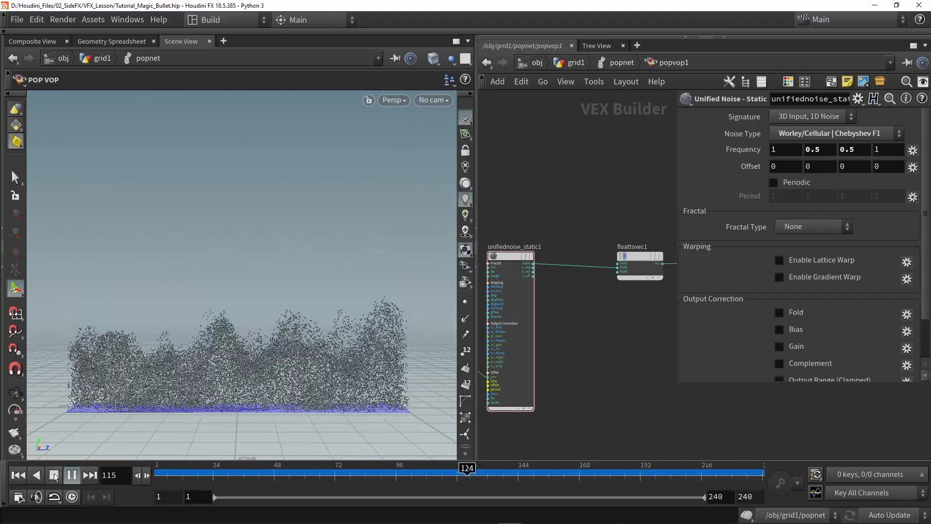
click(70, 474)
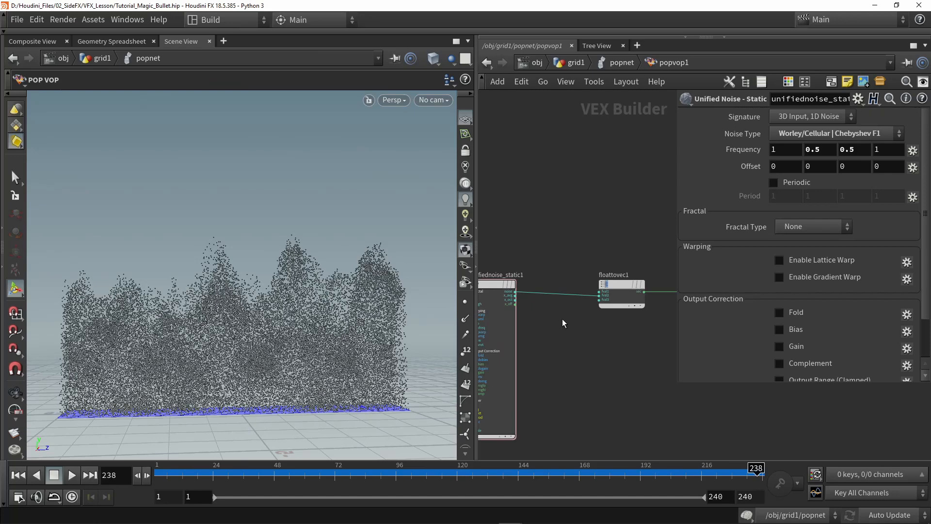
Step: Insert a Multiply Constant of 2 between the noise and floattovec1 and replay
text(mul)
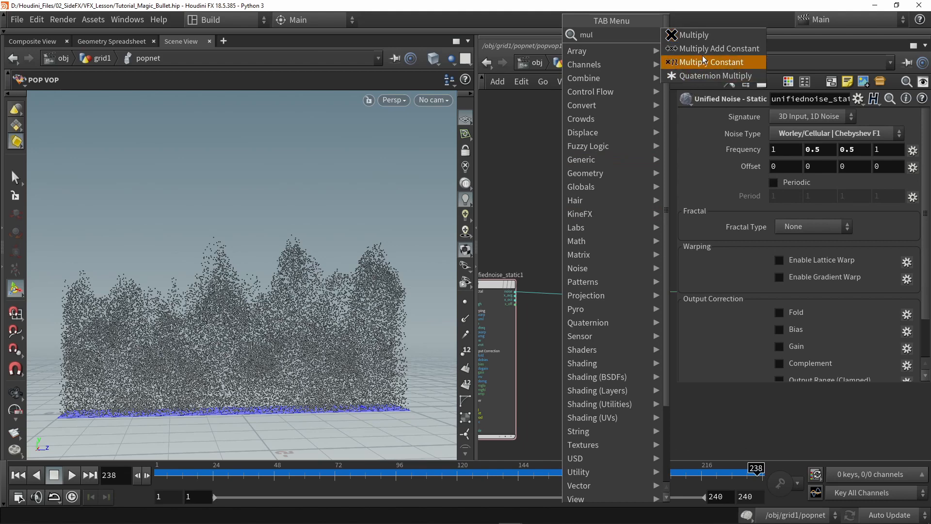
click(710, 62)
text(2)
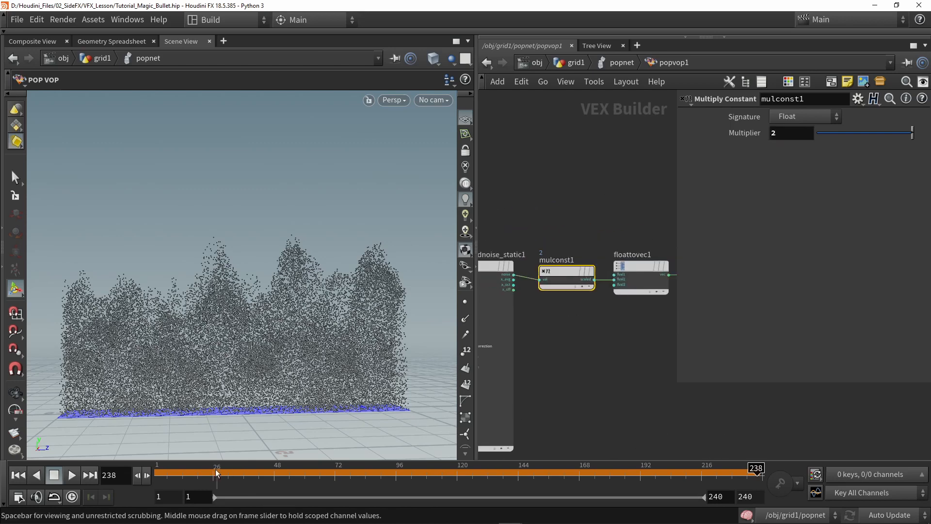
click(71, 474)
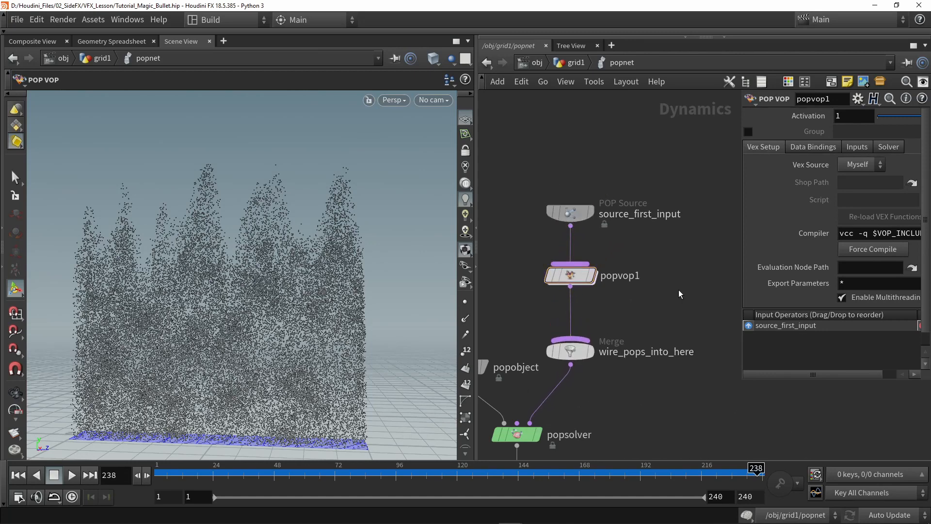
Step: Place a POP Fluid node wired into wire_pops_into_here and play the fluid-like simulation
text(pop f)
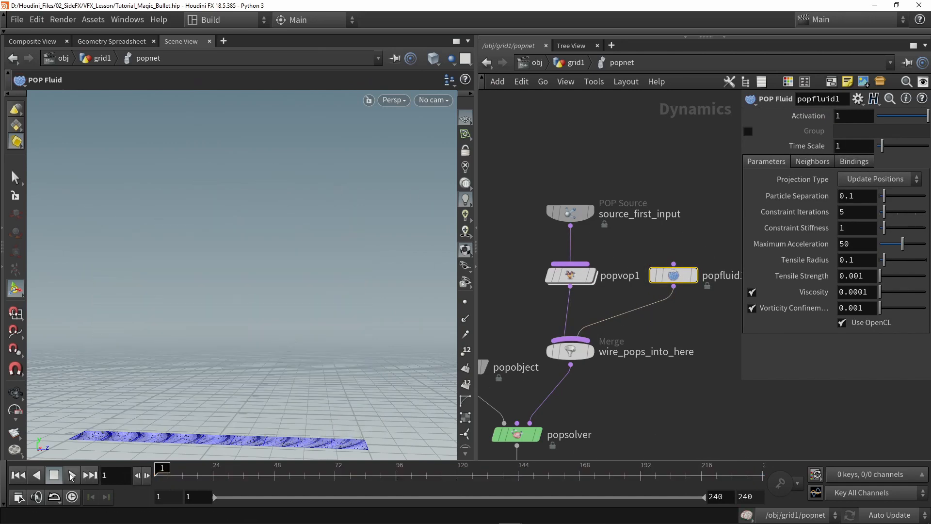
click(71, 474)
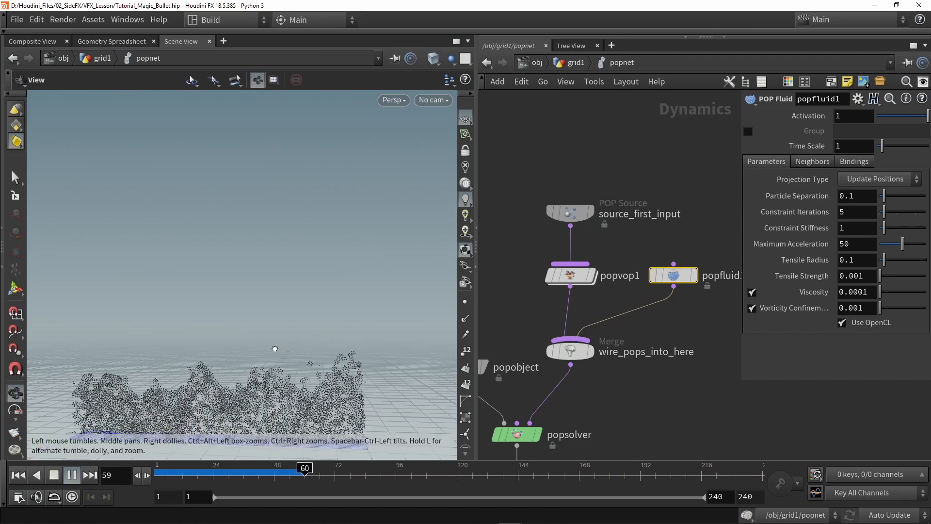
click(71, 474)
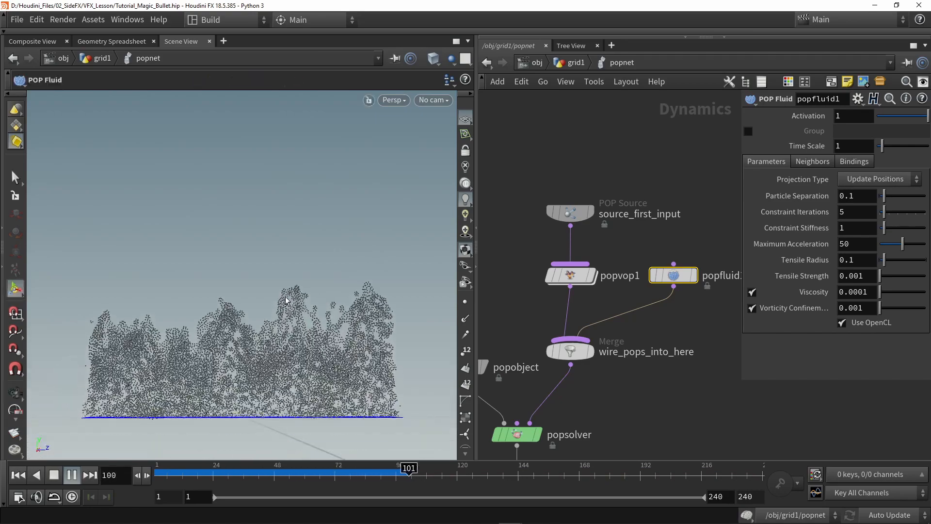
click(71, 474)
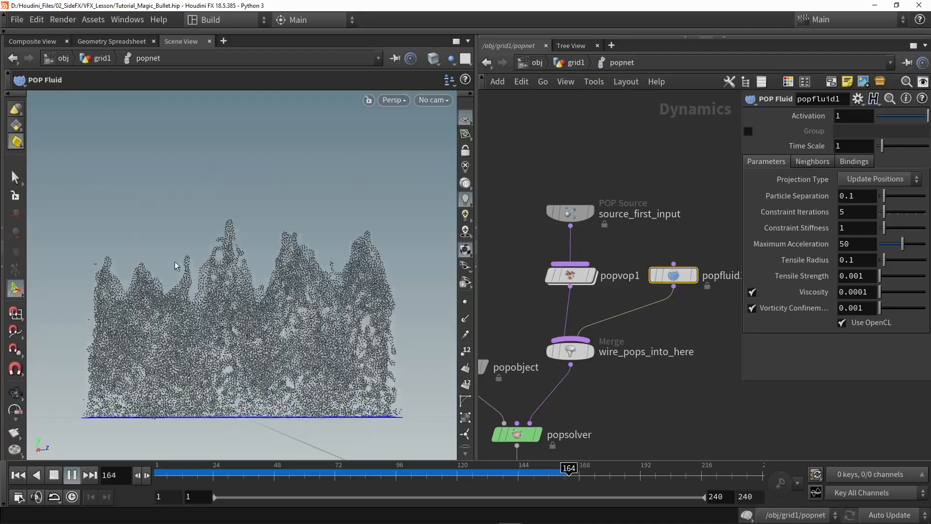
click(70, 475)
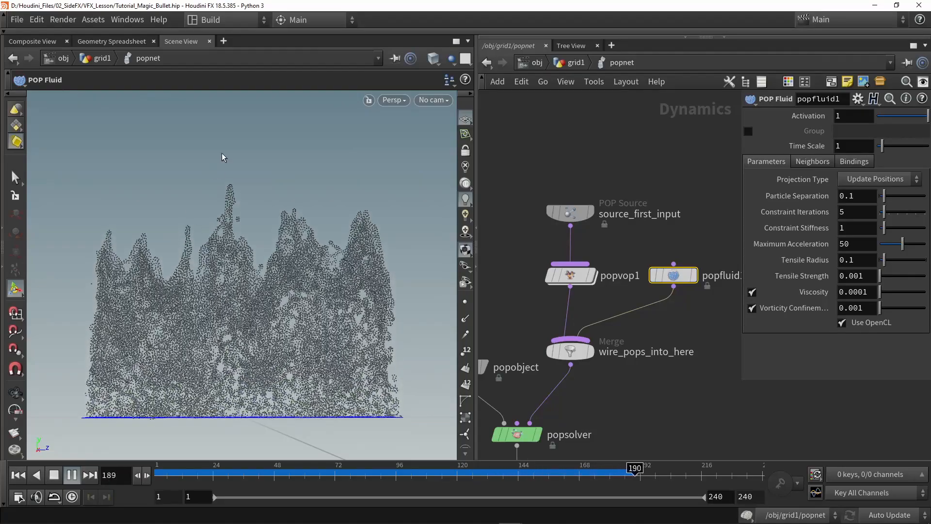
click(71, 475)
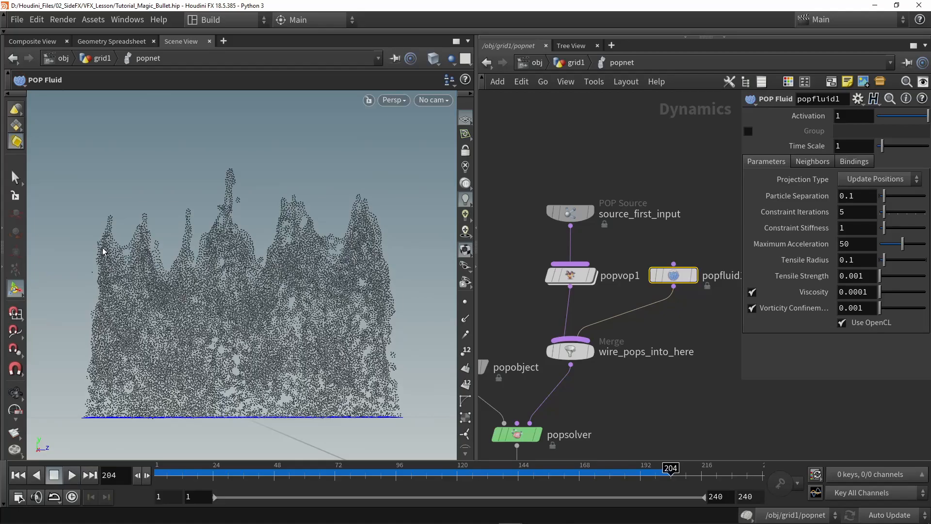
mouse_move(226, 158)
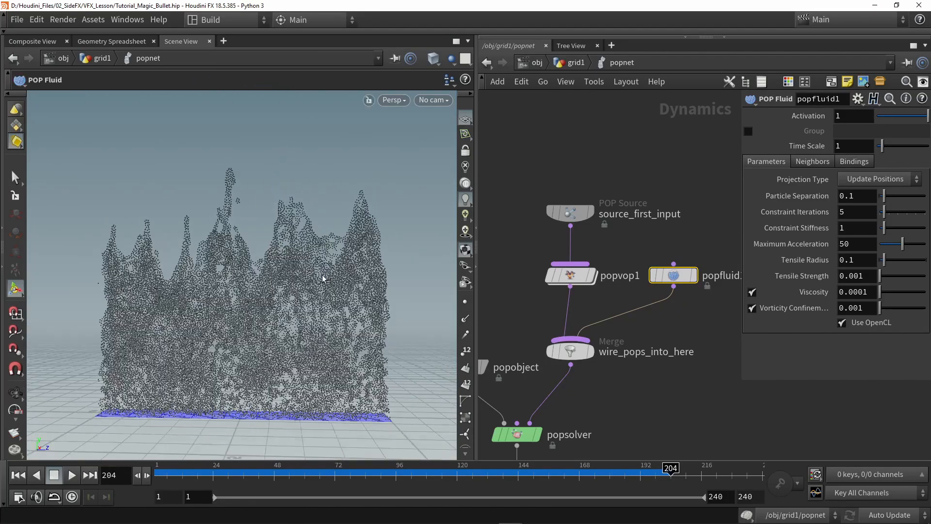
click(393, 100)
text(p)
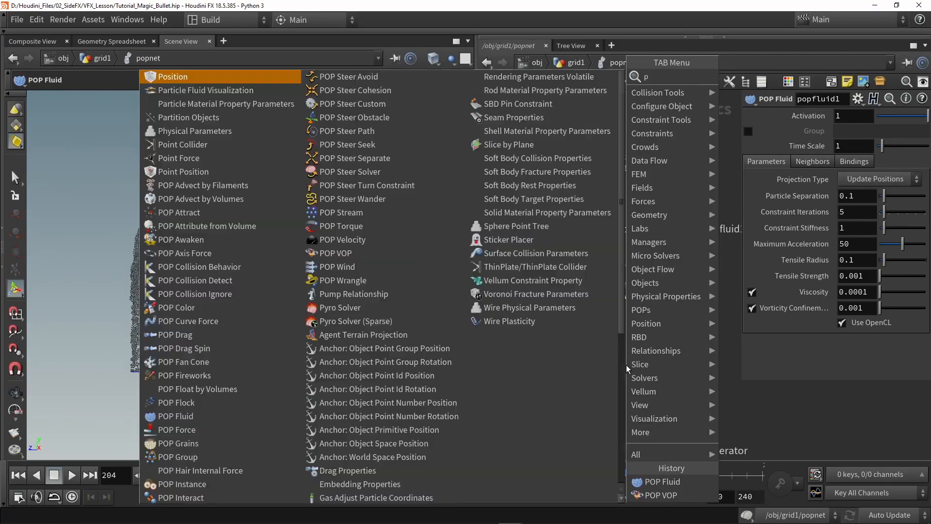
text(op)
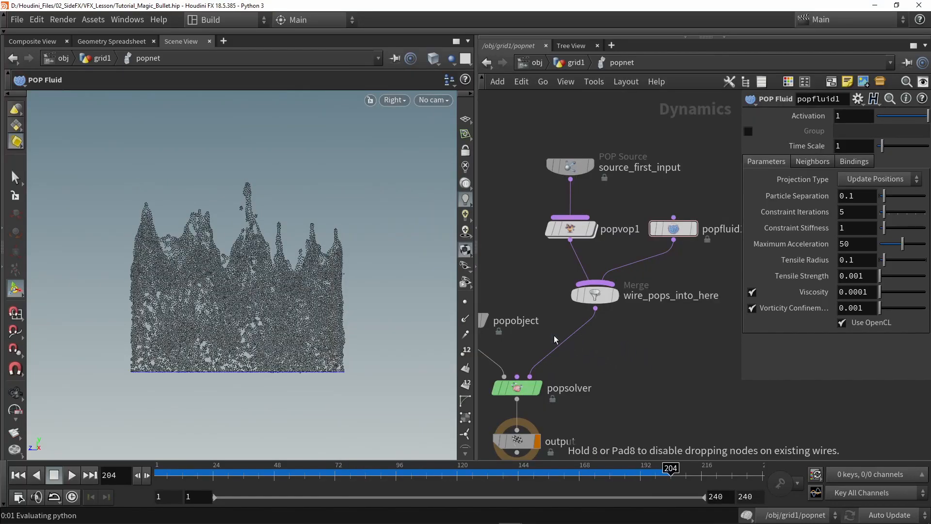
click(627, 346)
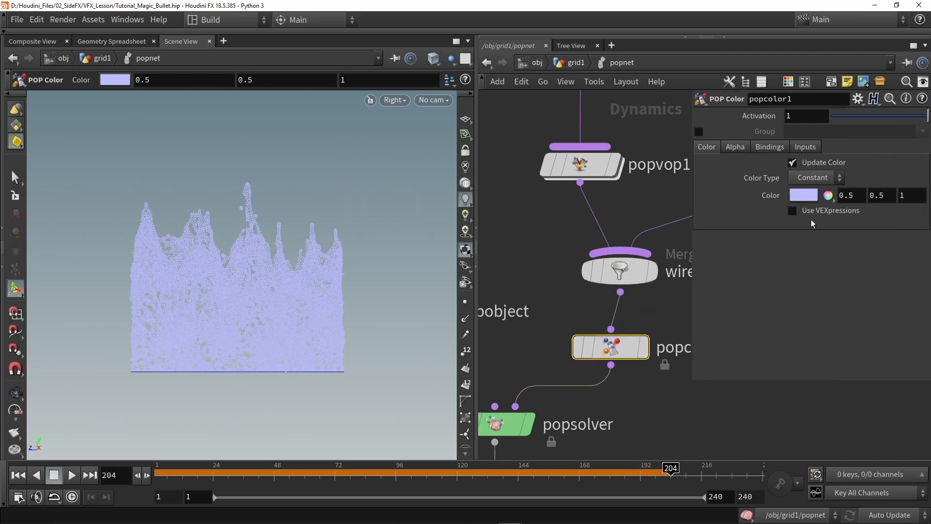
click(816, 177)
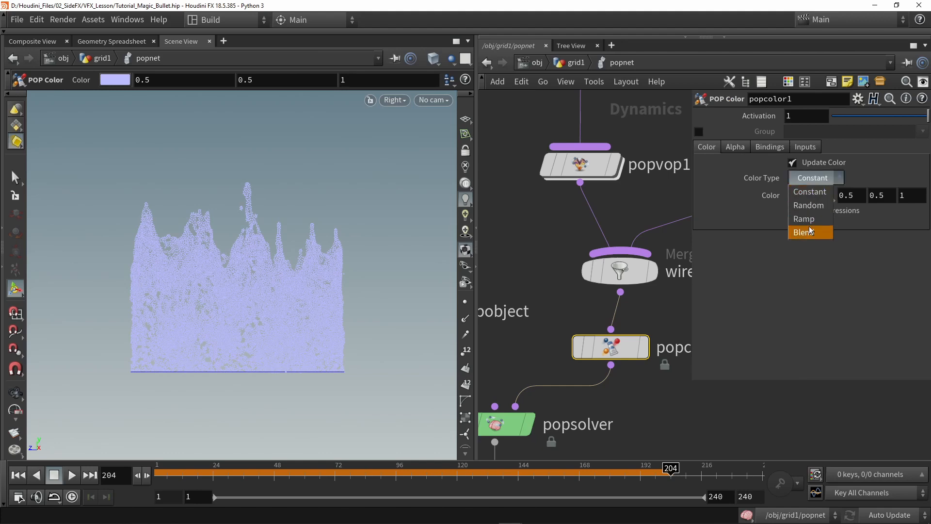
click(805, 218)
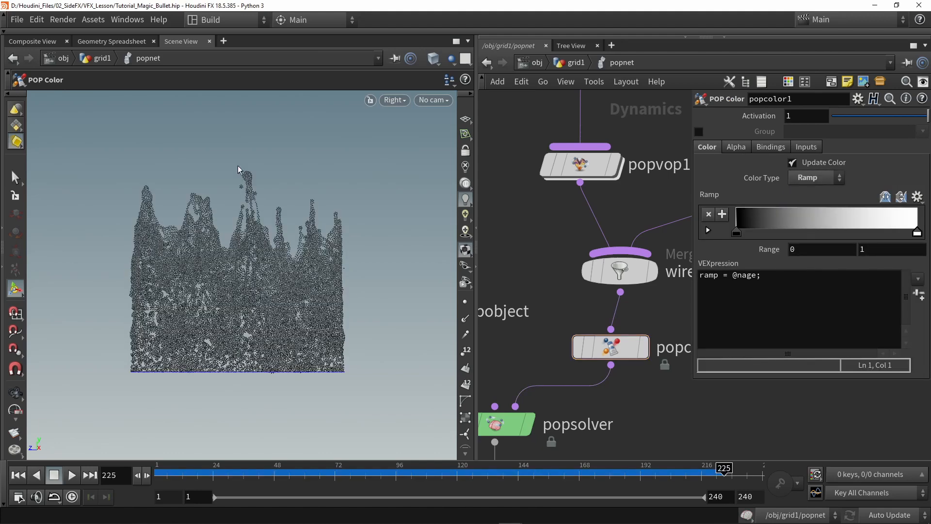
mouse_move(216, 280)
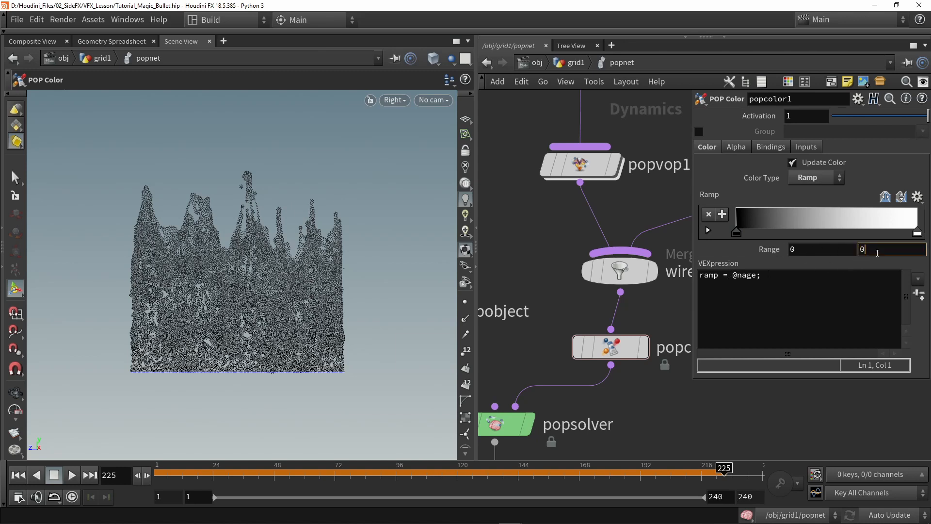
text(0.1)
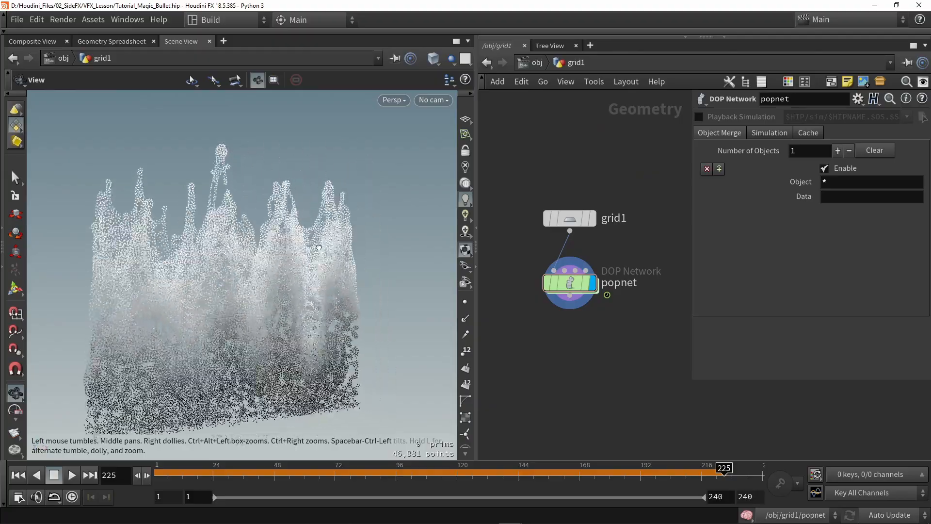
Step: Tumble the Scene View around the age-shaded particle sheet at /obj/grid1
drag(238, 267, 238, 238)
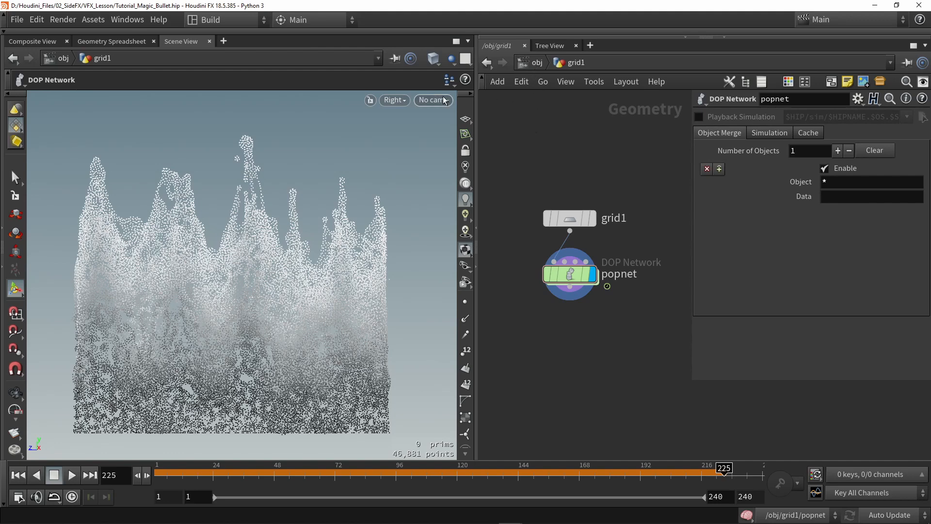
mouse_move(442, 142)
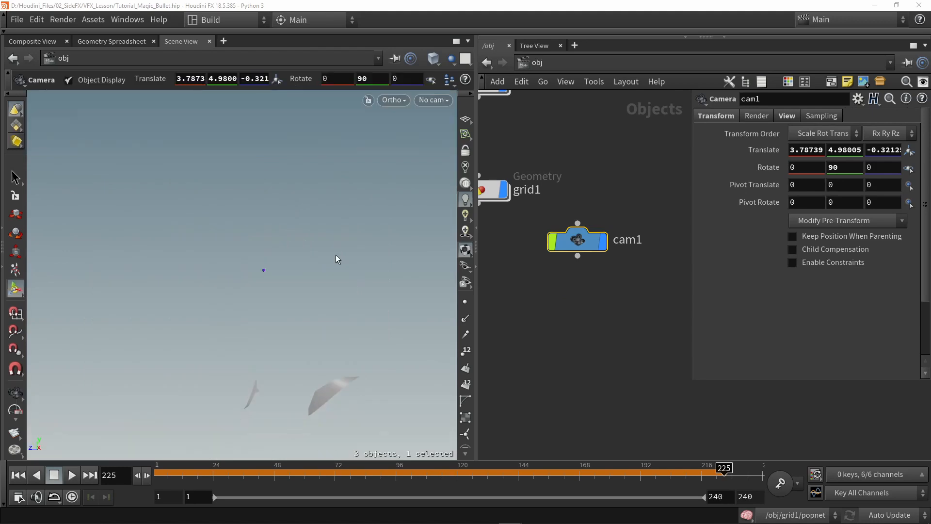
Step: Look through cam1 and bring up its View settings
click(432, 100)
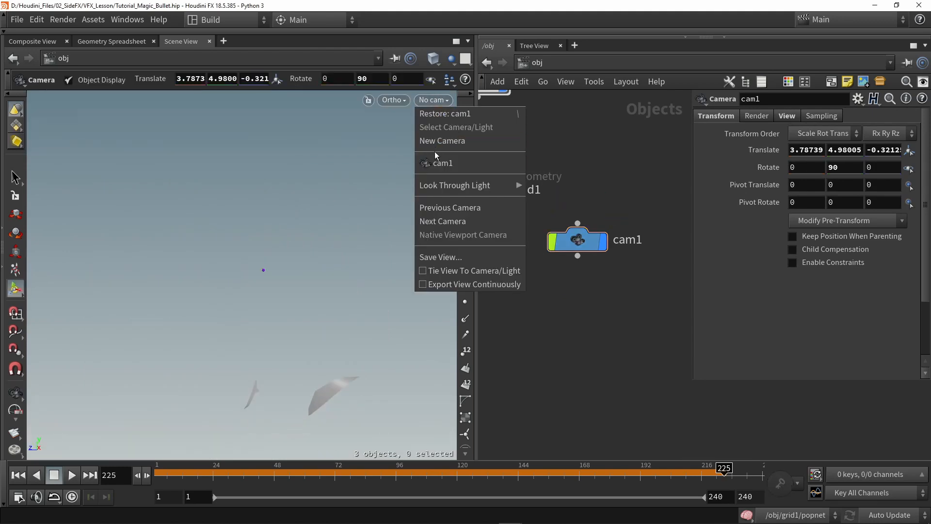
click(442, 162)
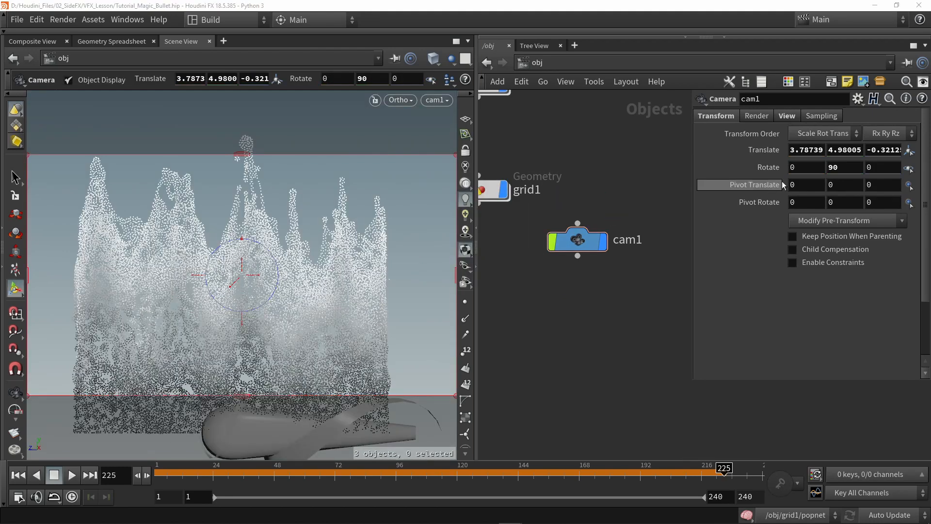
click(787, 115)
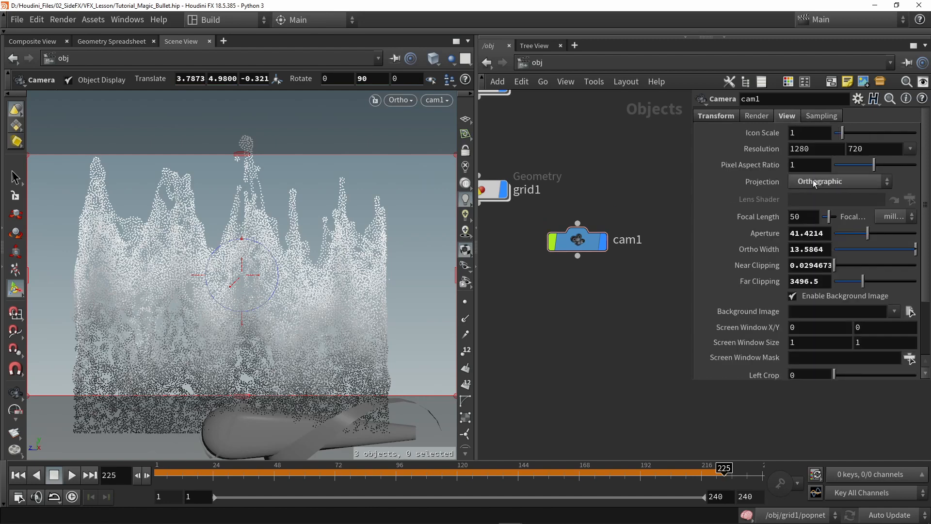
mouse_move(620, 167)
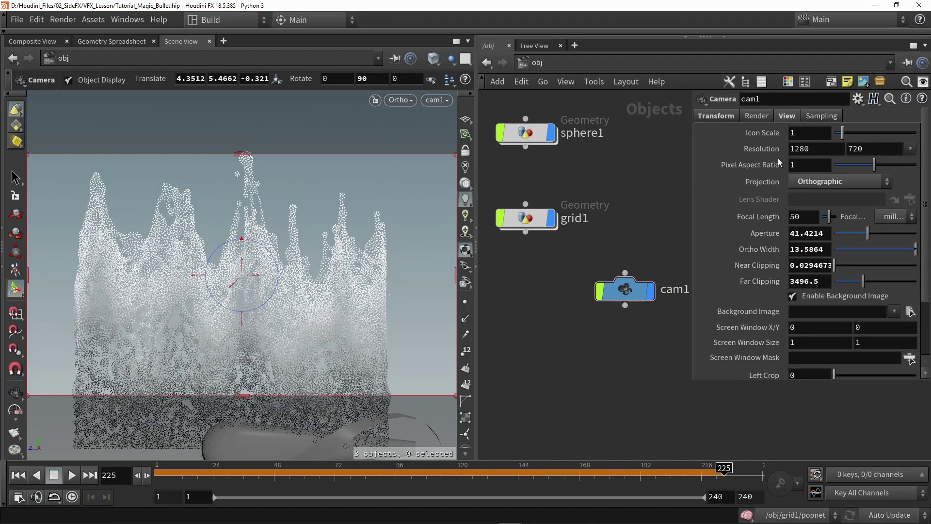
Step: Give cam1 the 512^2 resolution preset and an ortho width of 10 to frame the particles
click(910, 148)
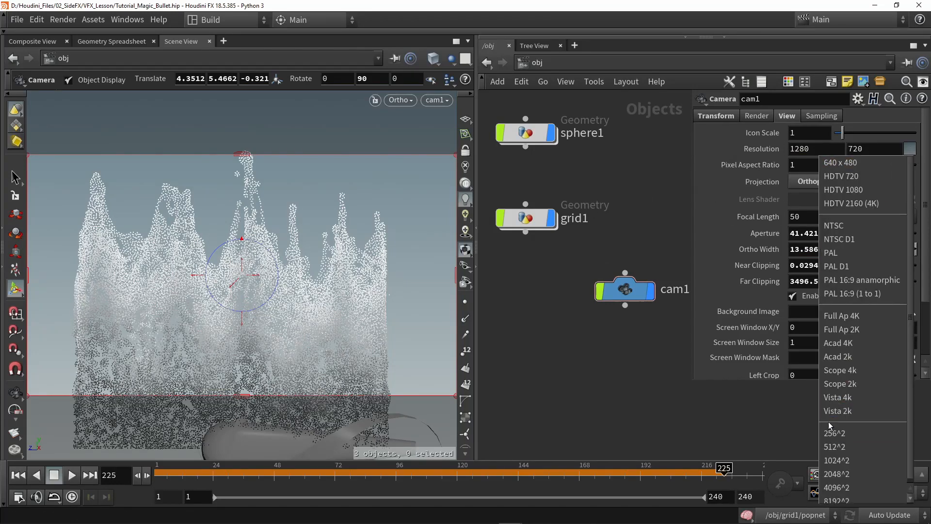
click(835, 446)
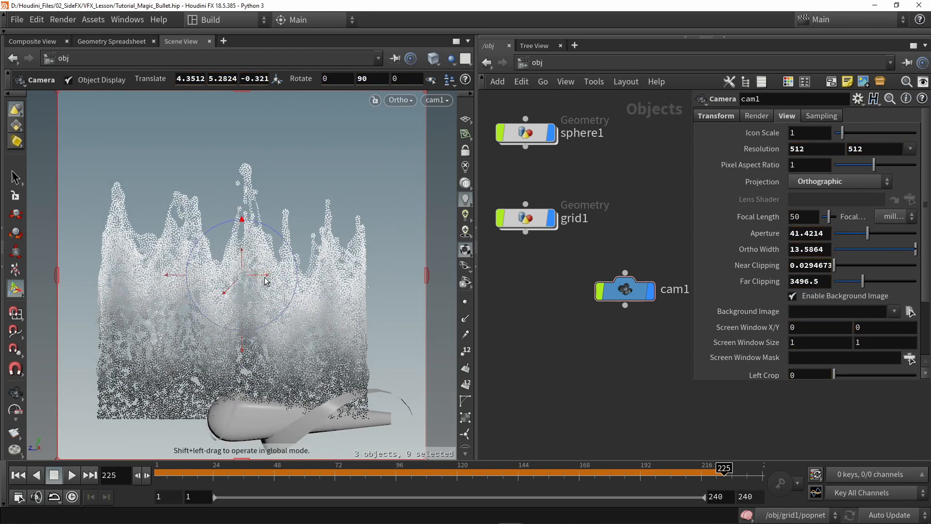
mouse_move(528, 430)
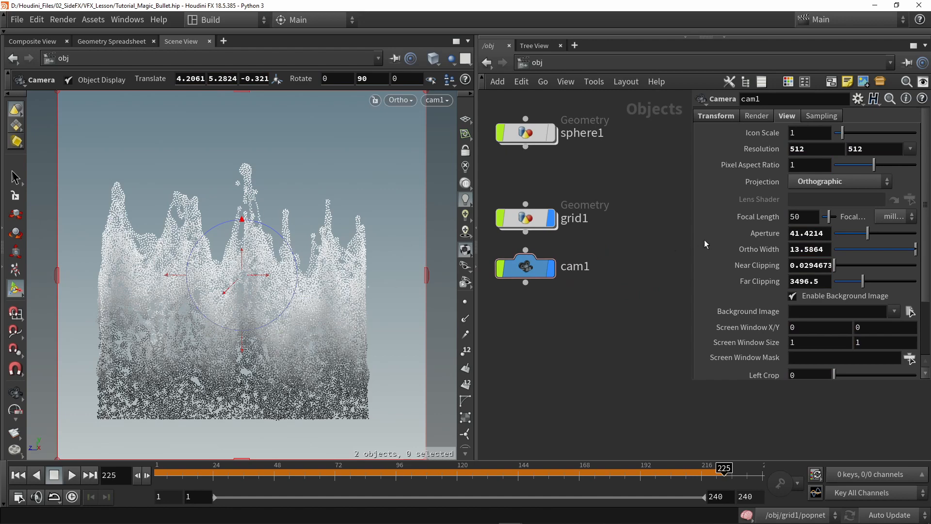
click(811, 249)
text(10)
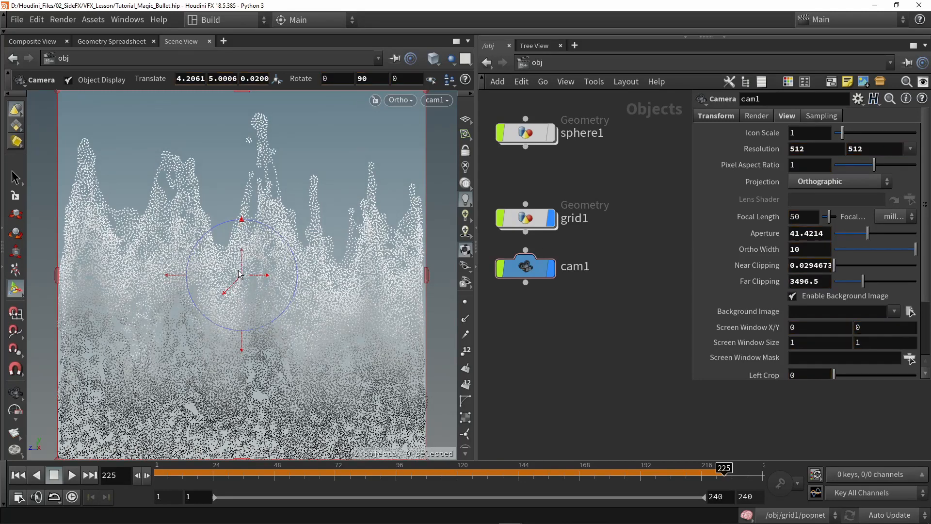
mouse_move(598, 356)
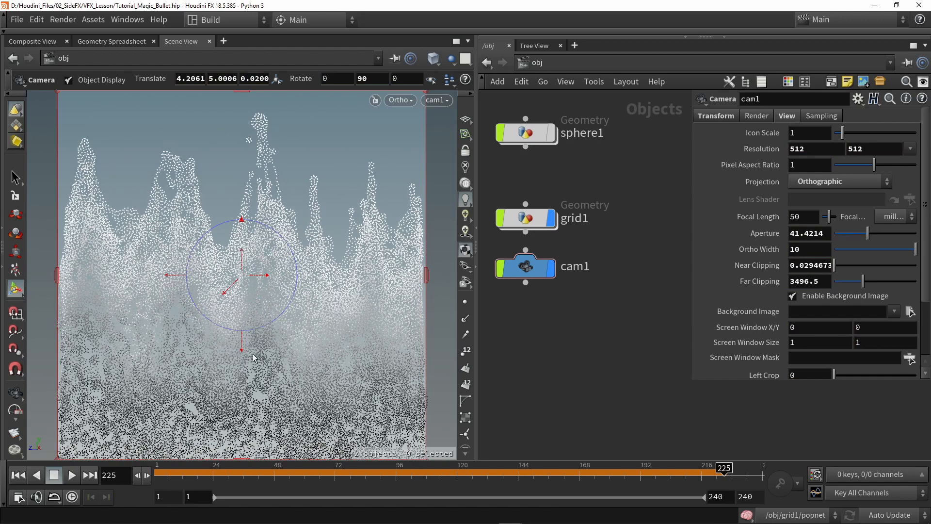
mouse_move(530, 218)
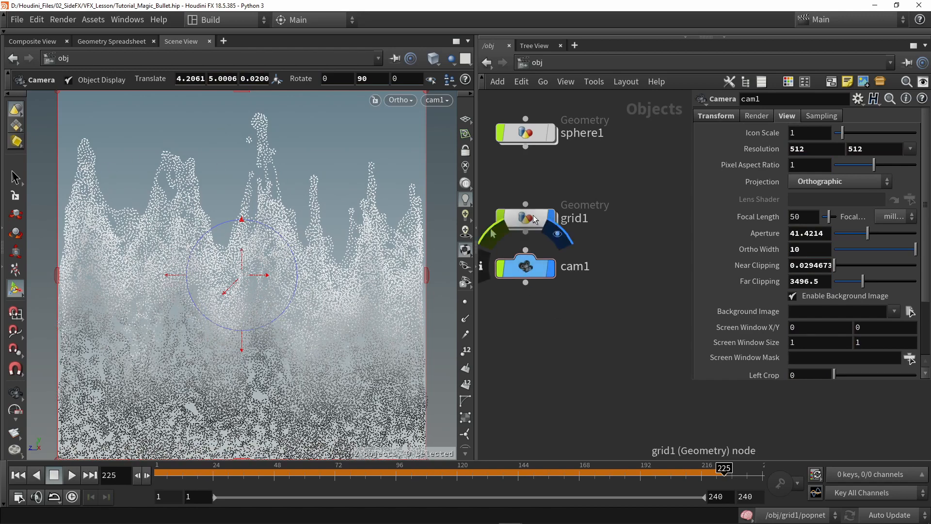
Step: Inside grid1, copy a Sphere SOP onto the popnet particles with Copy to Points
click(524, 218)
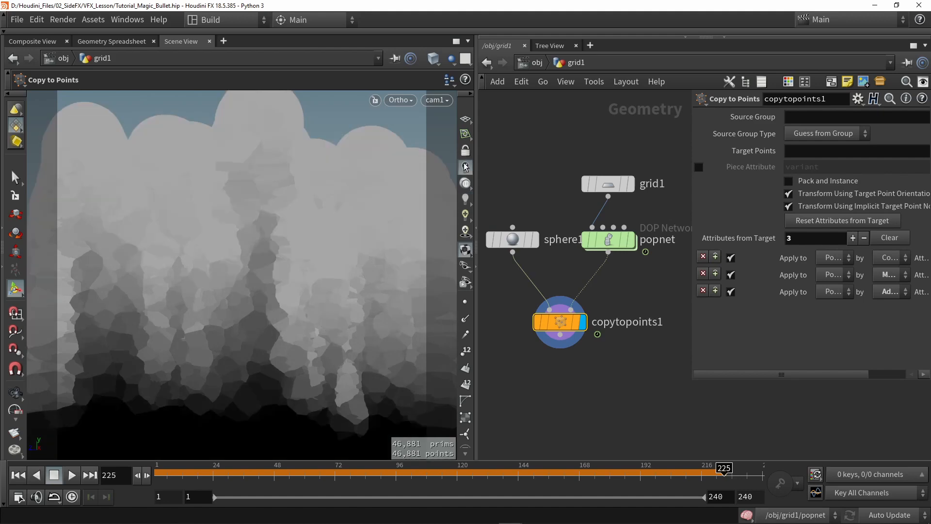
click(512, 238)
text(rem)
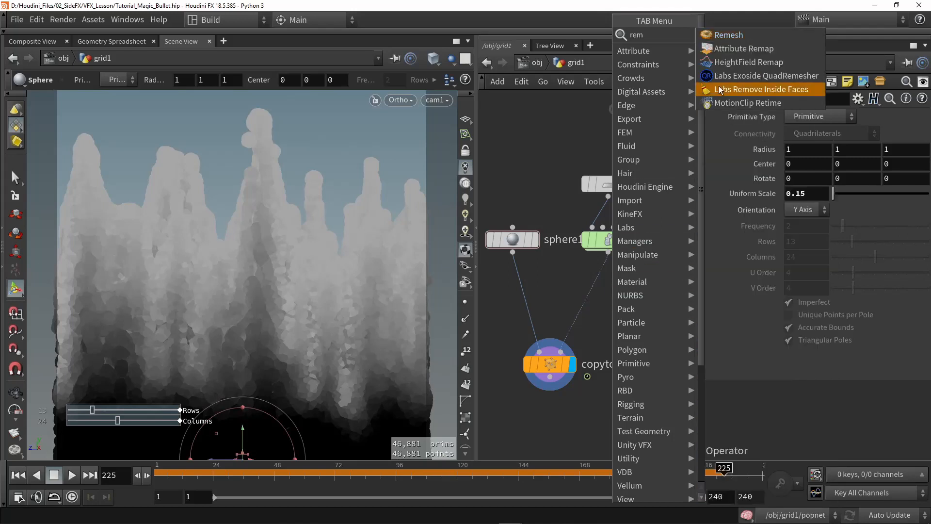
Step: Add an Attribute Remap after popnet writing age to pscale, computing the age range
click(744, 48)
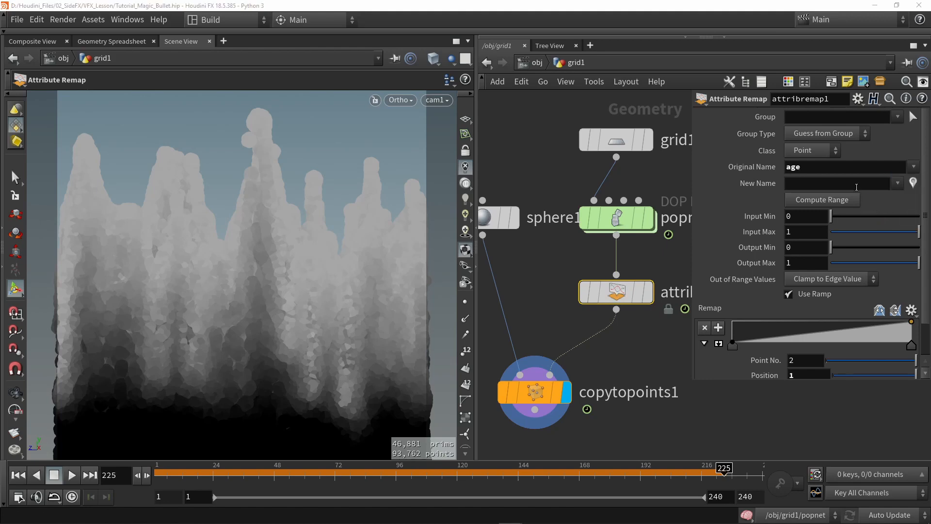
click(837, 183)
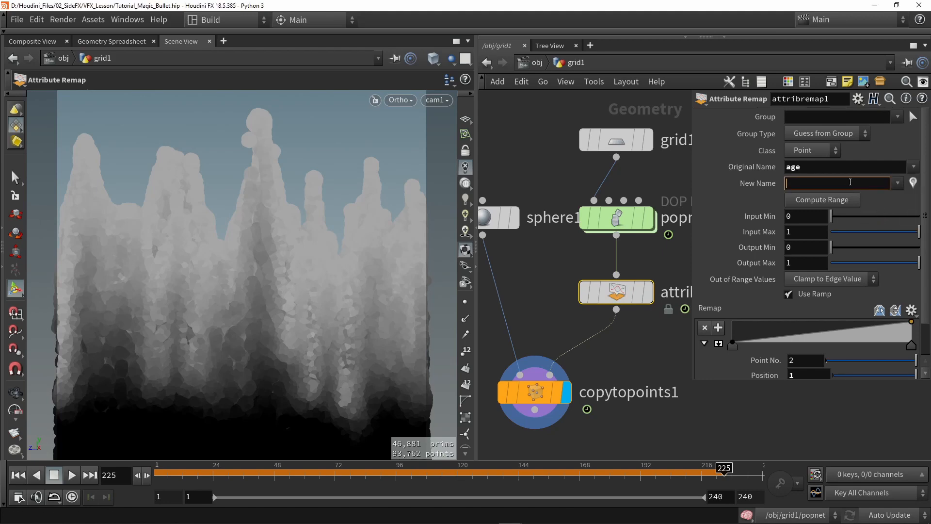
text(pscale)
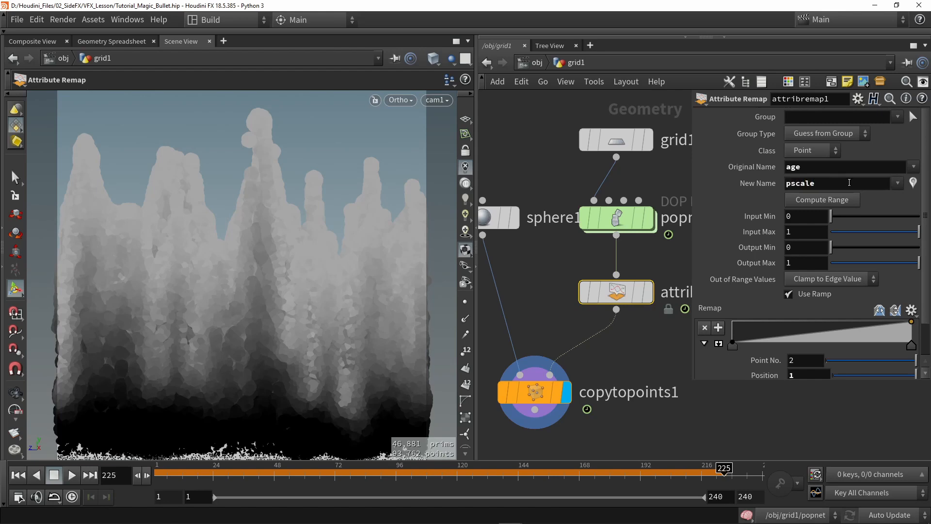
mouse_move(241, 456)
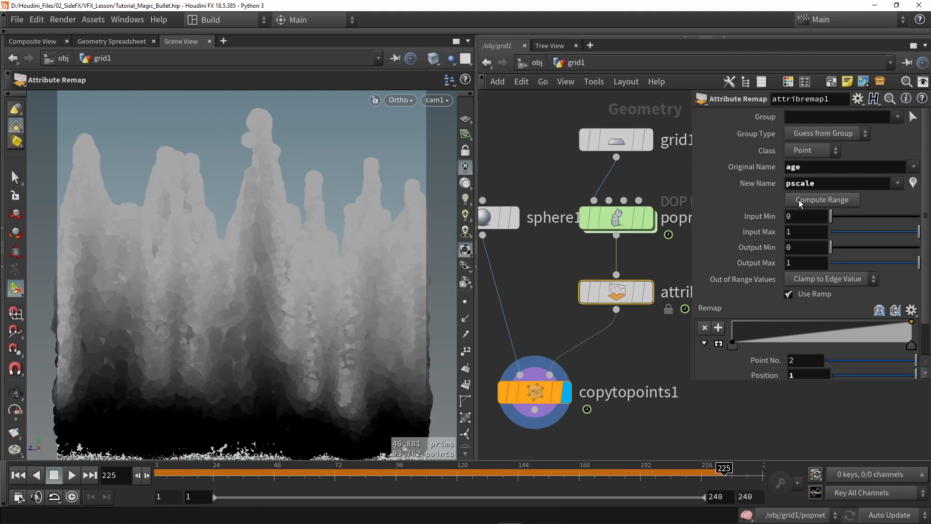
click(821, 200)
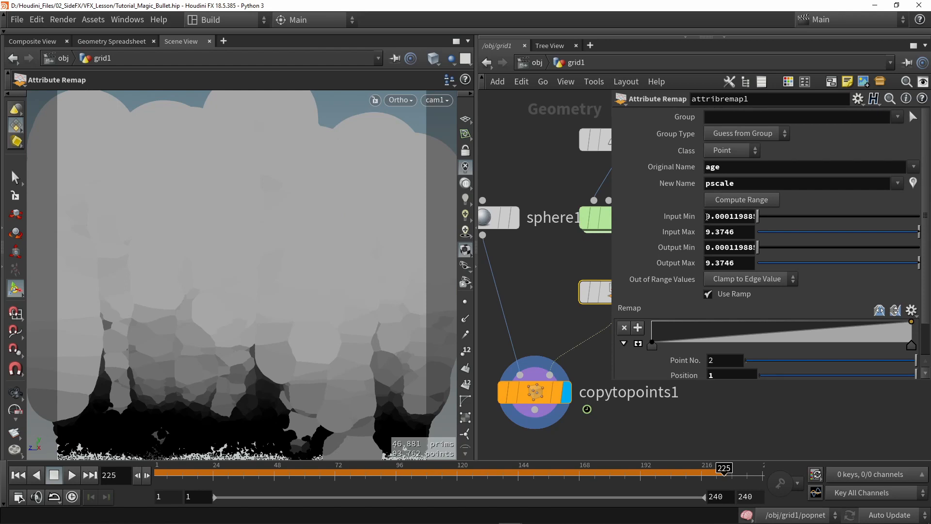
mouse_move(675, 232)
text(1.4)
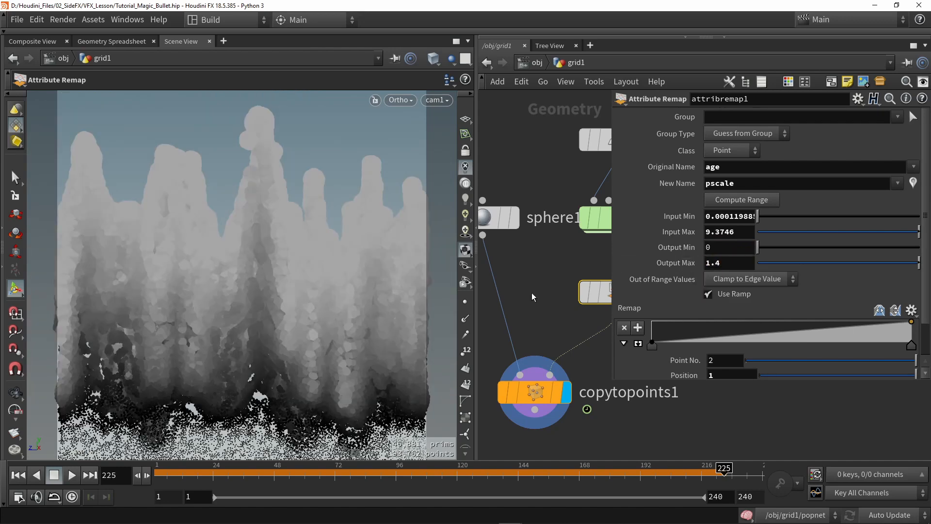
Step: Invert the remap ramp (output max 1.4, end value 0) so old particles shrink away
click(594, 291)
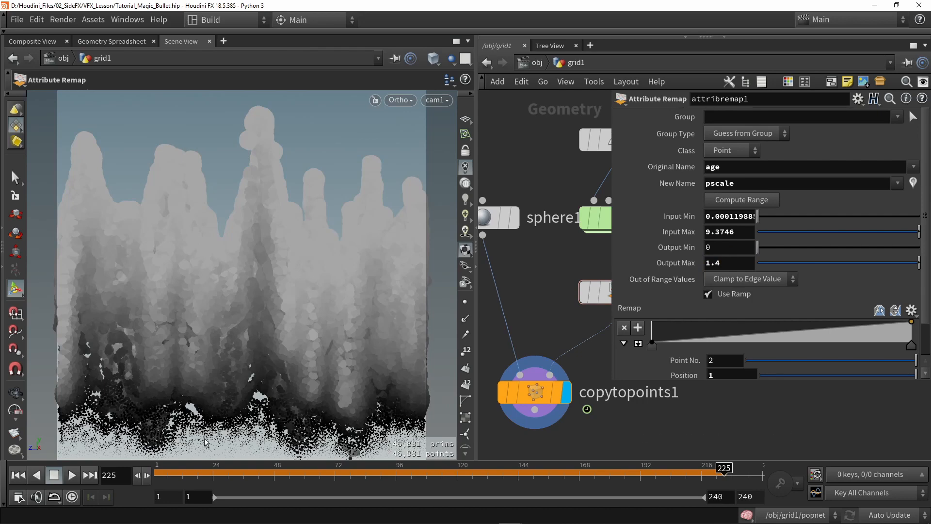
mouse_move(665, 296)
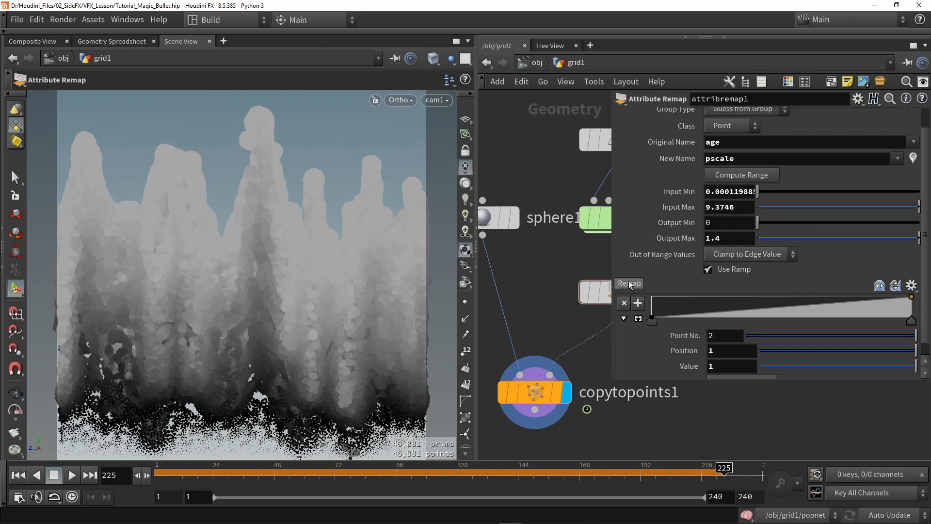
mouse_move(628, 282)
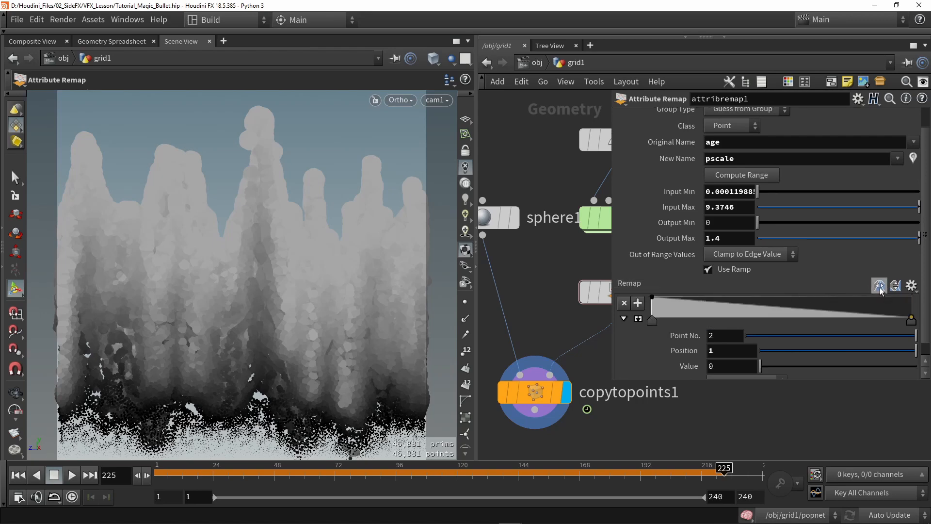
click(879, 285)
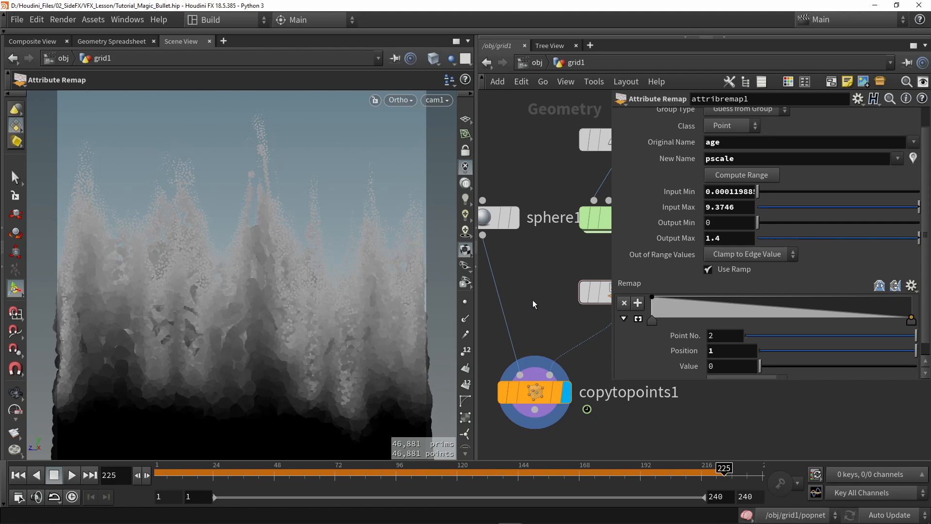
mouse_move(181, 368)
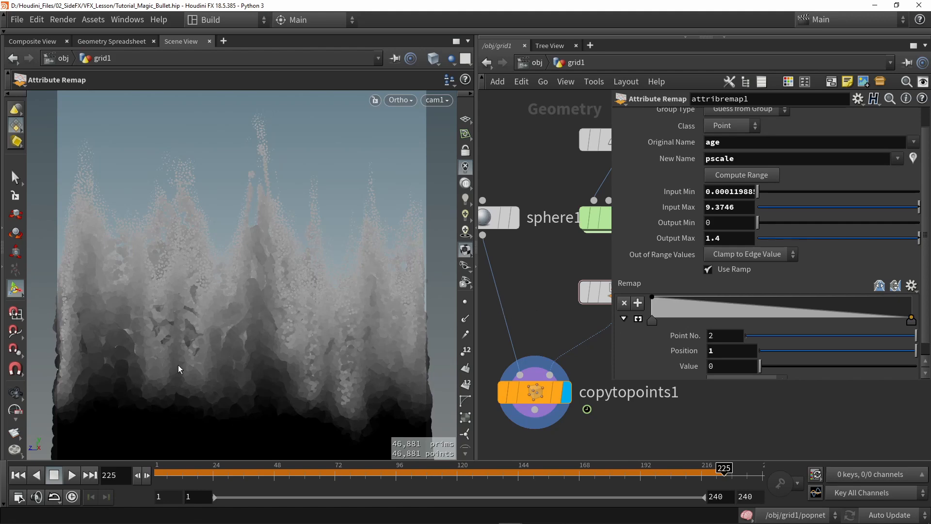
mouse_move(296, 250)
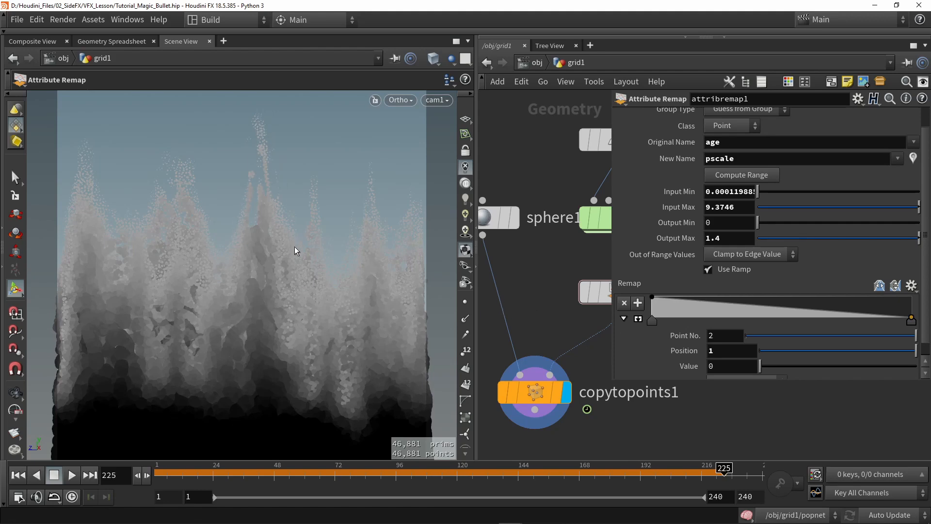
mouse_move(258, 229)
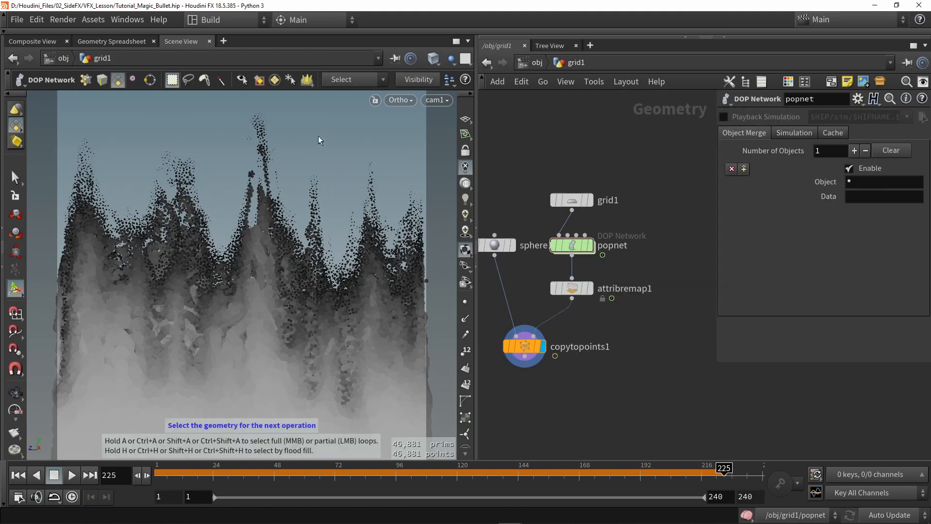
mouse_move(12, 433)
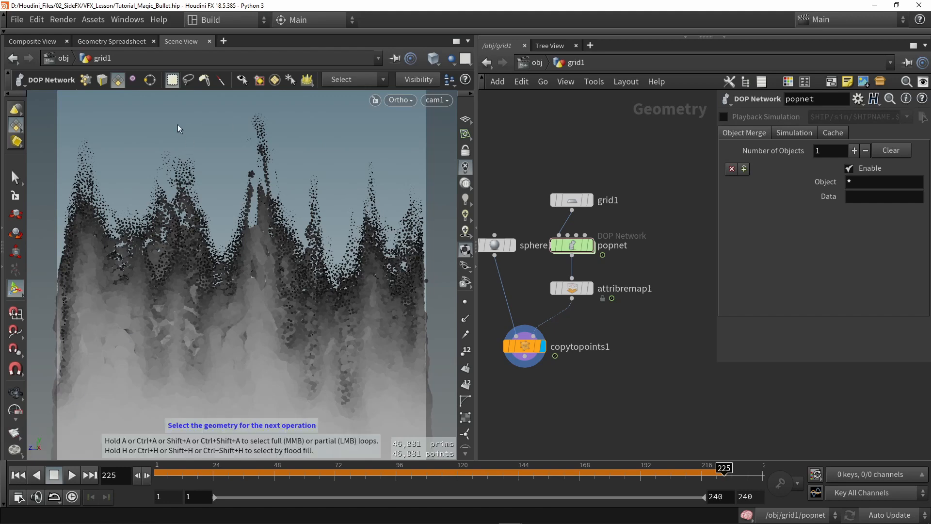
mouse_move(221, 137)
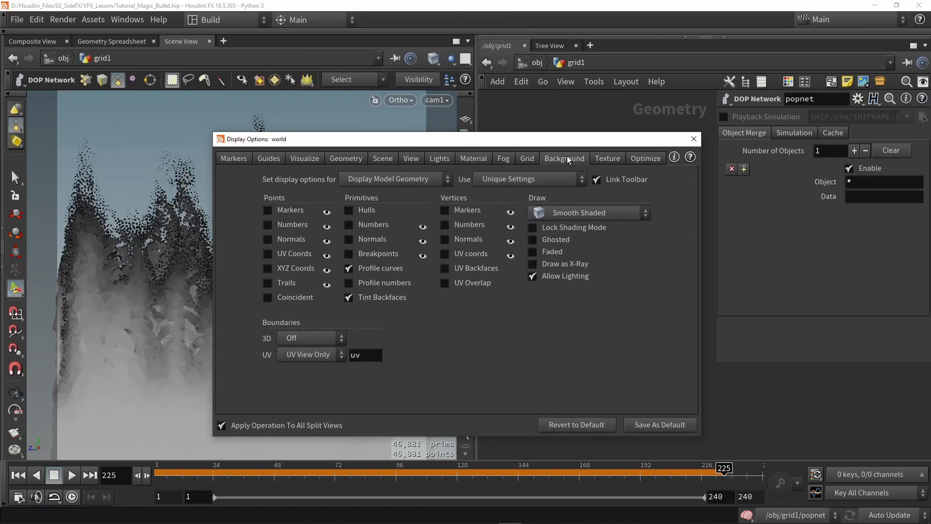
Step: Set the viewport background colour scheme to Dark in Display Options
click(563, 158)
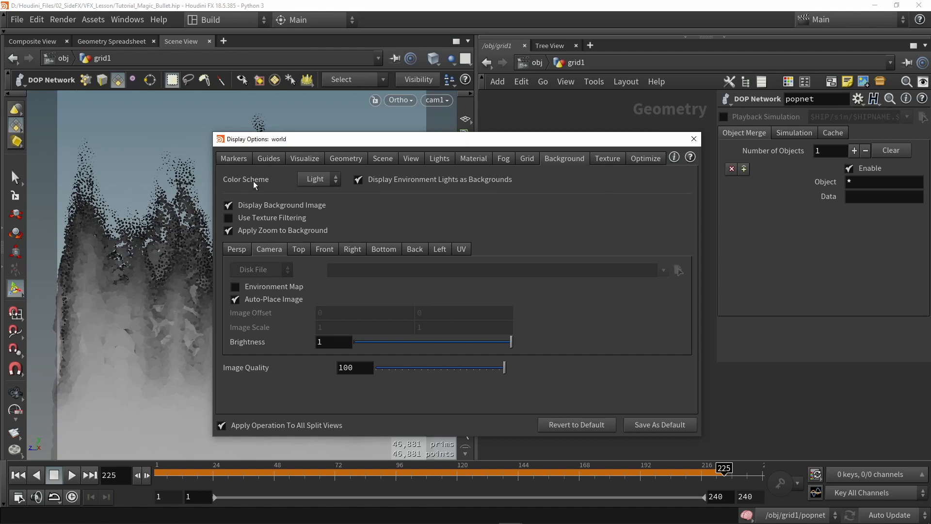
click(318, 178)
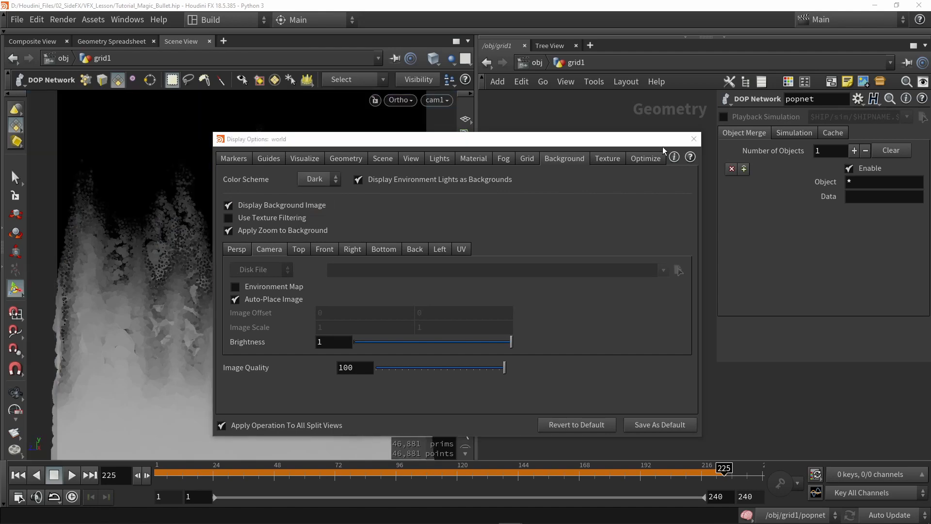
click(693, 139)
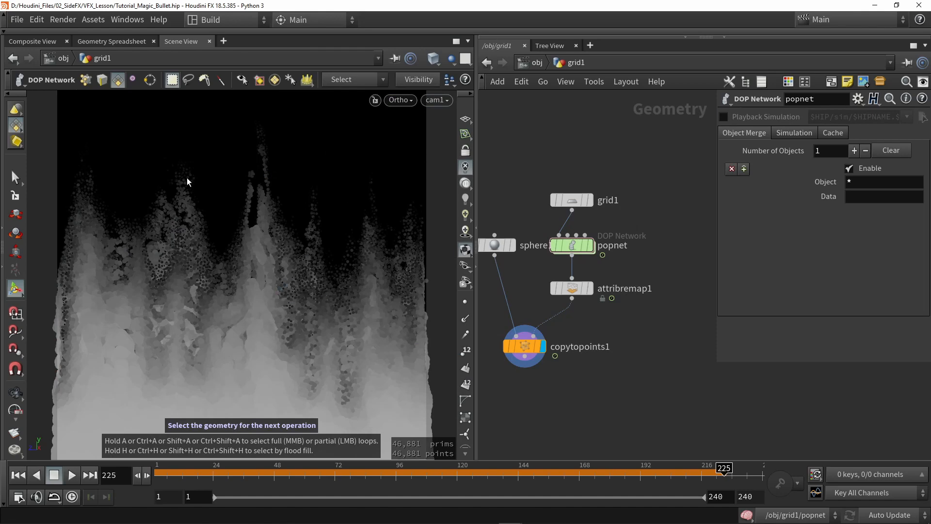
mouse_move(87, 212)
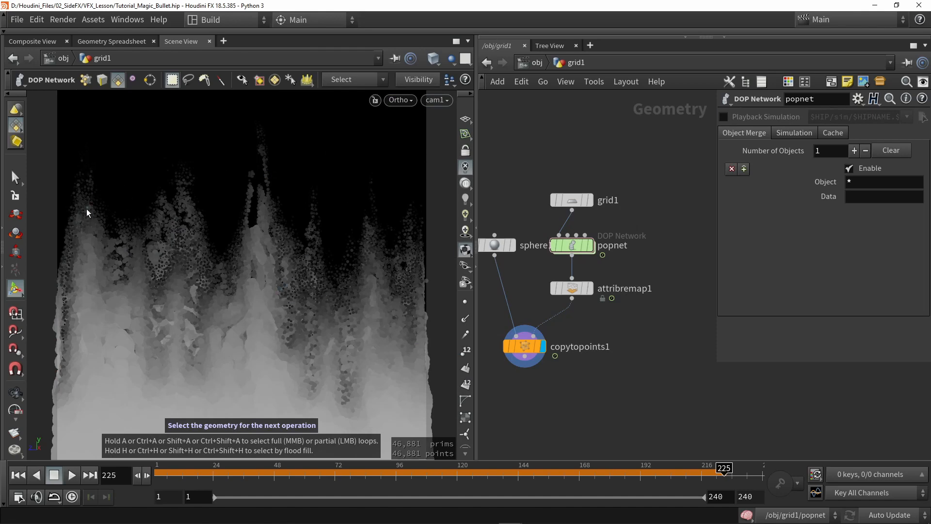
mouse_move(28, 438)
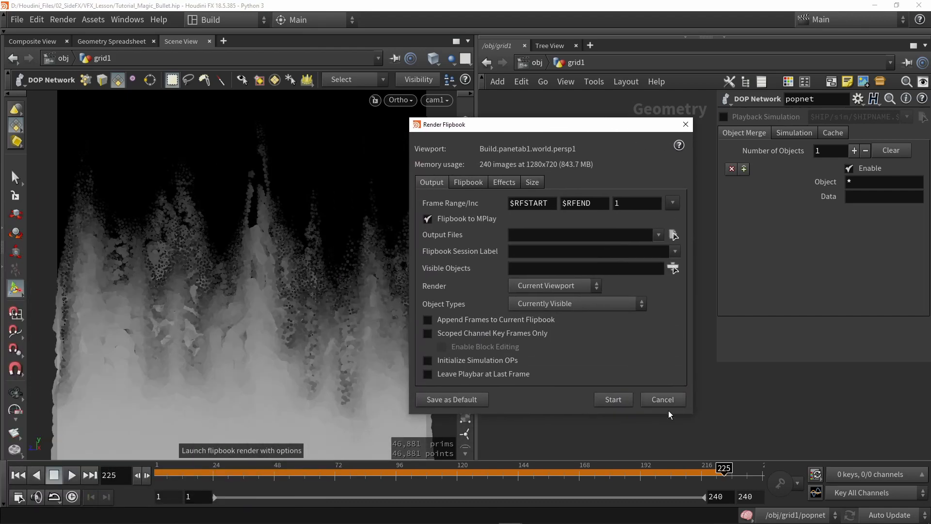
Step: Limit the flipbook to the current frame from the current beauty pass
click(673, 203)
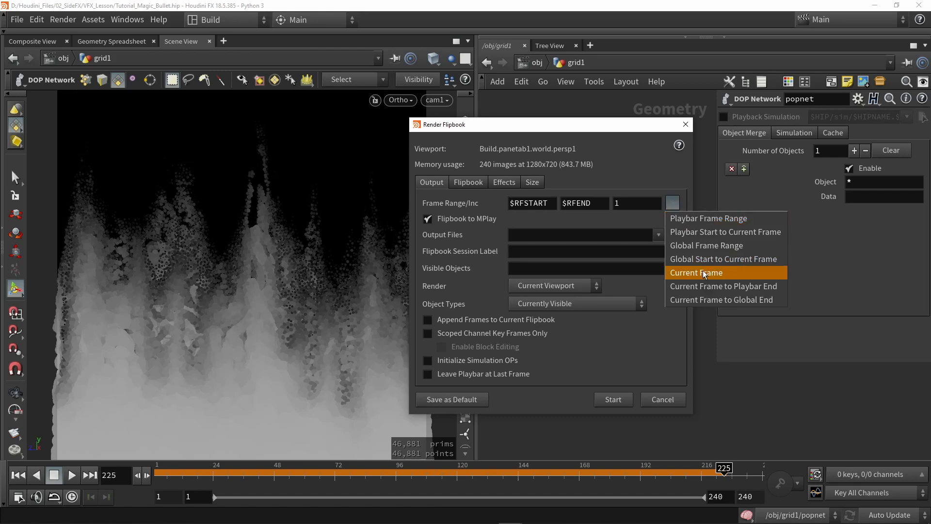
click(696, 271)
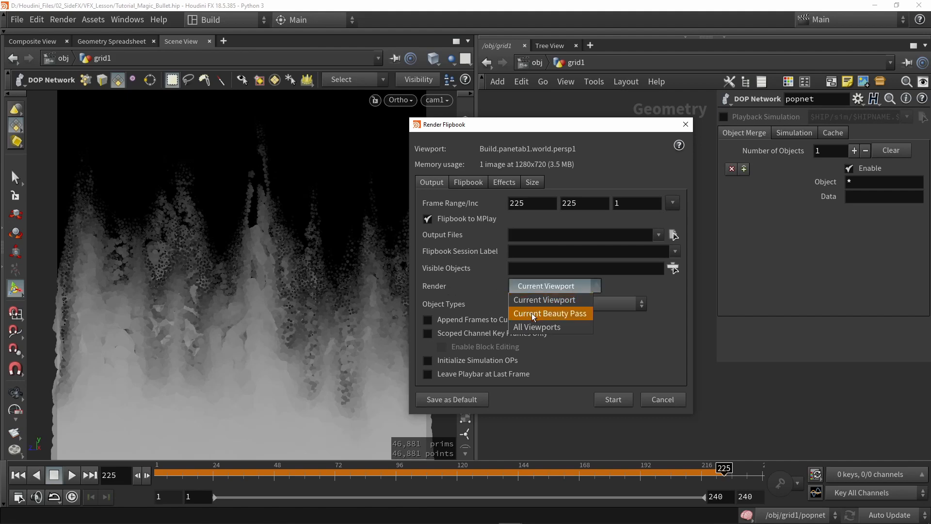
click(549, 314)
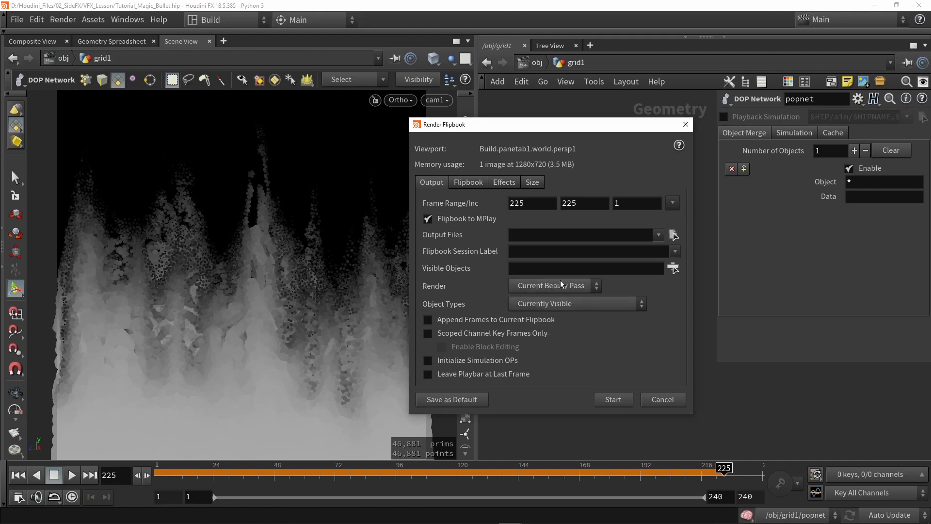
mouse_move(398, 129)
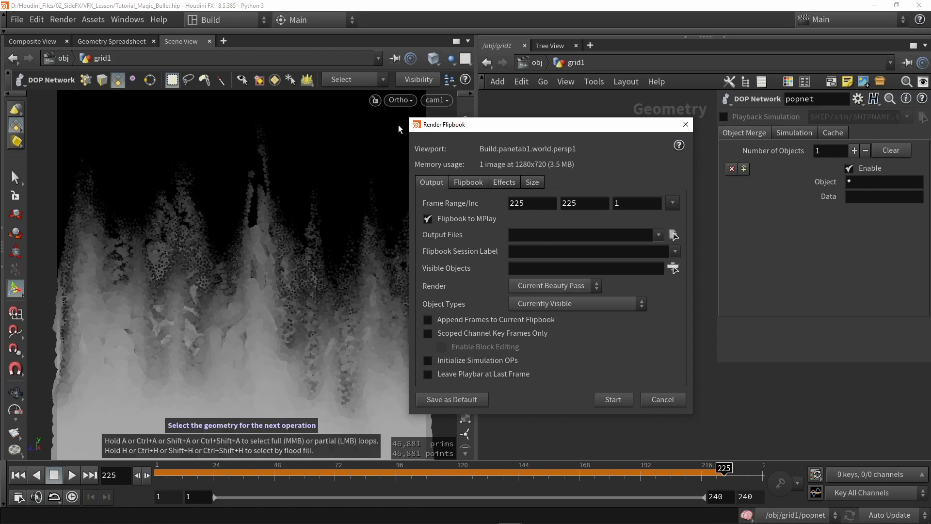
mouse_move(545, 282)
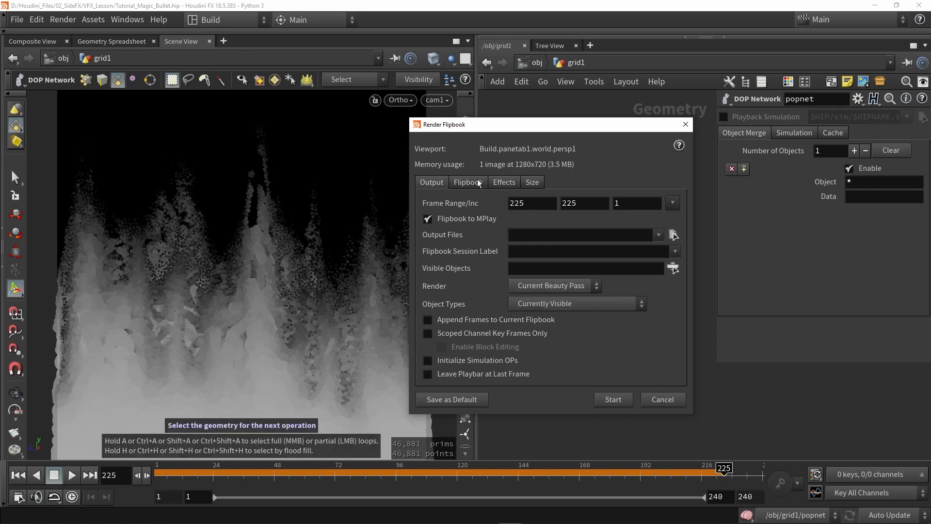
Step: Set flipbook antialiasing to High Quality AA and output size to 1024^2
click(503, 181)
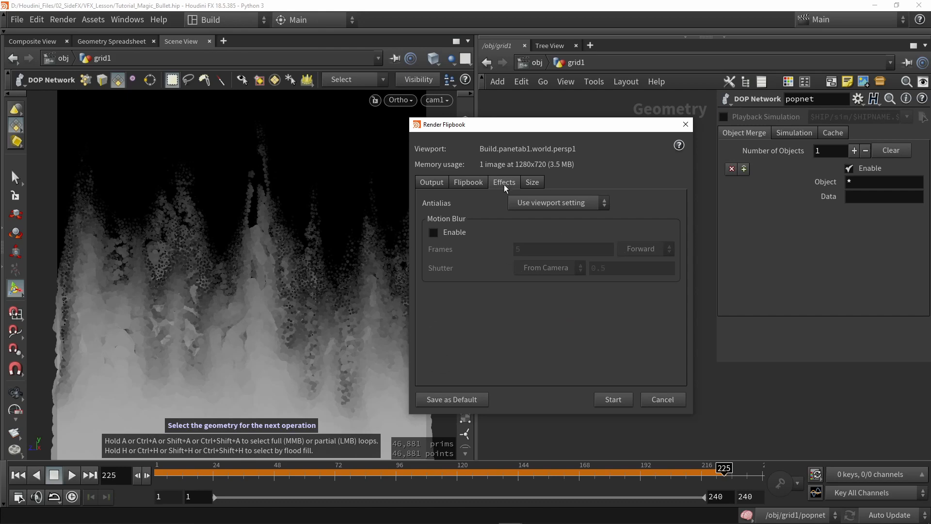
click(554, 203)
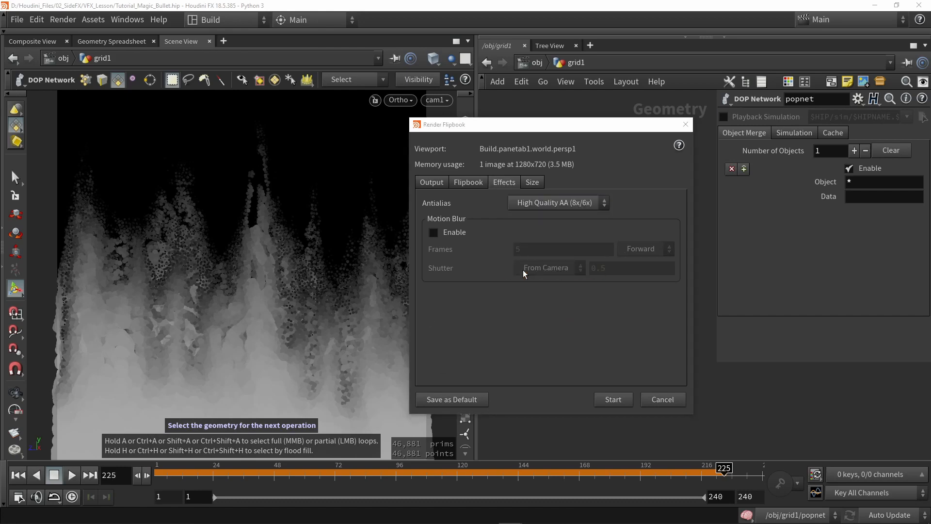
mouse_move(428, 203)
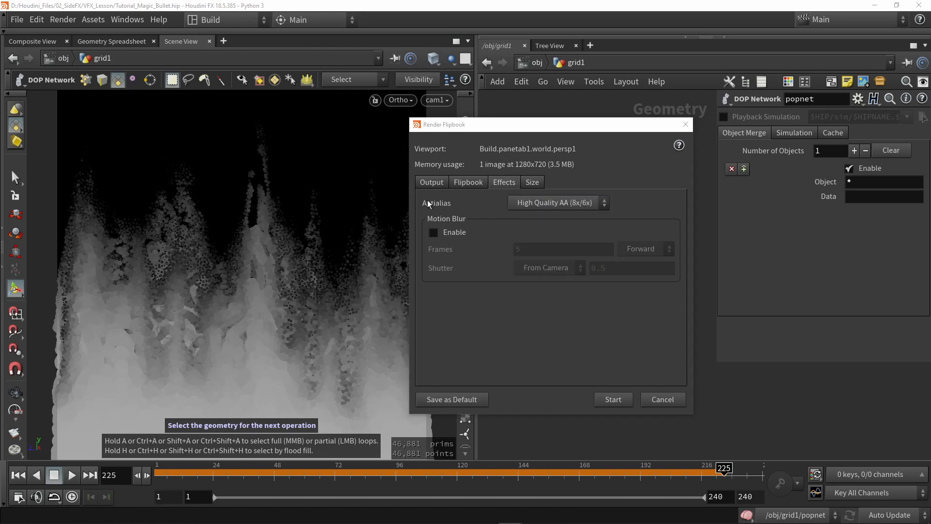
click(532, 181)
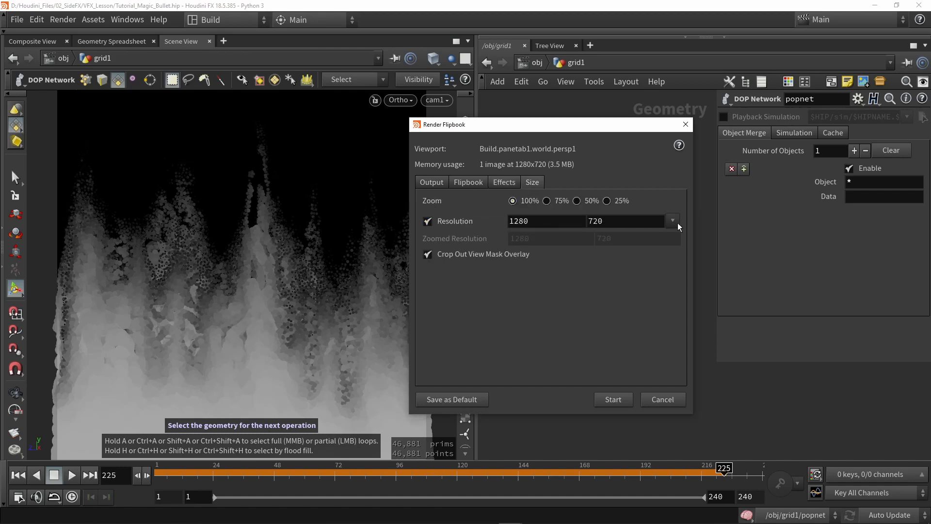
click(671, 220)
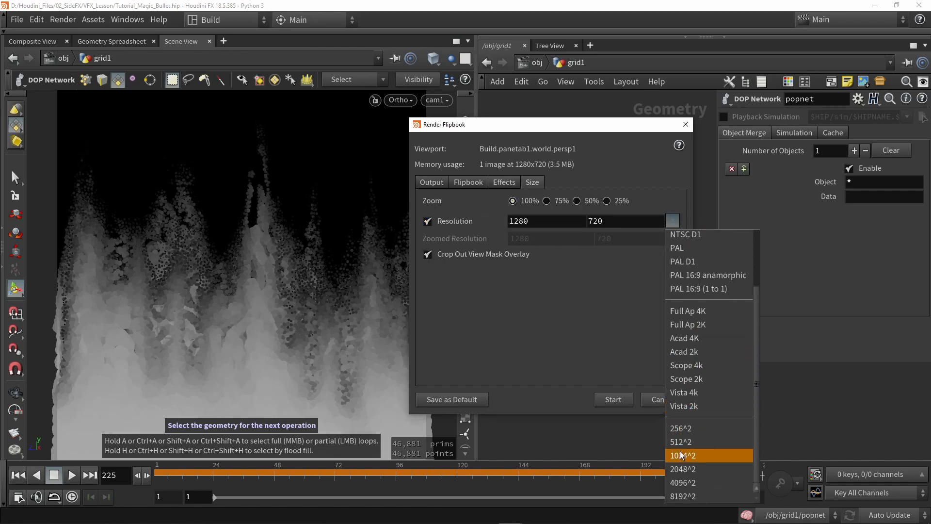
click(681, 455)
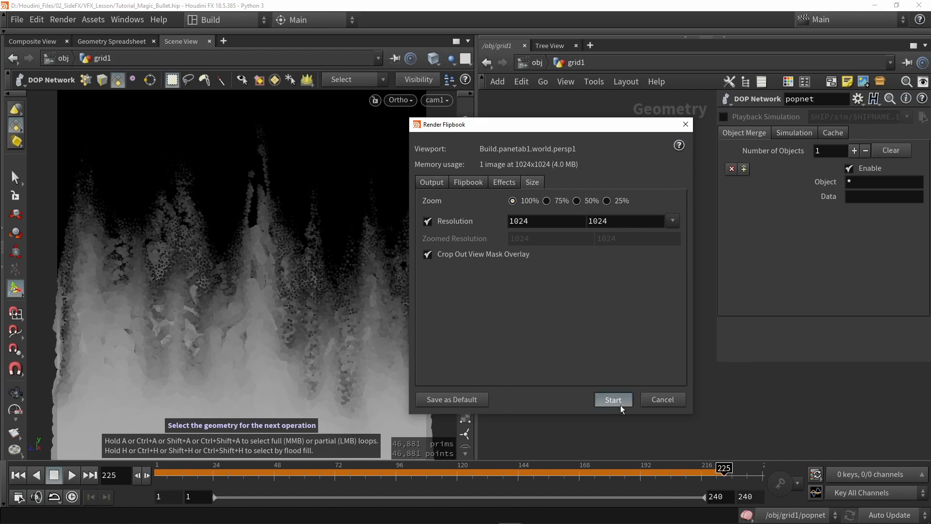
Step: Render the flipbook and save the frame from MPlay as $HIP/Magic_Flames_01.png
click(613, 398)
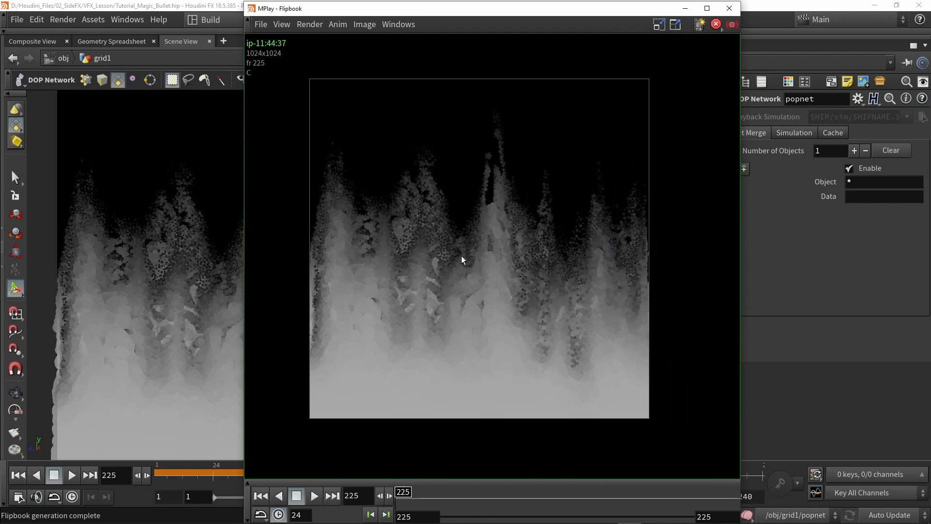
click(260, 24)
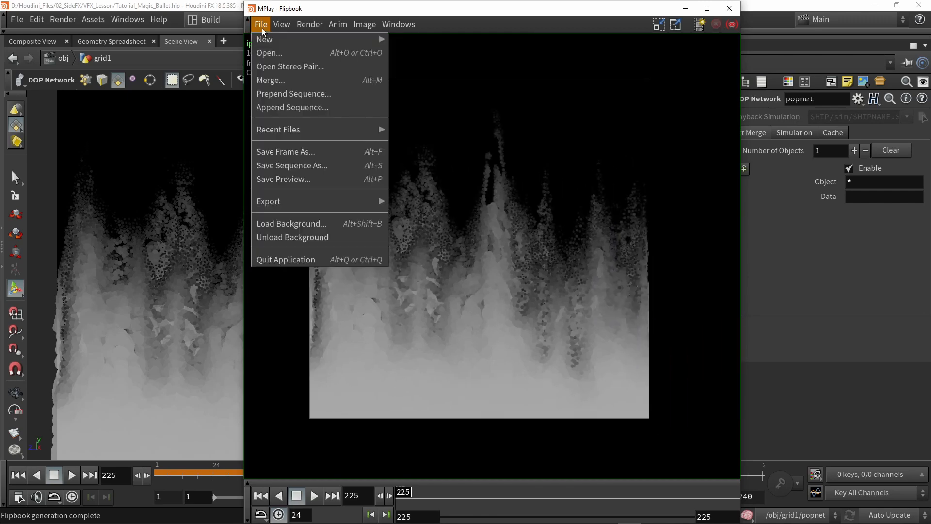
mouse_move(290, 151)
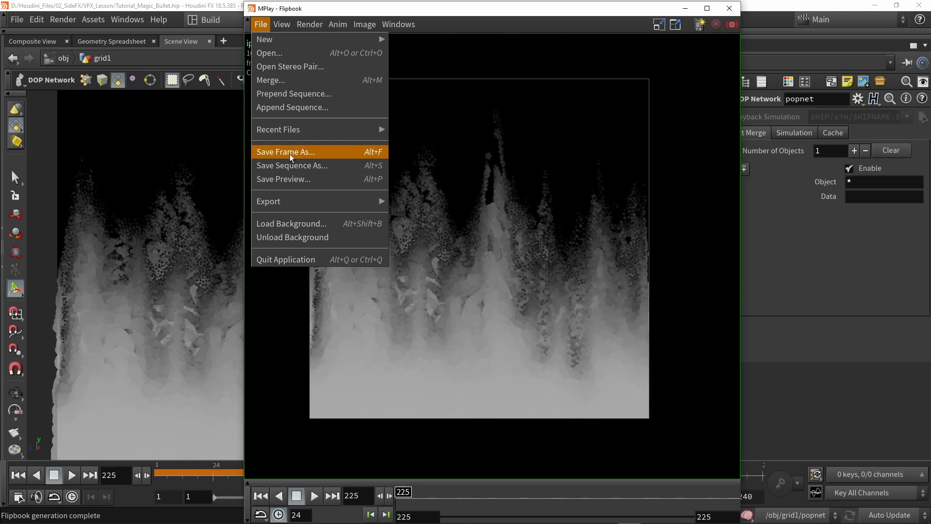
click(285, 151)
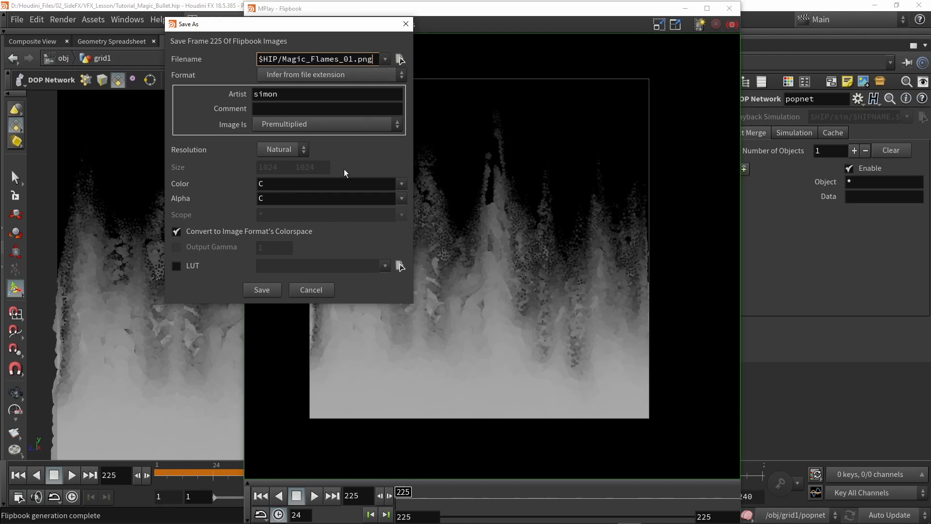
click(261, 290)
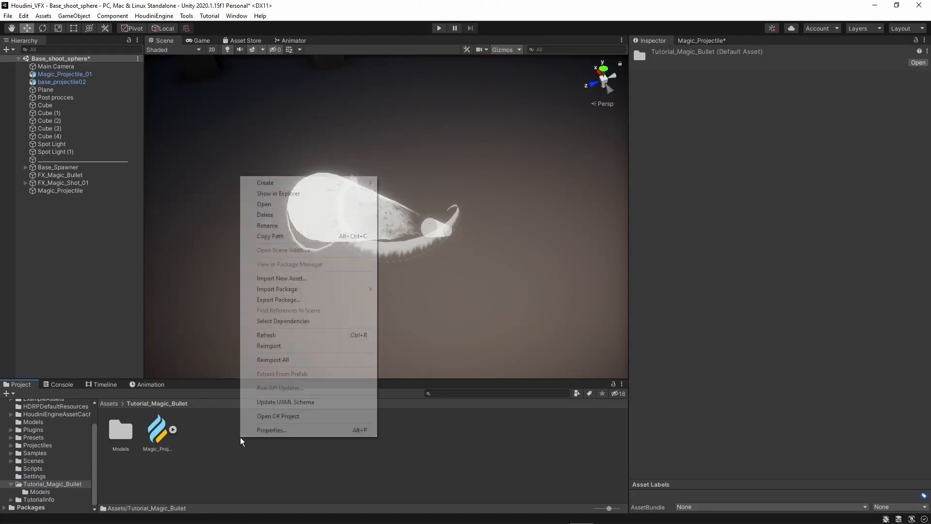
Step: Create a Textures folder and import Magic_Flames_01 there, checking its import settings
click(266, 183)
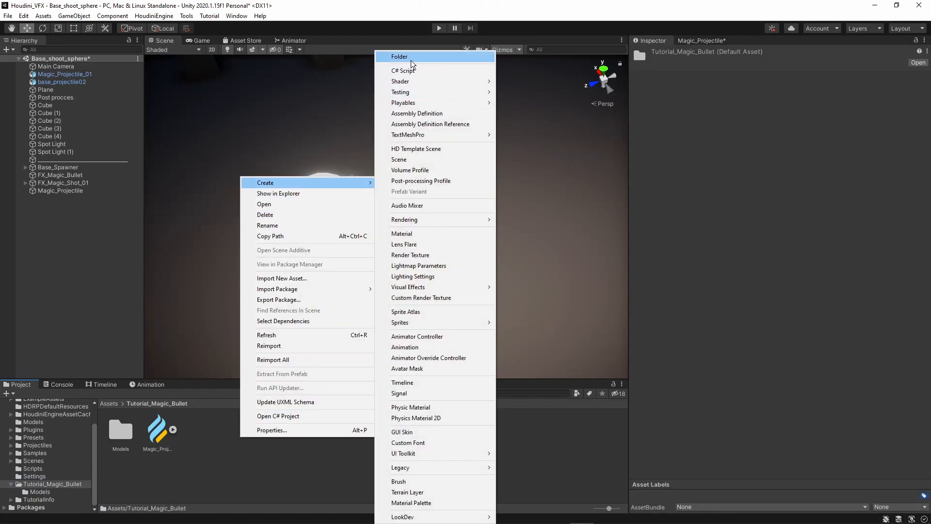
click(398, 56)
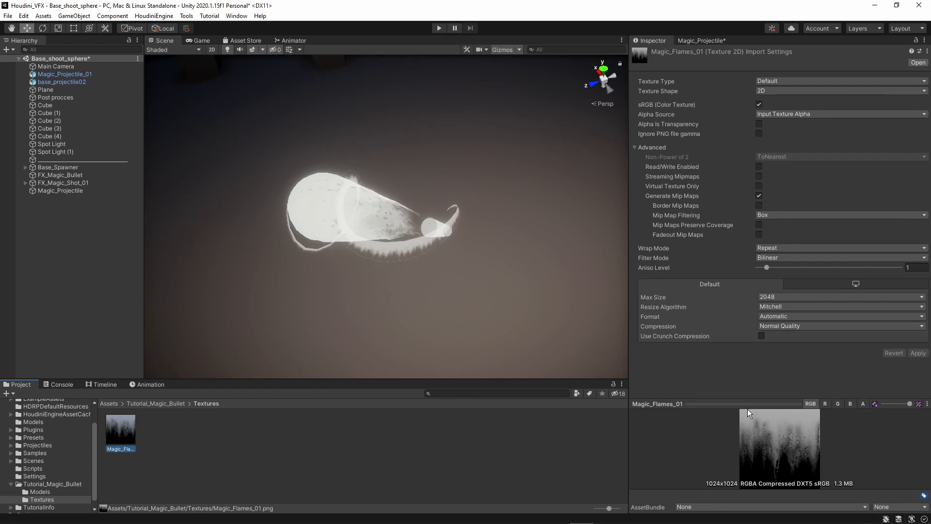
mouse_move(795, 435)
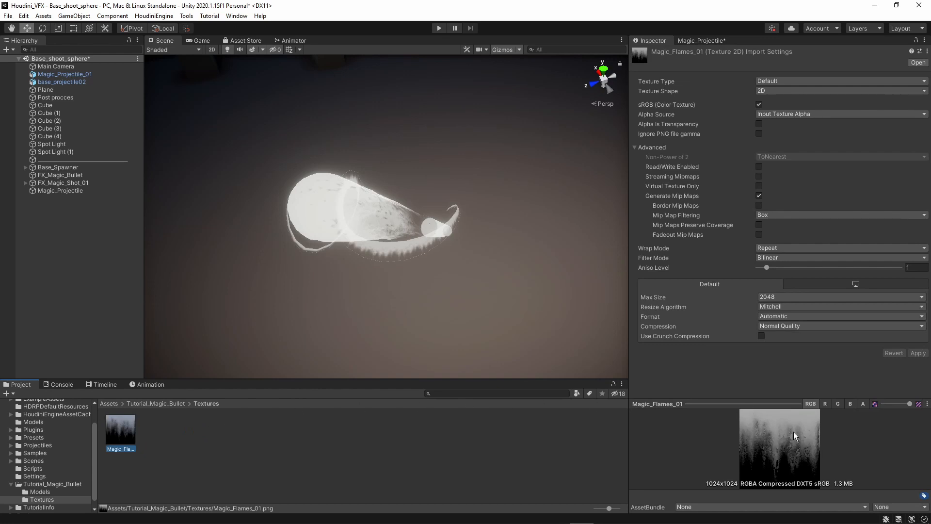
mouse_move(769, 463)
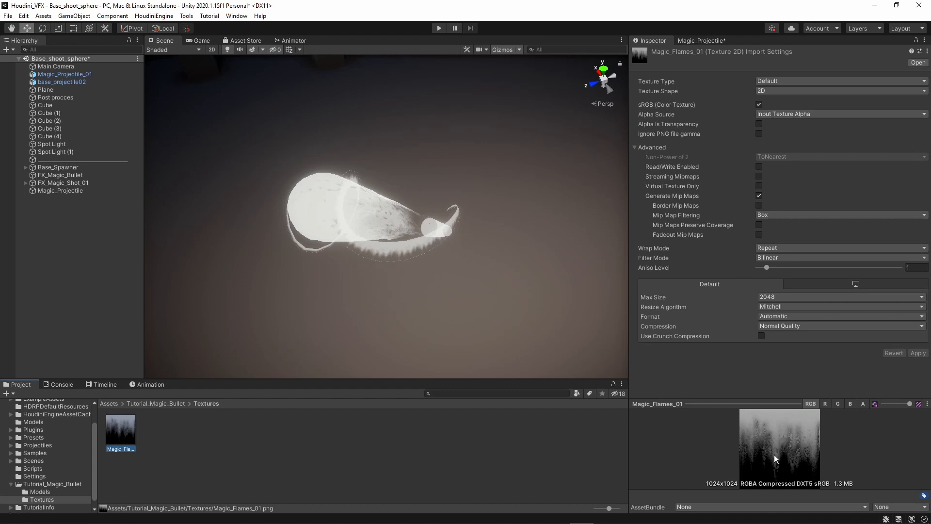
mouse_move(739, 135)
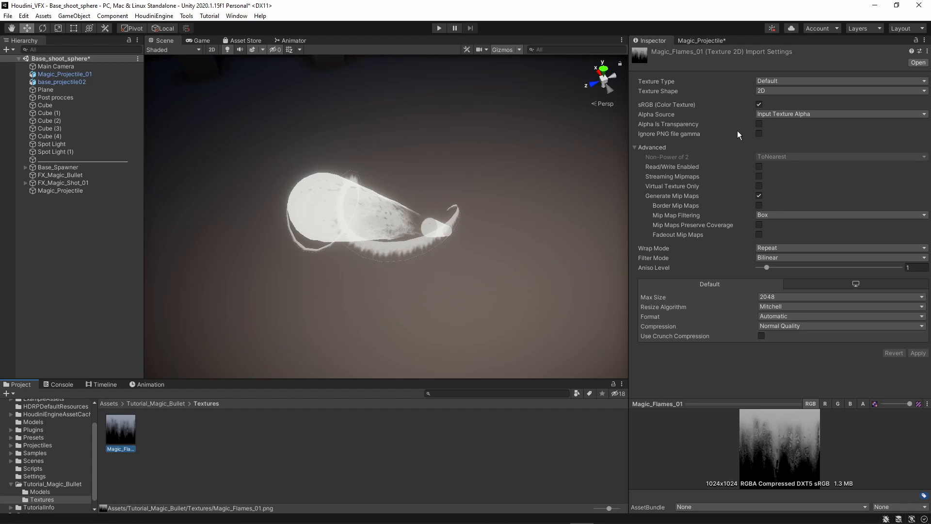
mouse_move(759, 125)
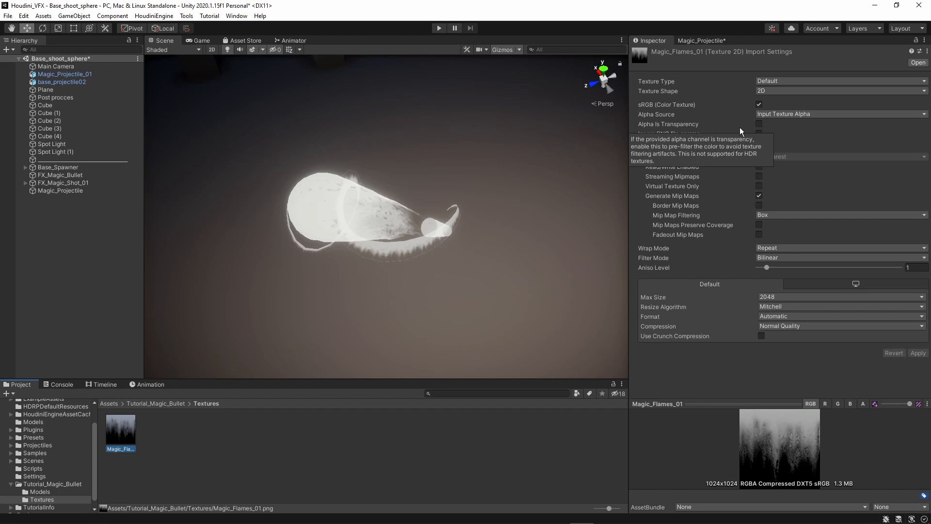
click(758, 123)
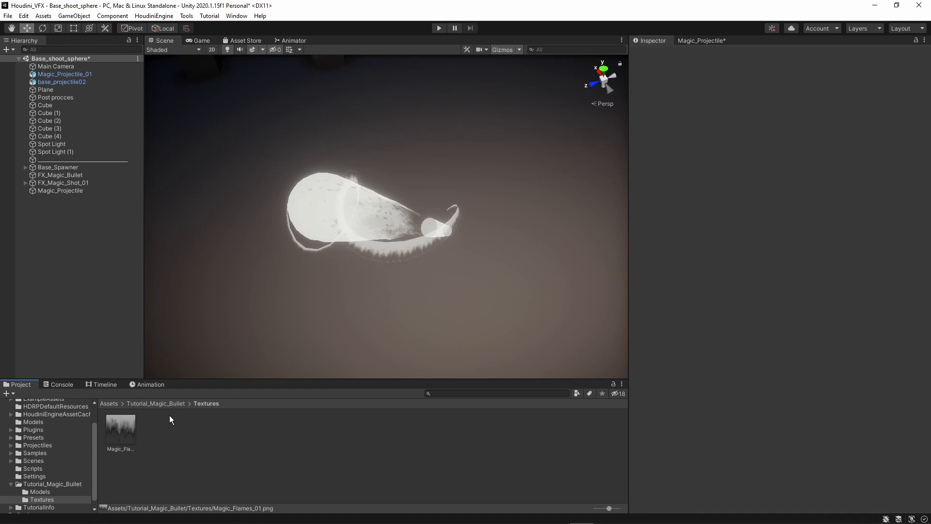
Step: Create a new material named Flames in the Tutorial_Magic_Bullet folder
click(155, 403)
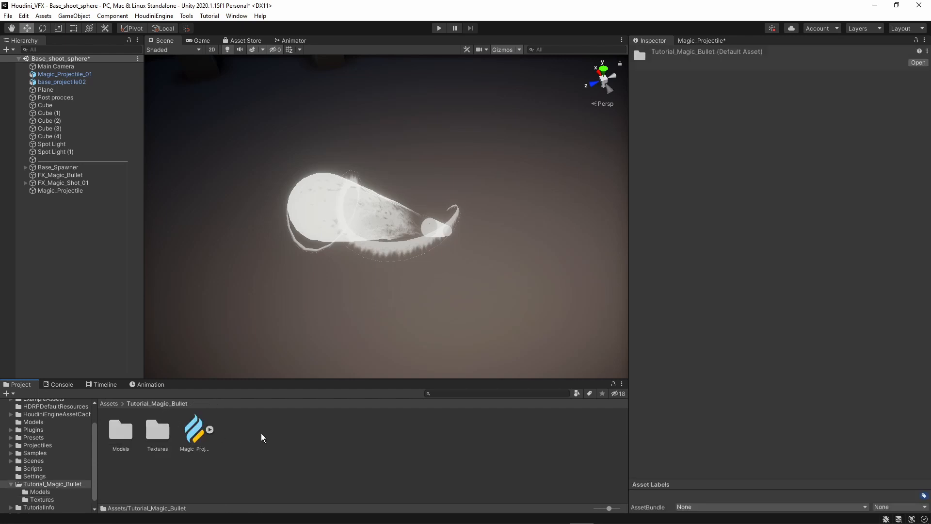
right_click(261, 438)
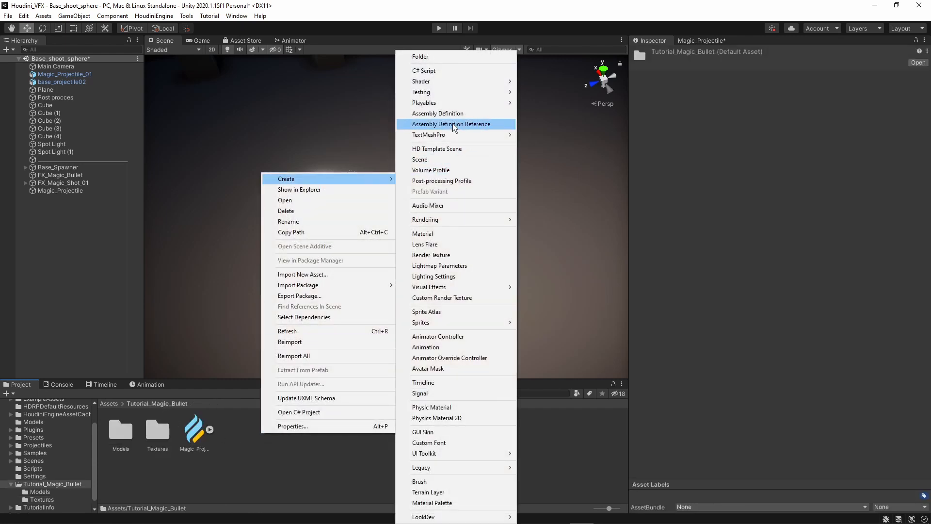
click(421, 234)
text(Flames)
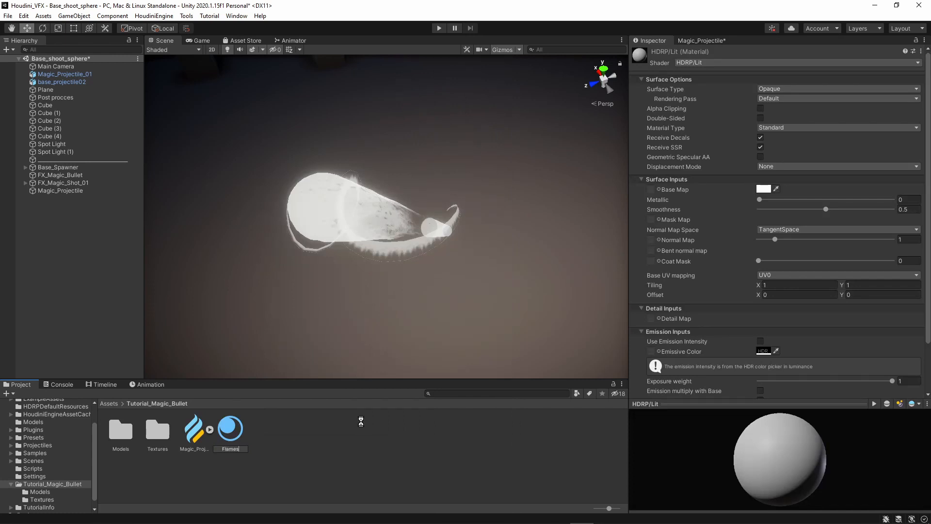
click(194, 428)
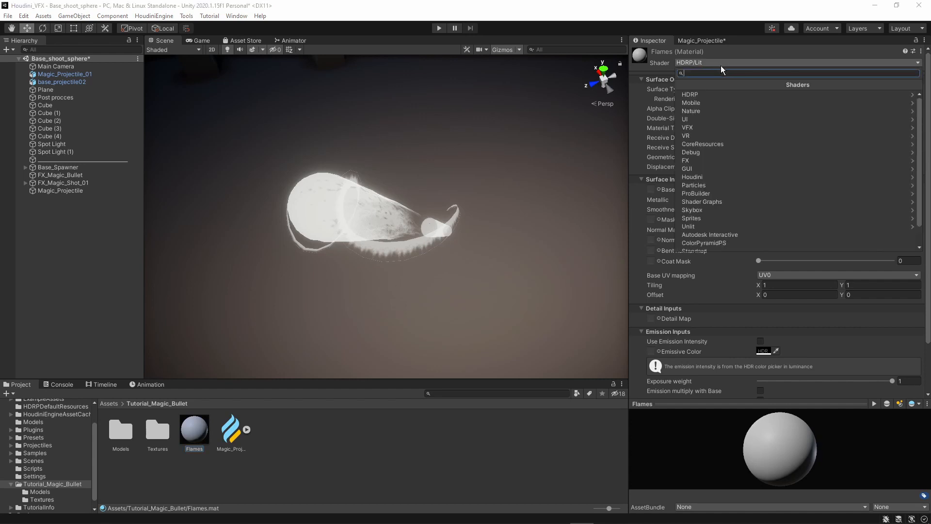
mouse_move(690, 103)
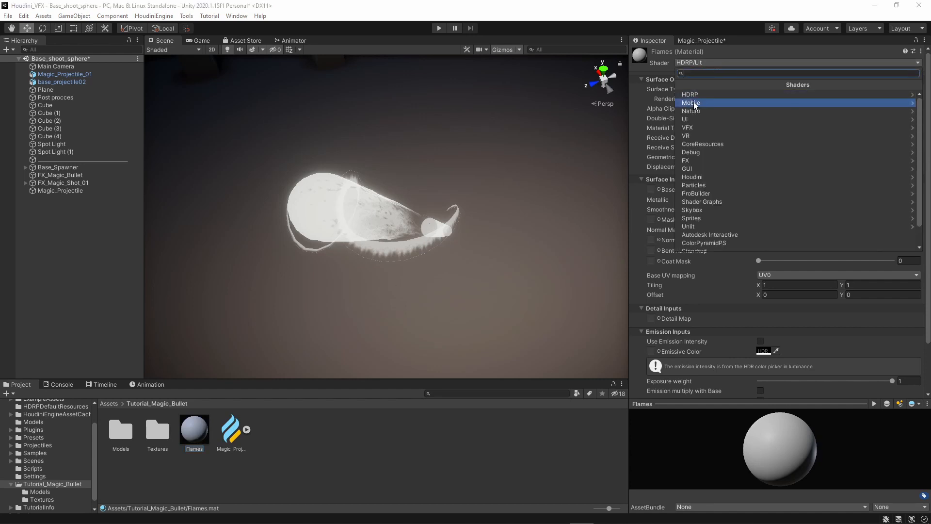
Step: Set its shader to Mobile/Particles/Additive and search 'flames' for the particle texture
click(691, 102)
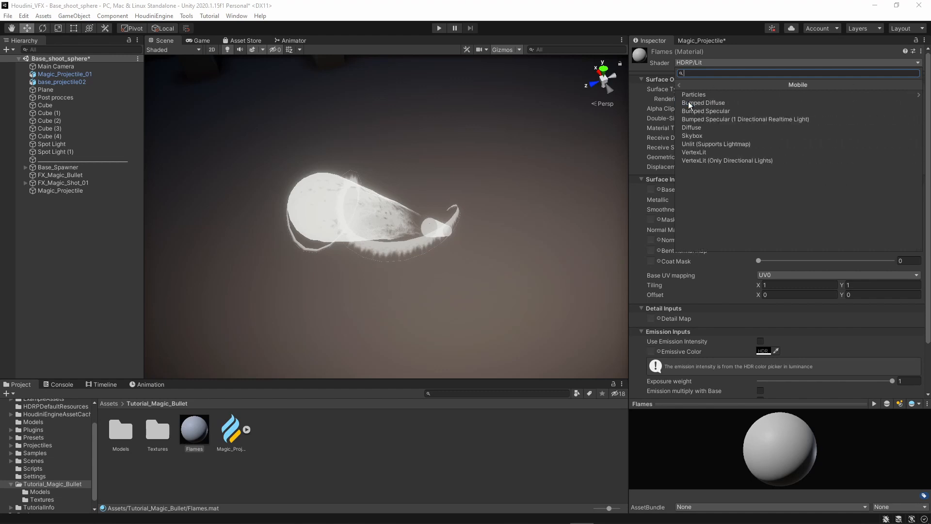
mouse_move(693, 94)
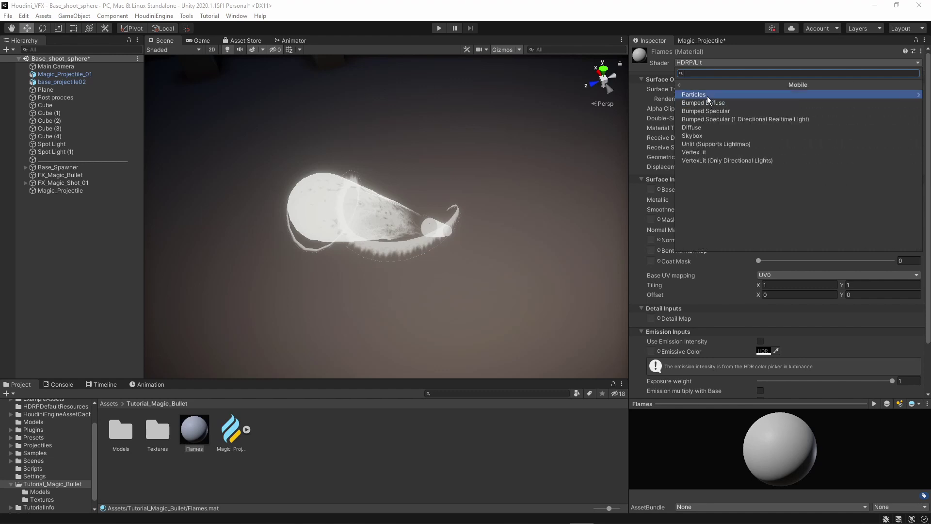
click(694, 95)
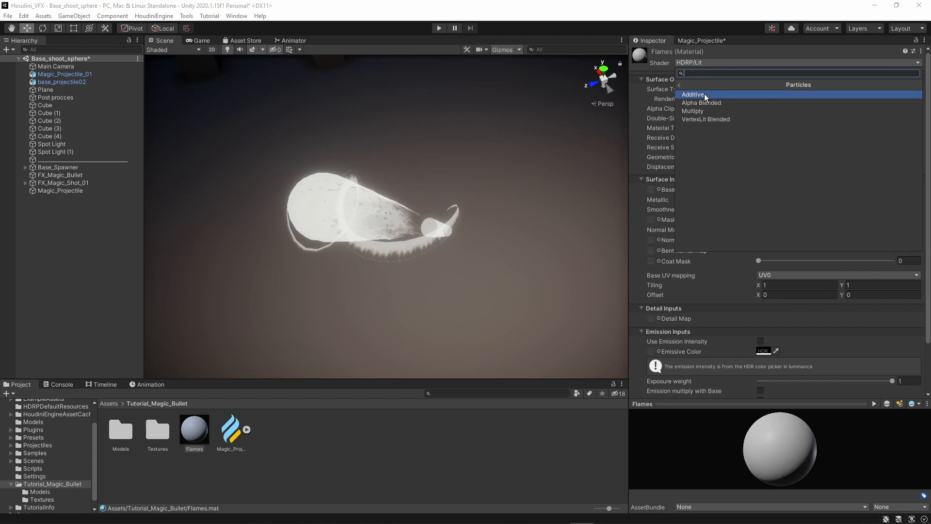
click(692, 94)
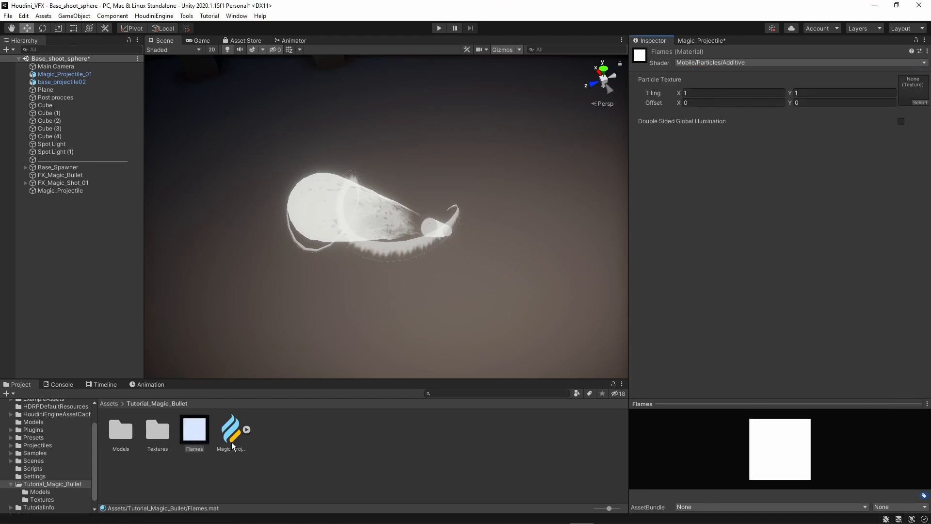
mouse_move(900, 92)
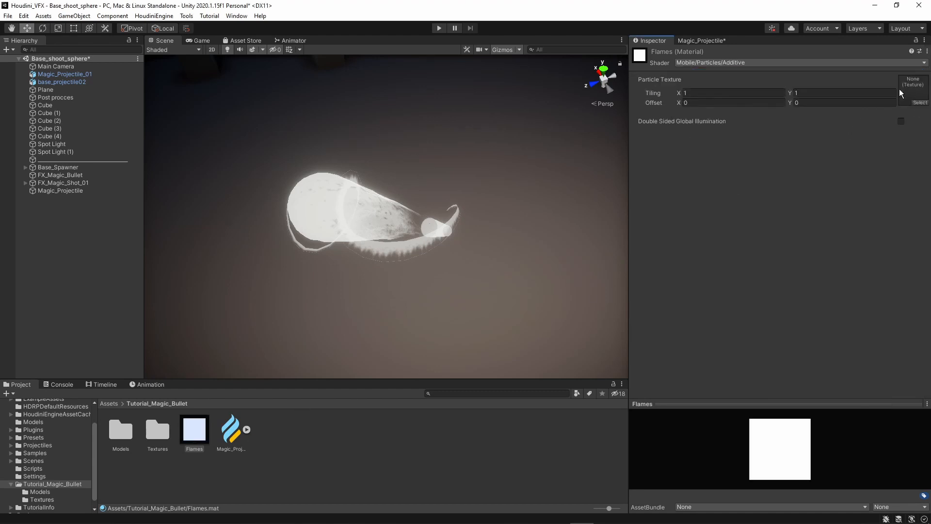
click(914, 83)
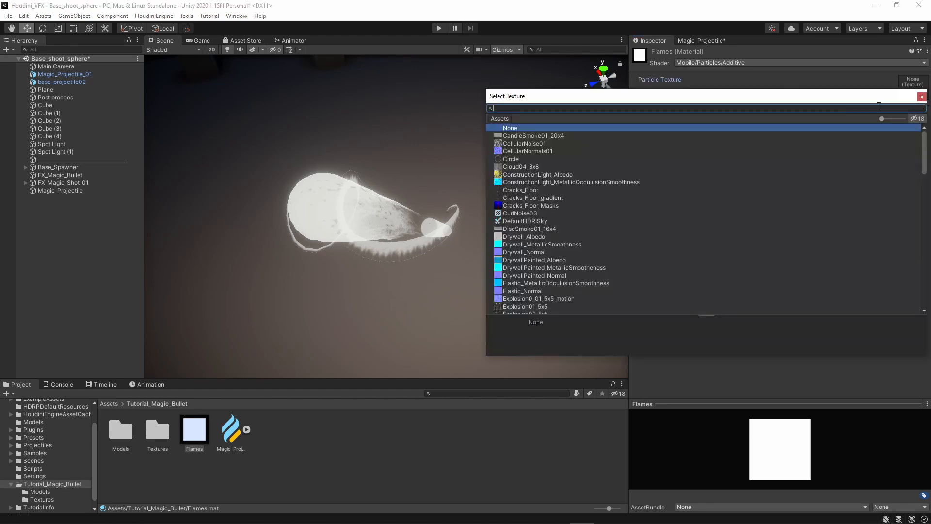
text(flames)
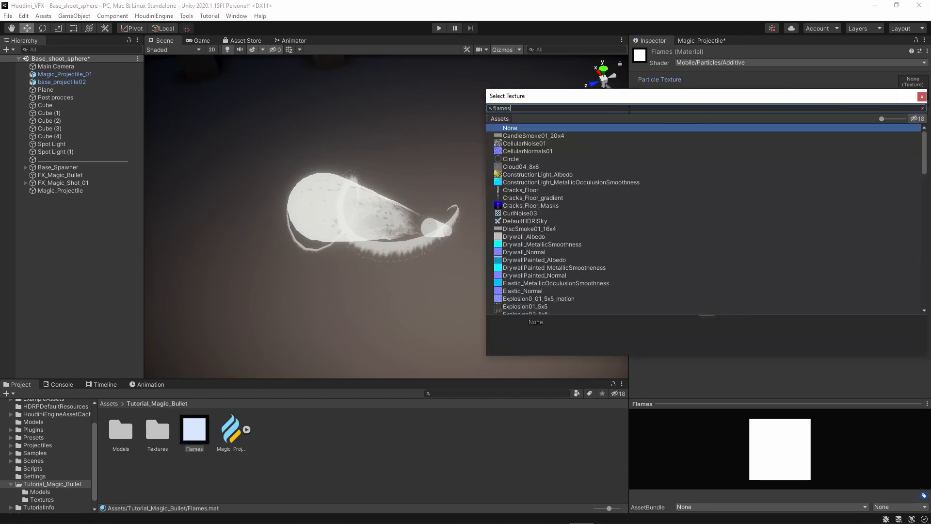
text(flames)
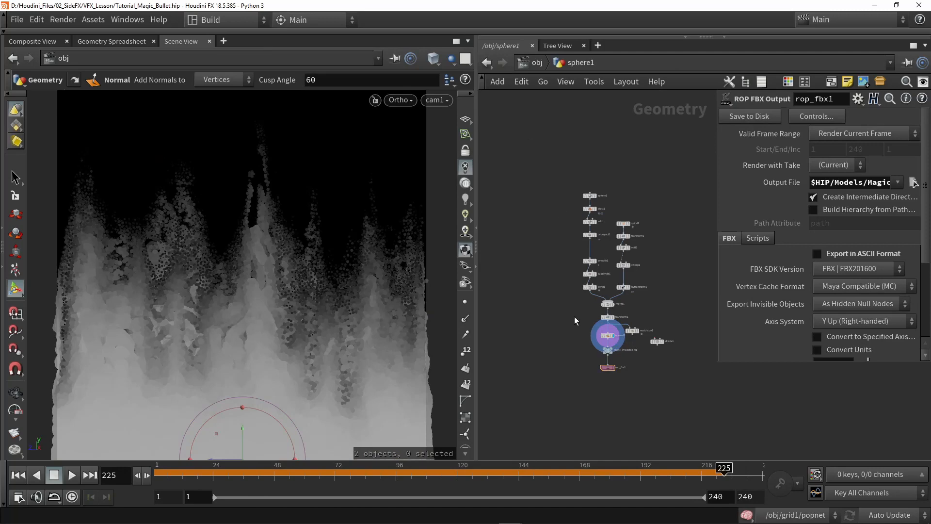
Step: Add a UV Quick Shade after normal1 using $HIP/Magic_Flames_01.png as the texture map
click(597, 279)
text(qui)
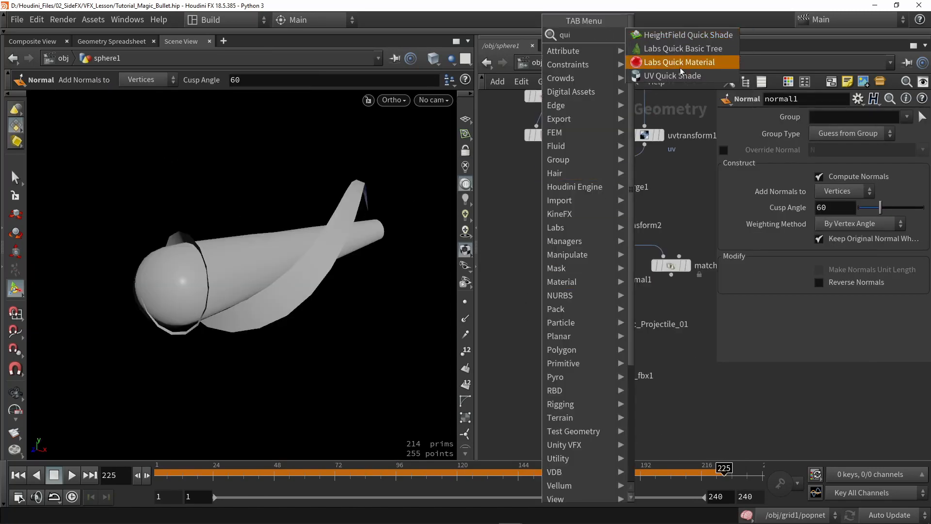
click(671, 76)
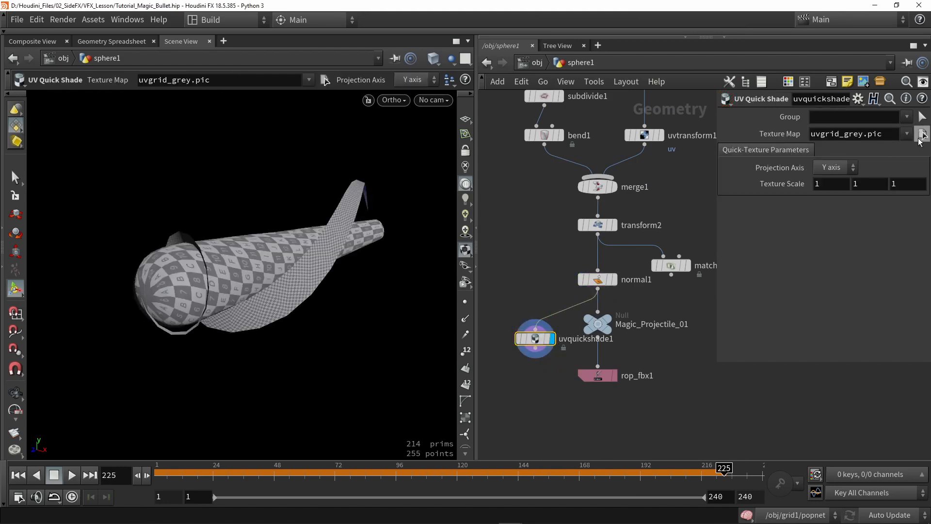
click(919, 134)
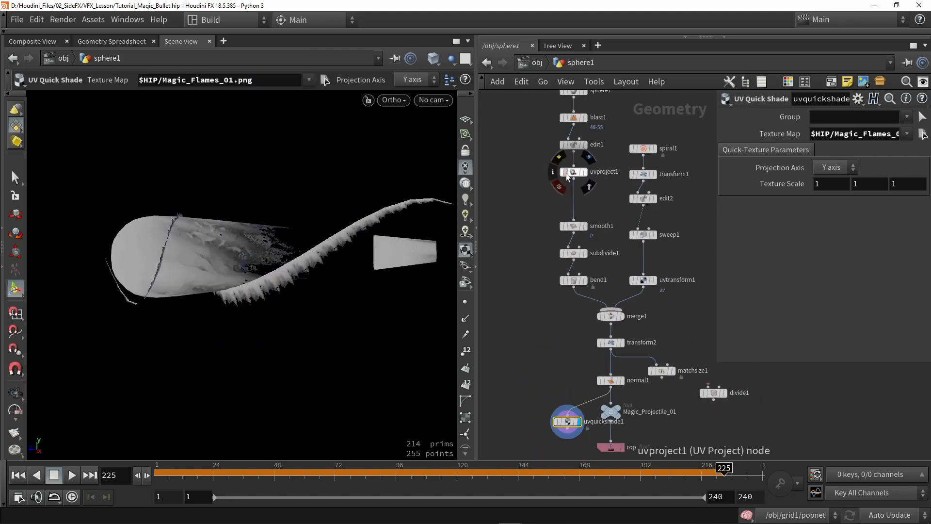
Step: Inspect the uvproject1 result, then return to the quick shade preview
click(573, 172)
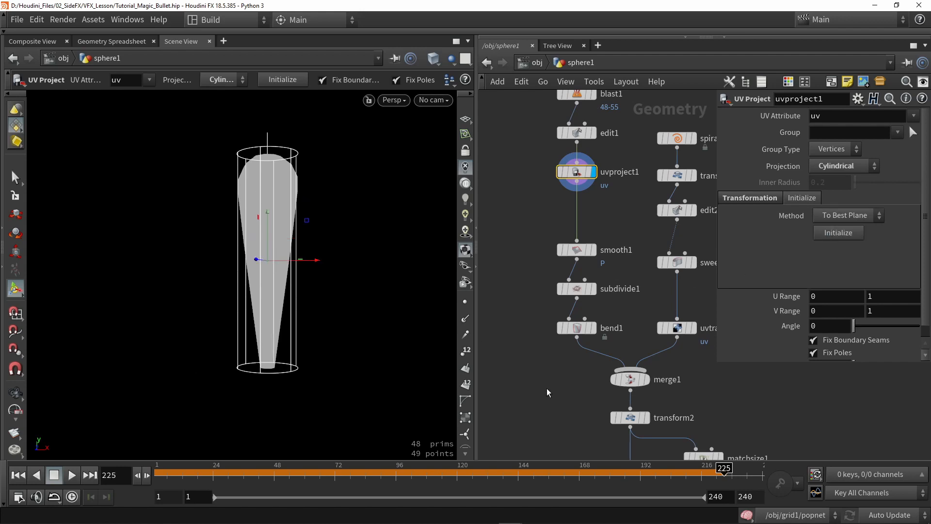
scroll(down, 3)
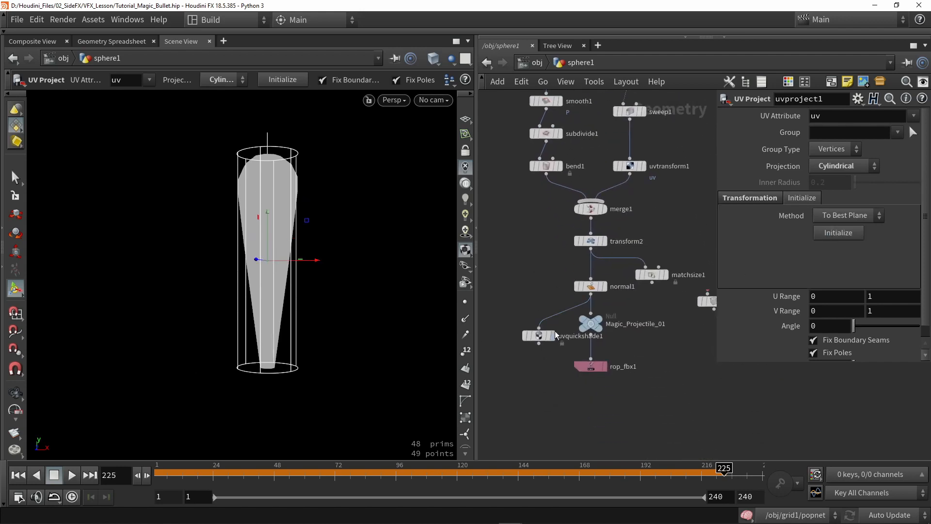
click(537, 336)
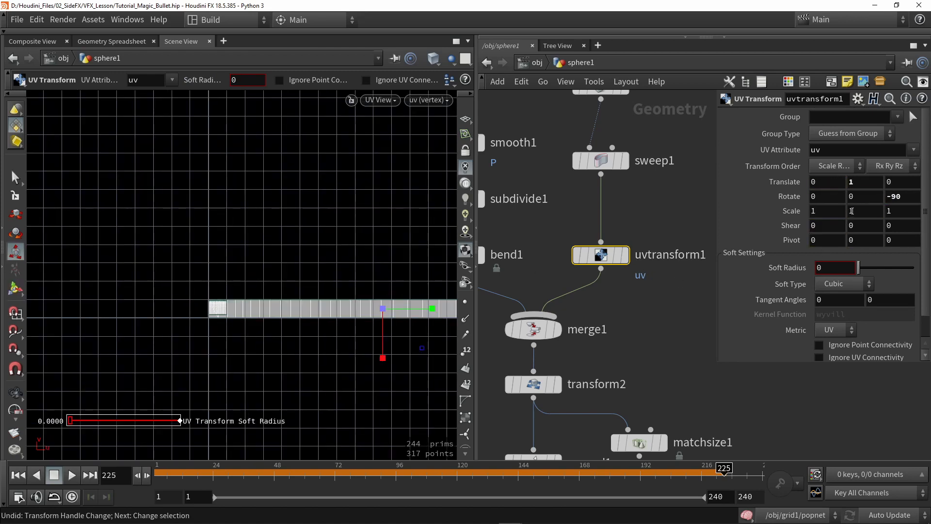
Step: Set uvtransform1's Scale Y to 2.1 to stretch the trail's UVs
click(856, 210)
text(2.1)
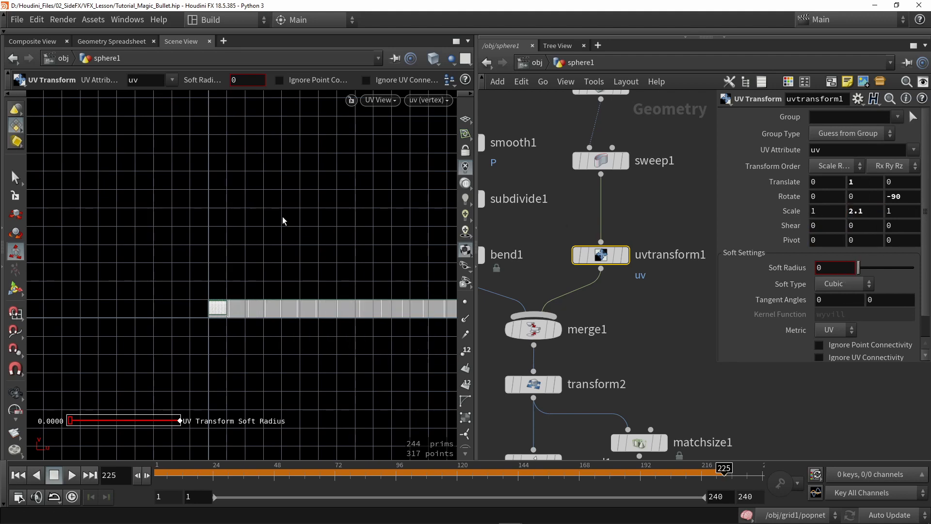
click(379, 100)
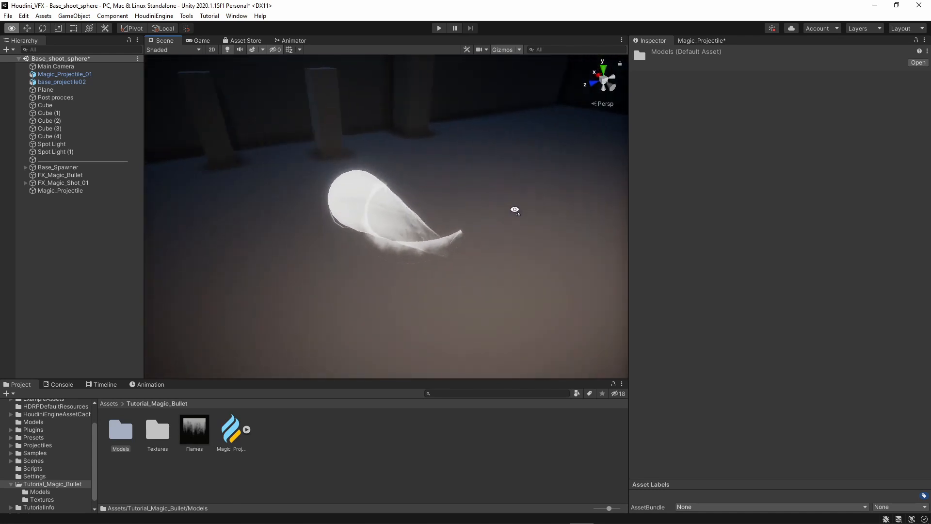
Step: Select Magic_Projectile_01 and confirm its Mesh Renderer uses the Flames Mobile/Particles/Additive material
click(64, 73)
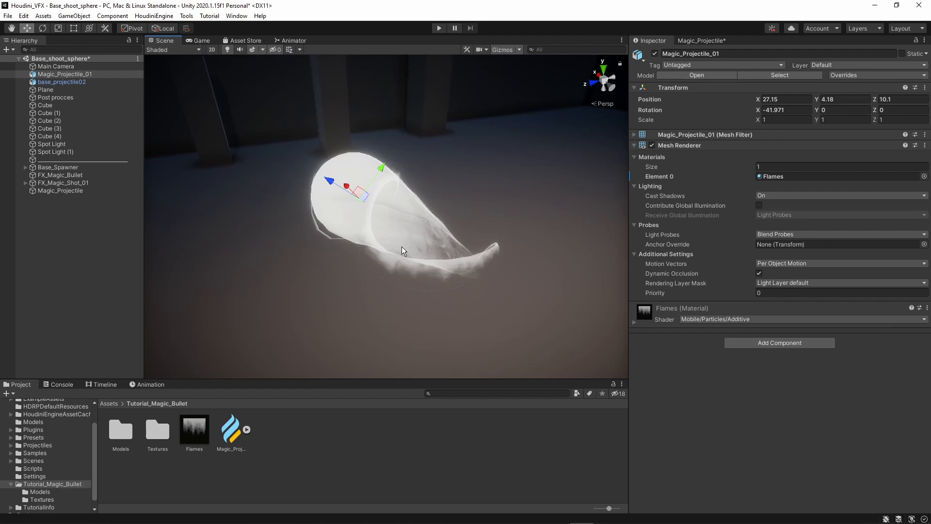
click(439, 28)
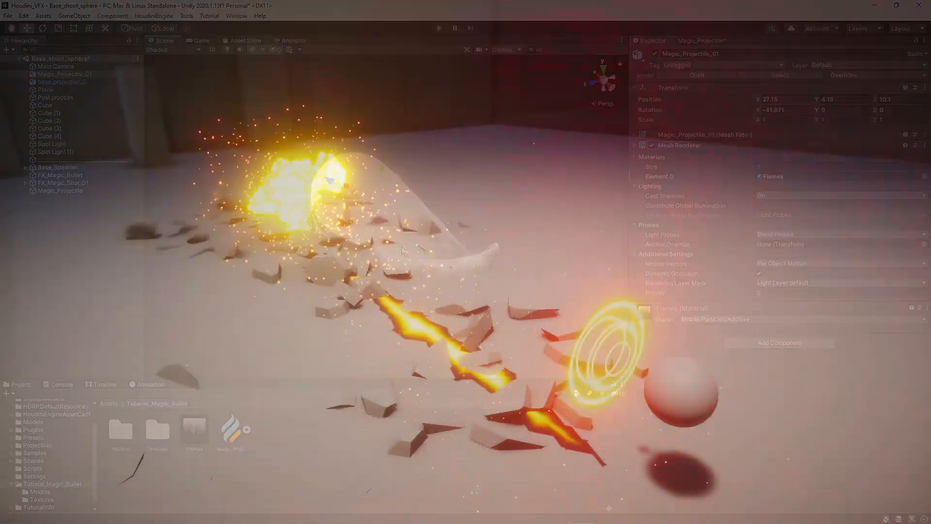